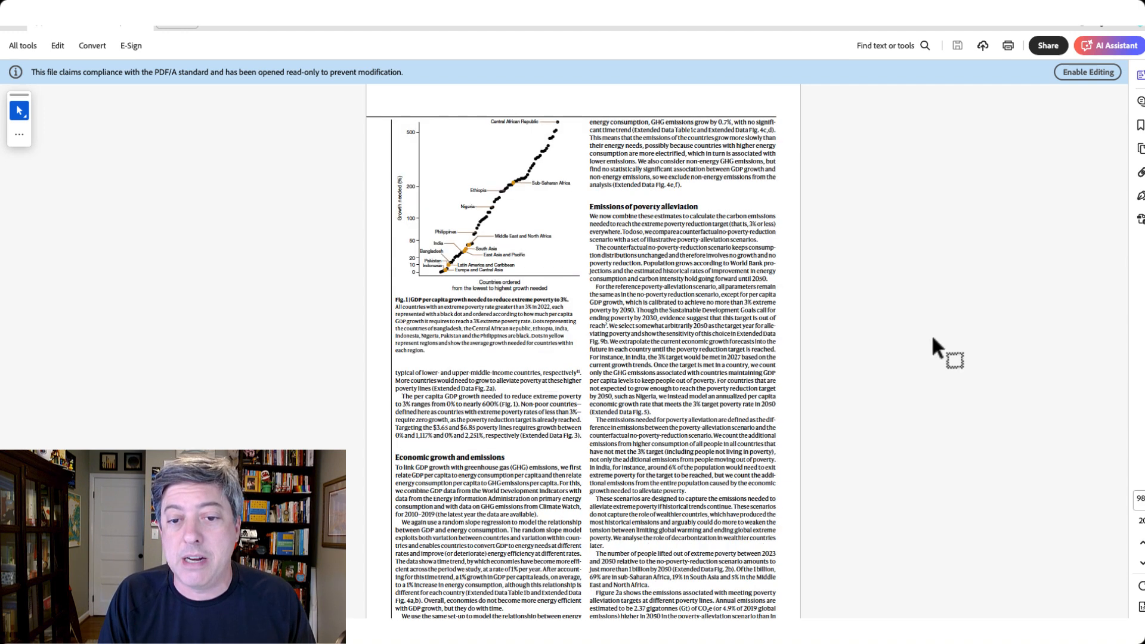
Step: Scroll the PDF down to Figure 2's poverty-alleviation emissions chart
scroll("down", 3)
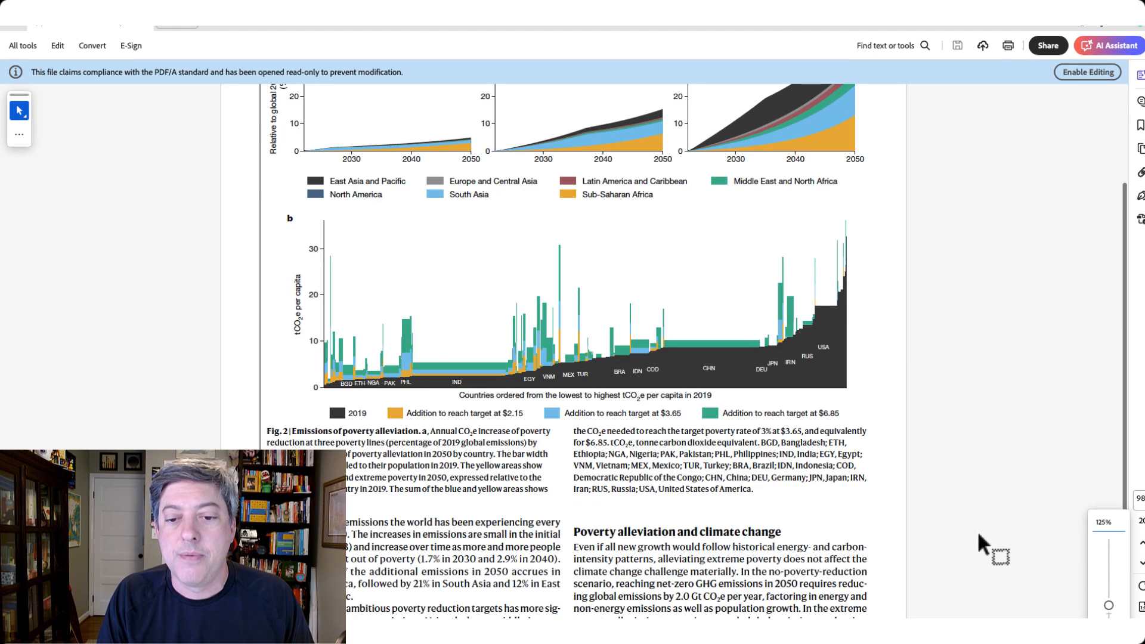
scroll("down", 3)
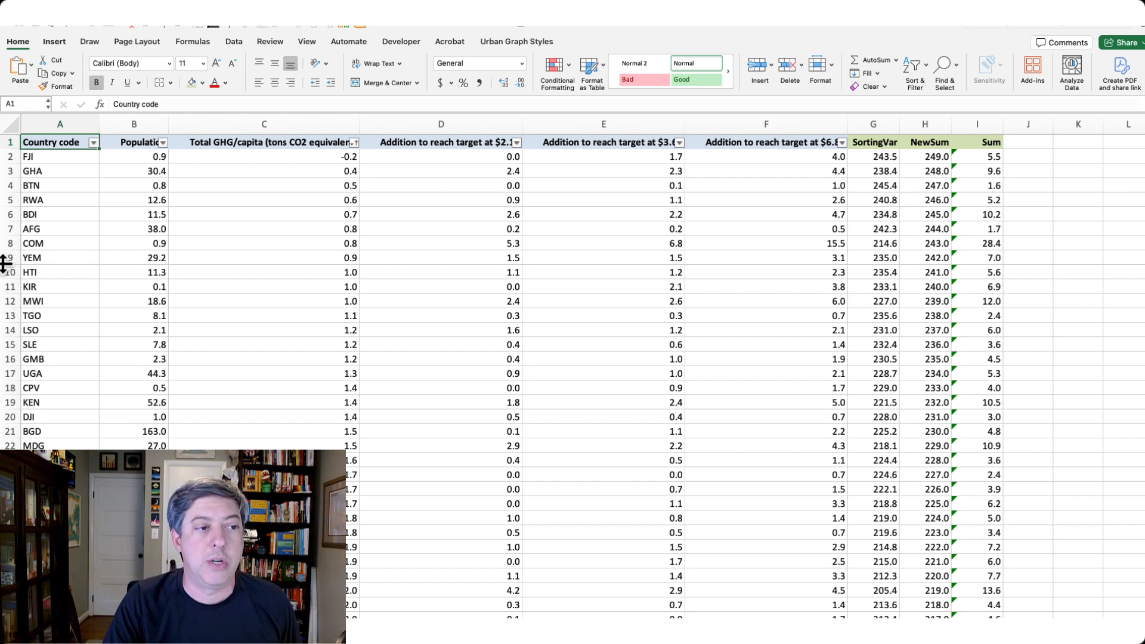
left_click(133, 123)
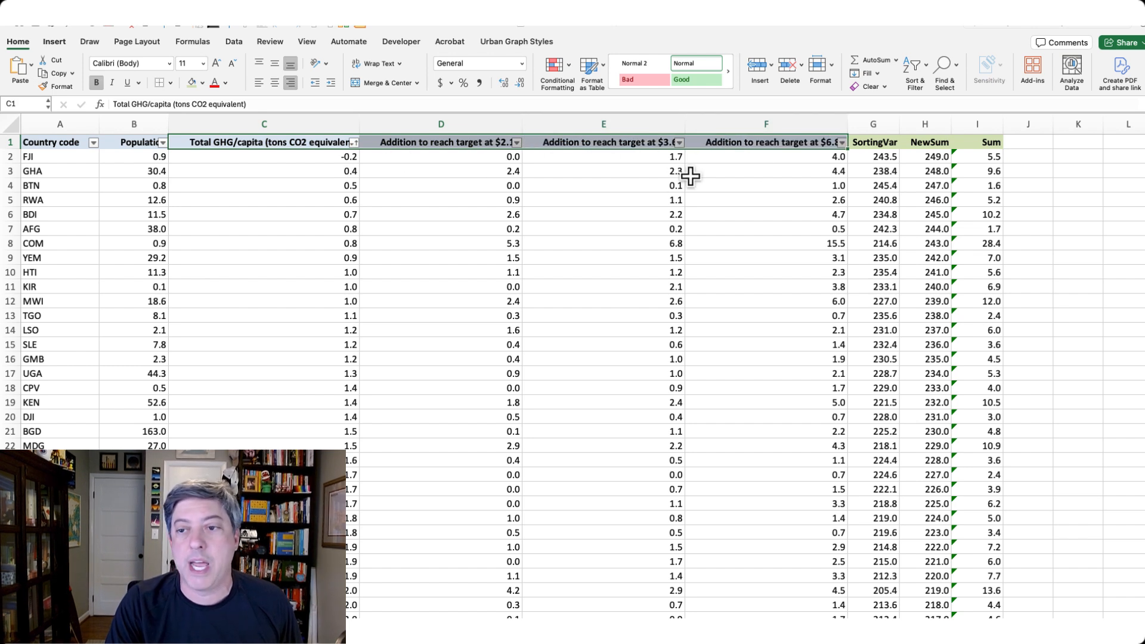
mouse_move(877, 169)
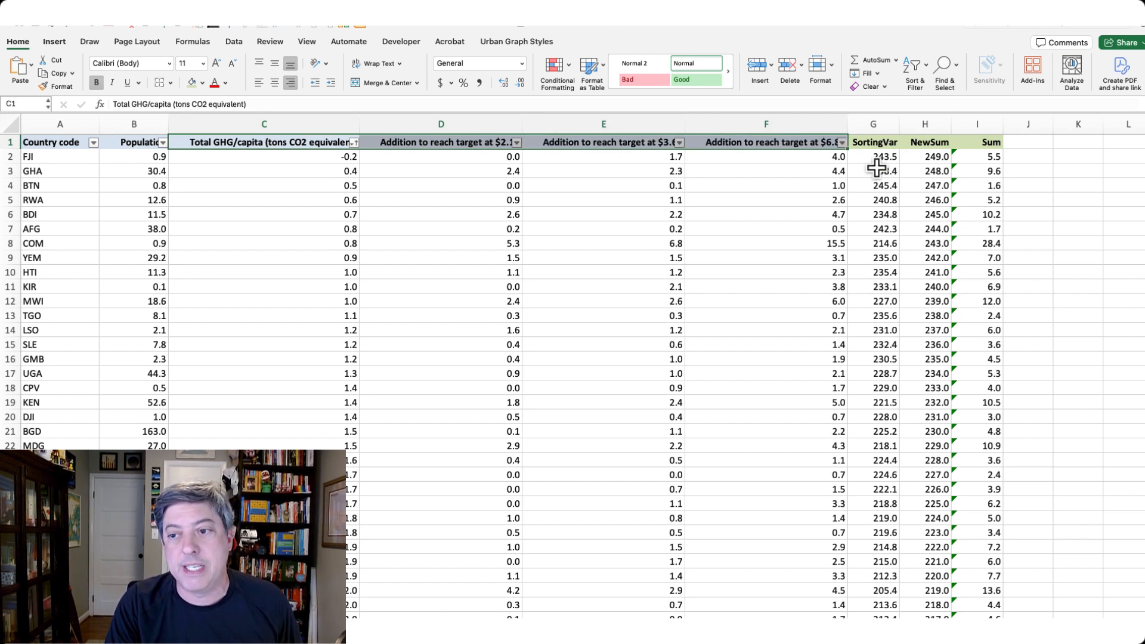
left_click(60, 142)
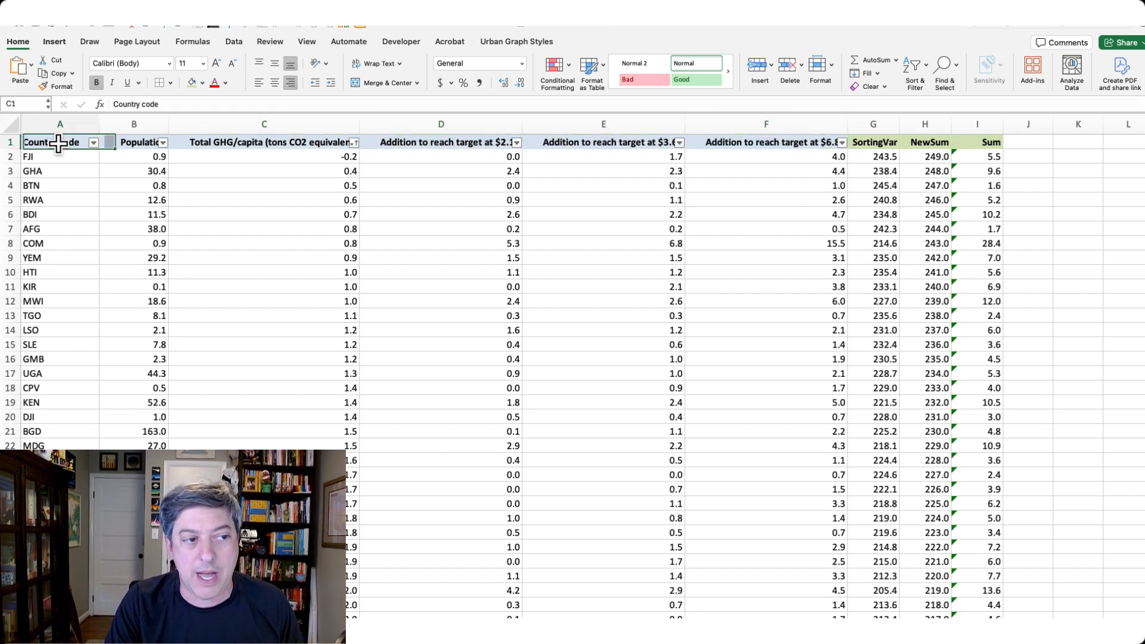
left_click(59, 142)
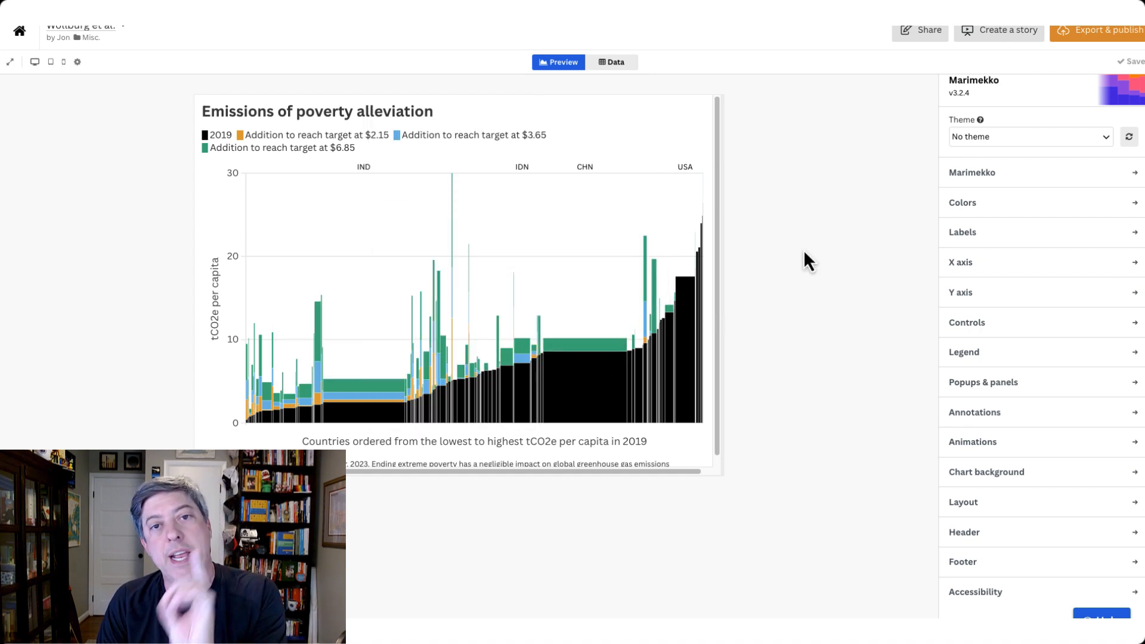
mouse_move(593, 171)
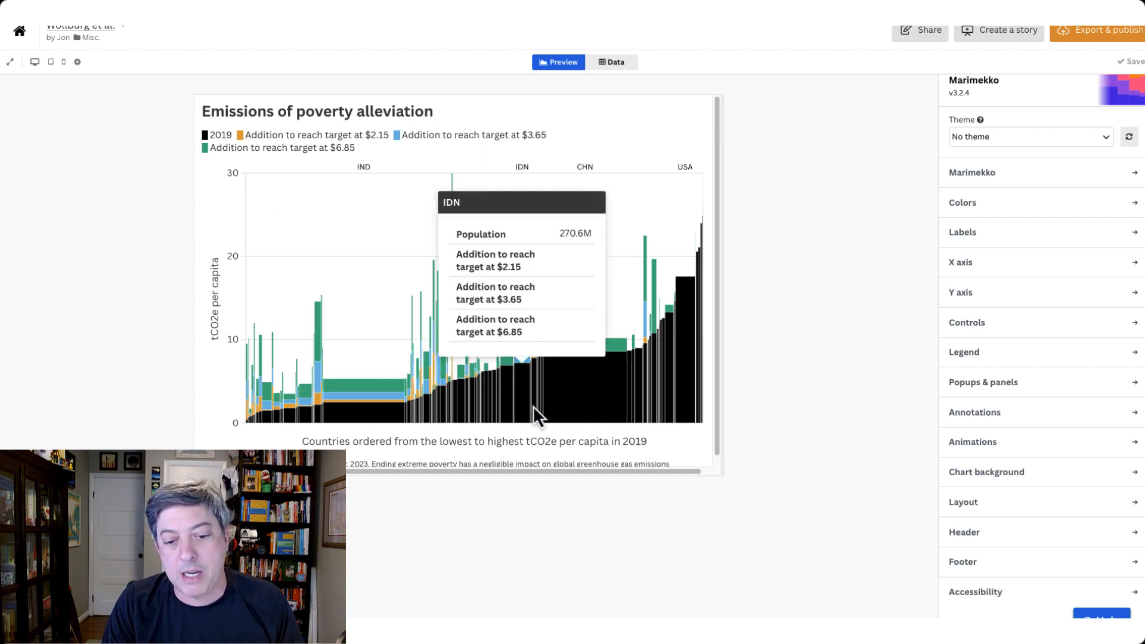
mouse_move(809, 390)
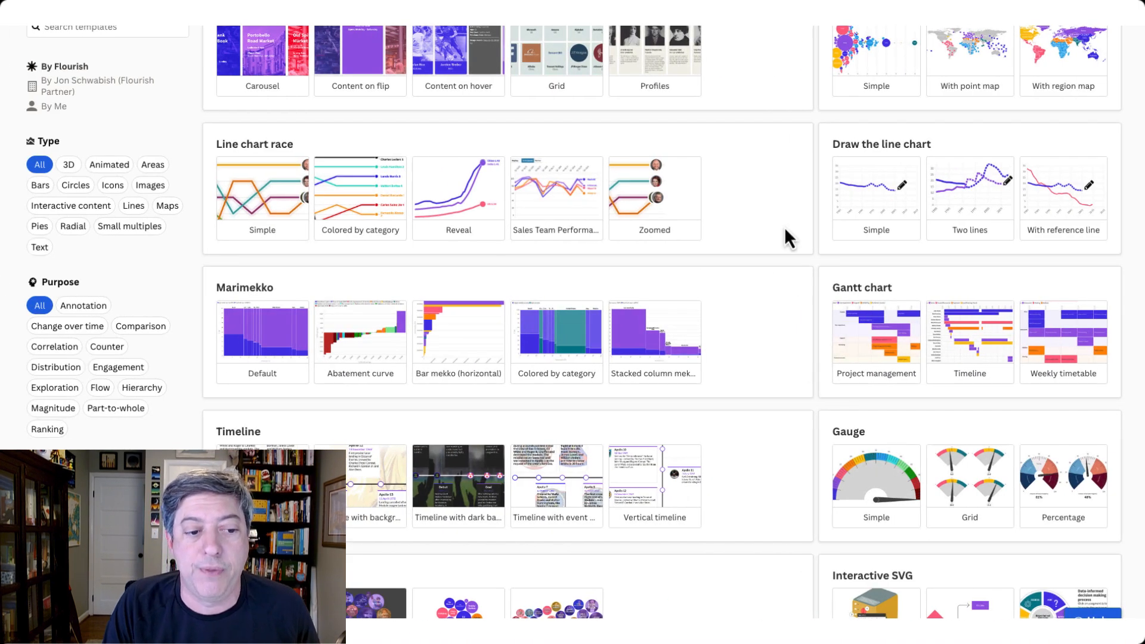
mouse_move(655, 344)
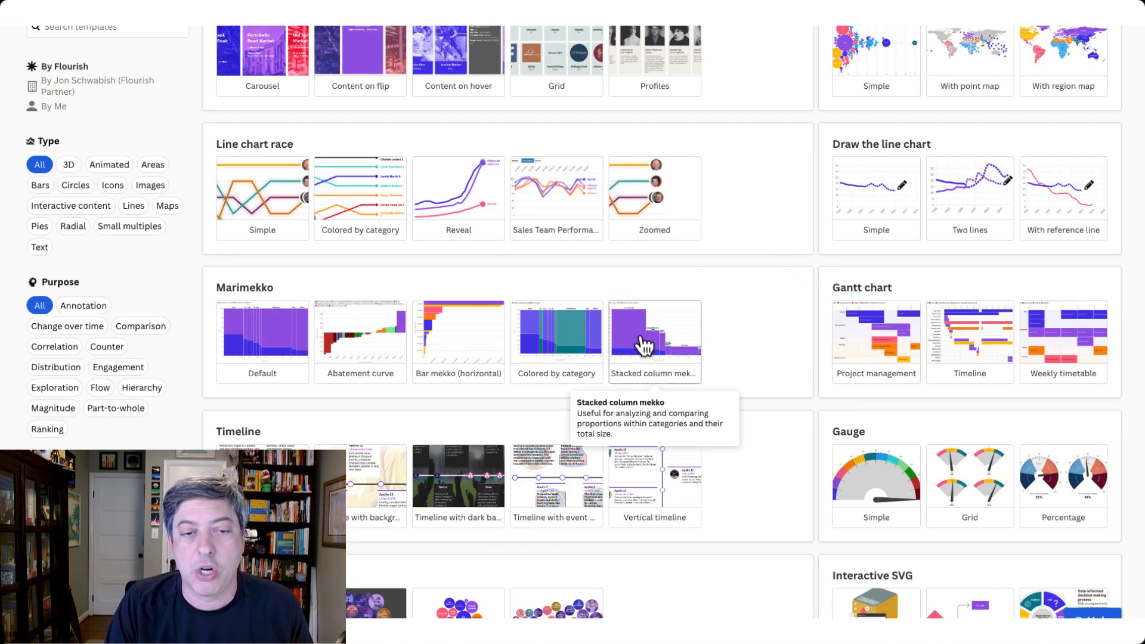
Step: Start a new chart from the Stacked column mekko template
left_click(654, 332)
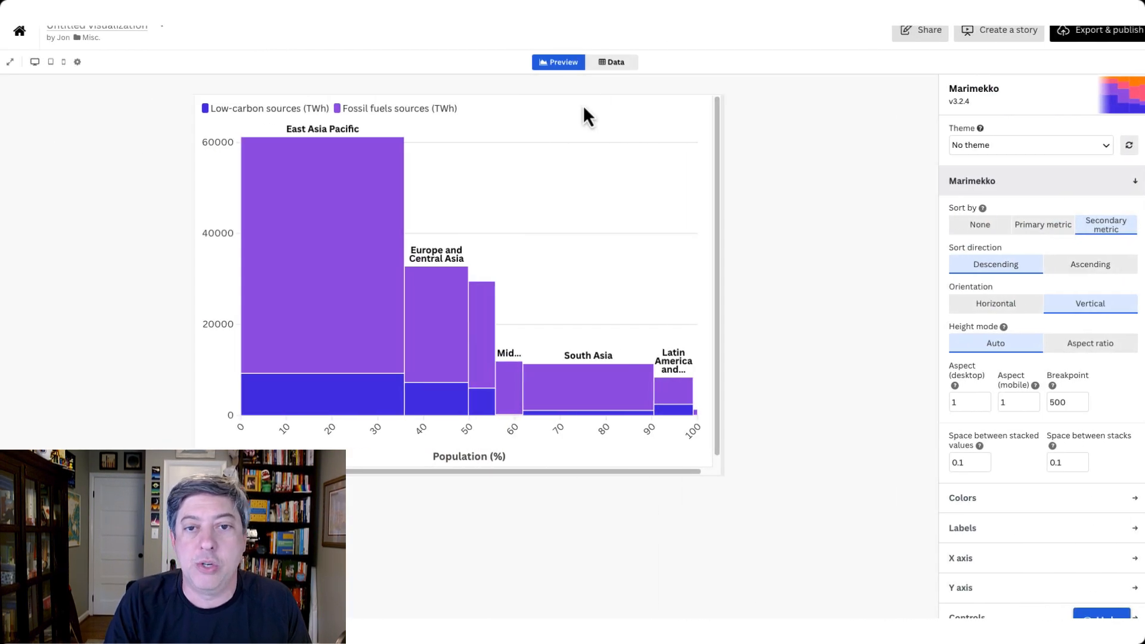
Step: Clear the sample sheet and paste the country emissions table without data type interpretation
left_click(613, 62)
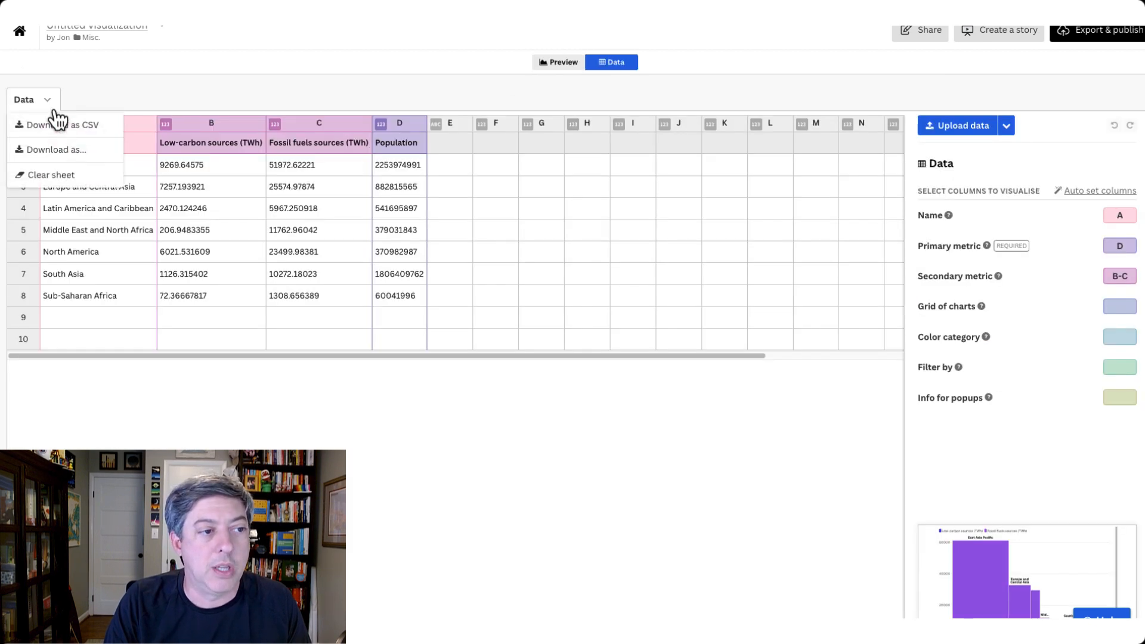
left_click(51, 175)
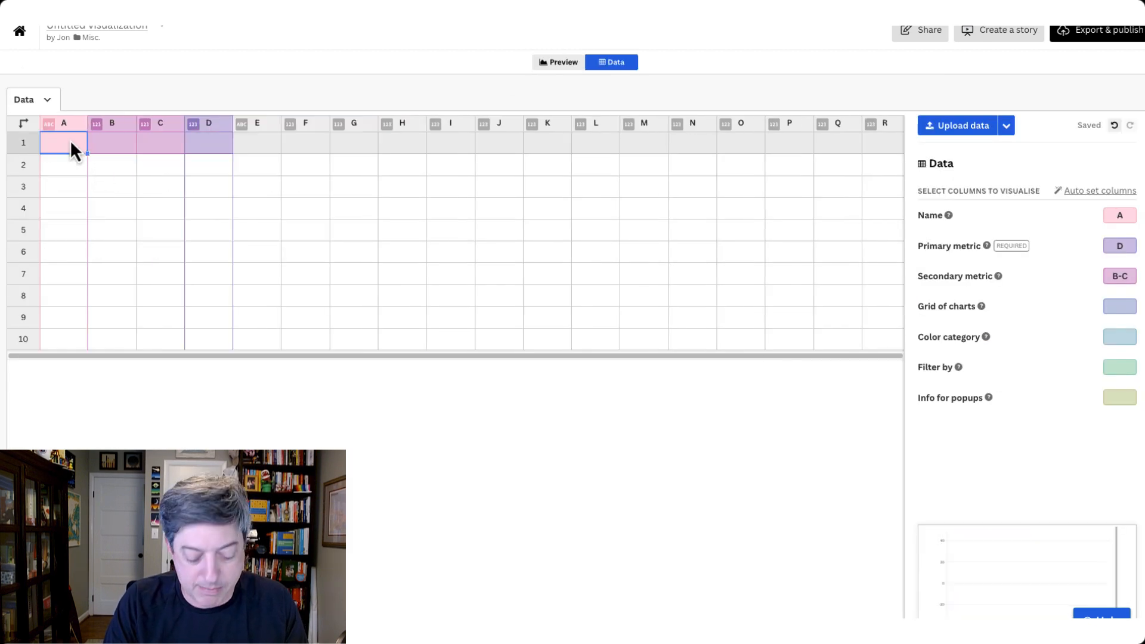
key("ctrl+v")
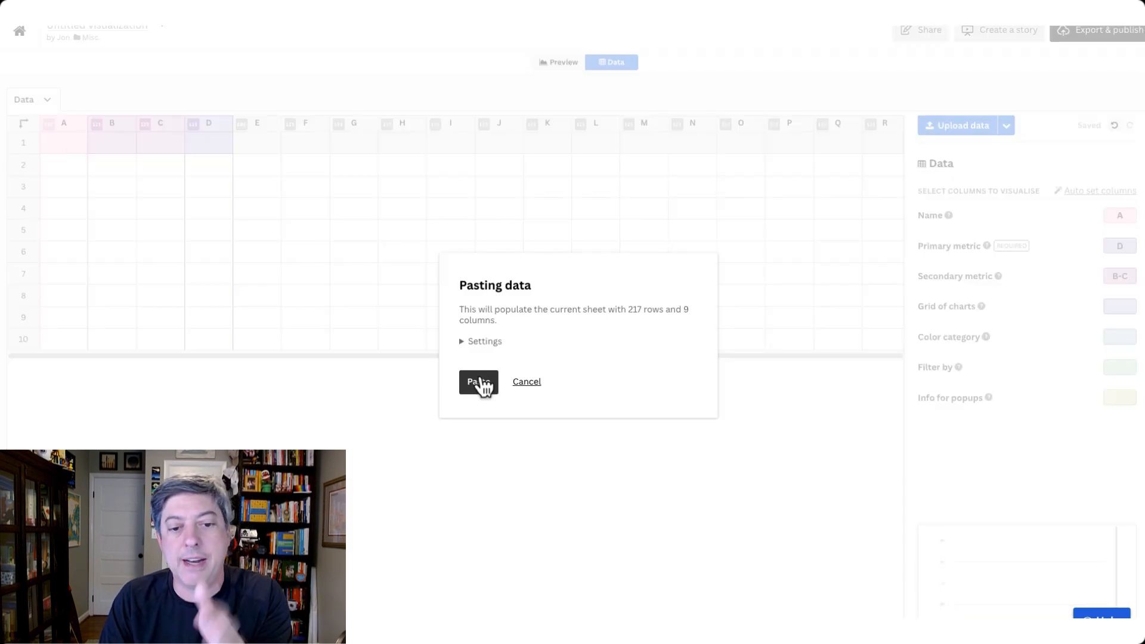
left_click(481, 341)
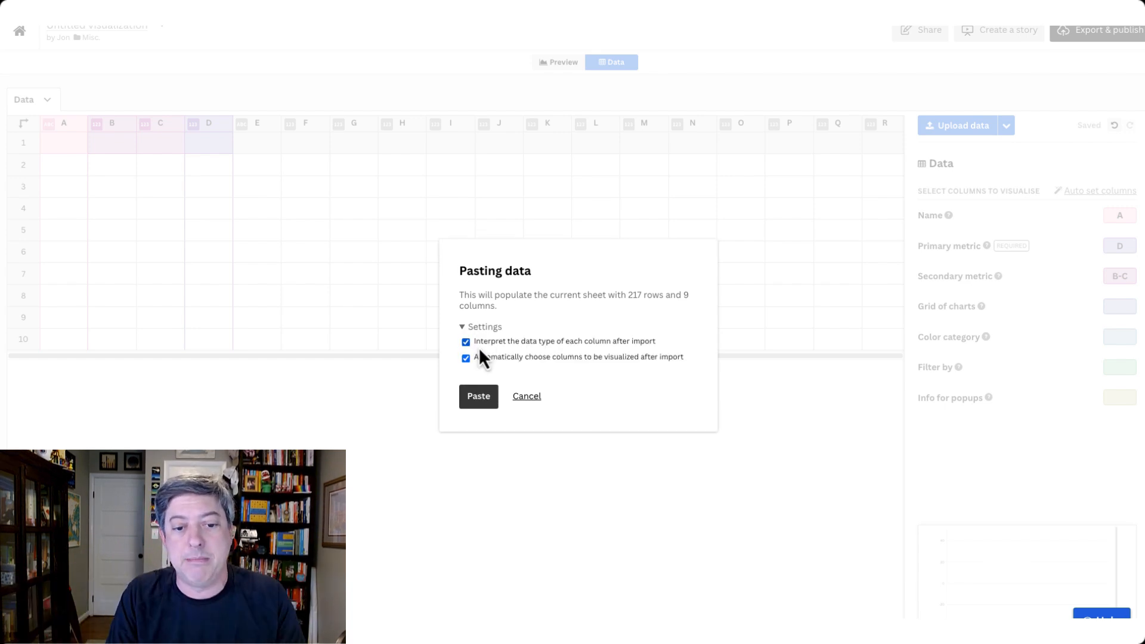
left_click(467, 341)
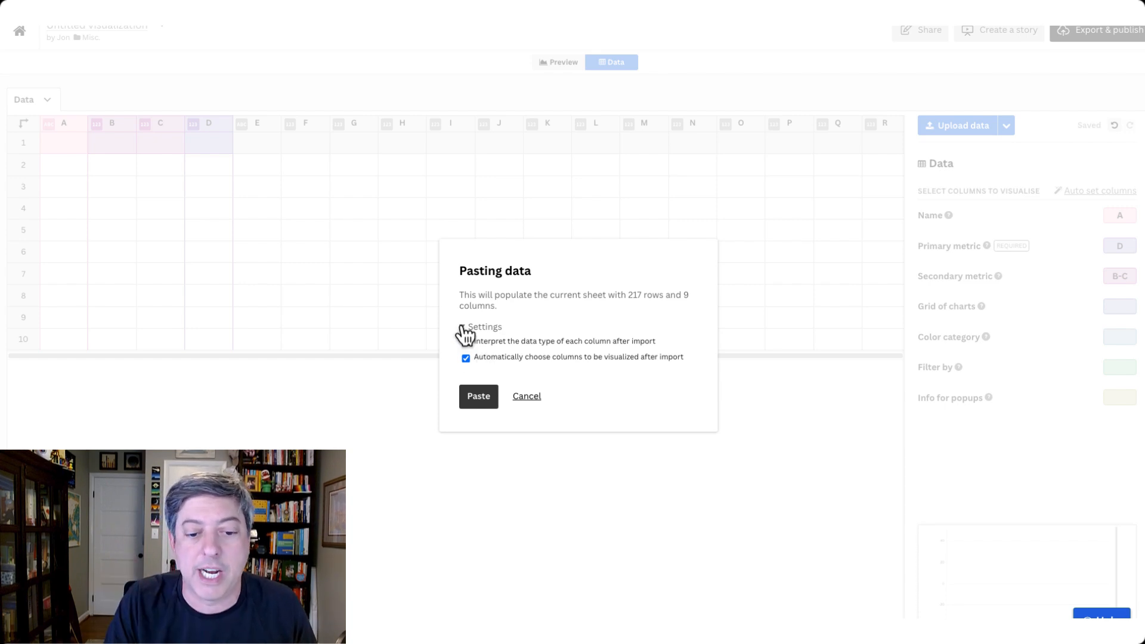
left_click(477, 396)
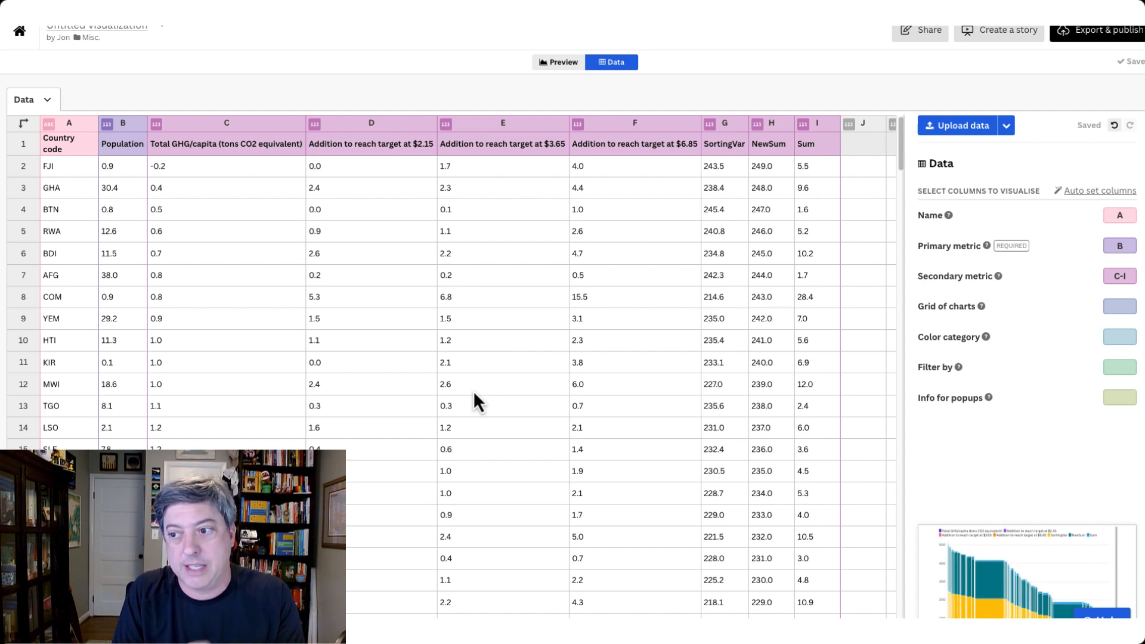
mouse_move(234, 161)
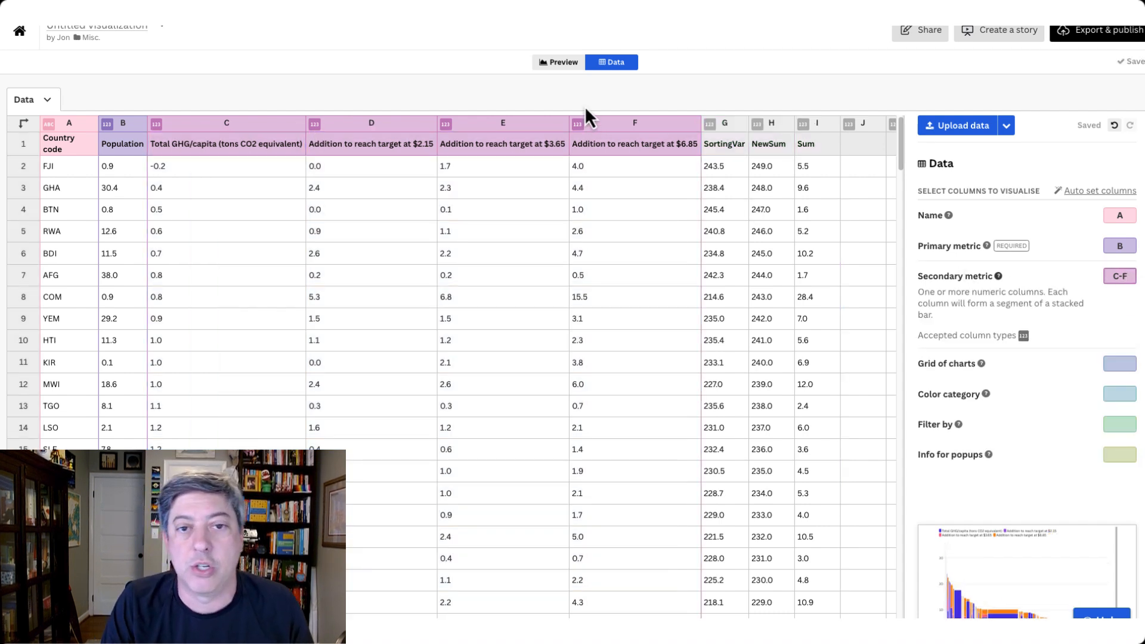
Step: Set the Marimekko sort direction to Ascending in the chart preview
left_click(558, 61)
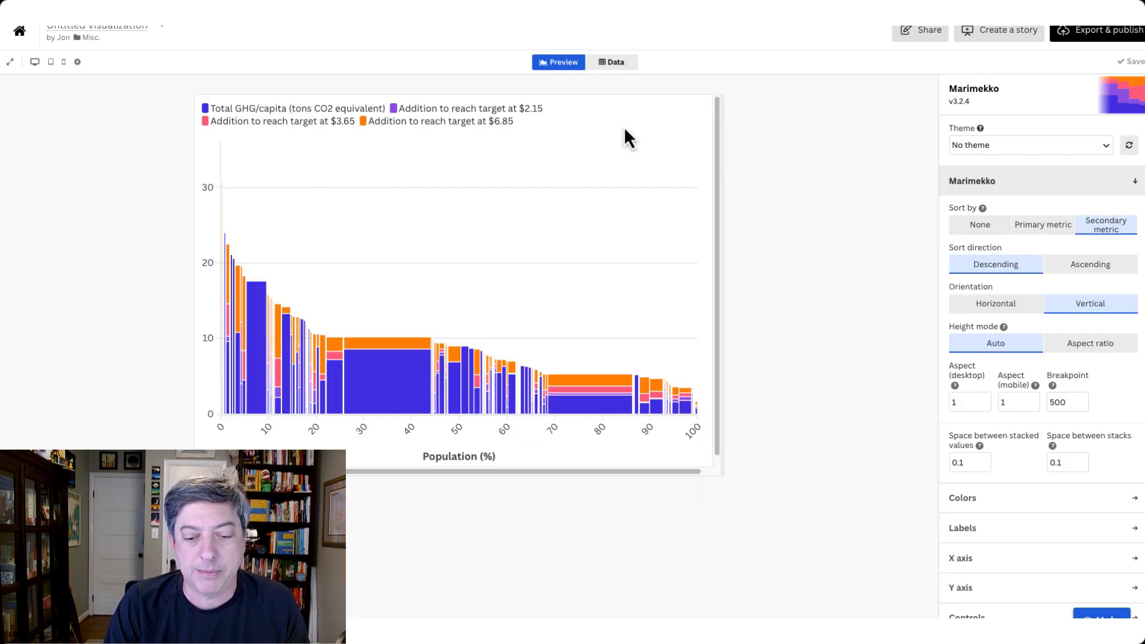
mouse_move(805, 261)
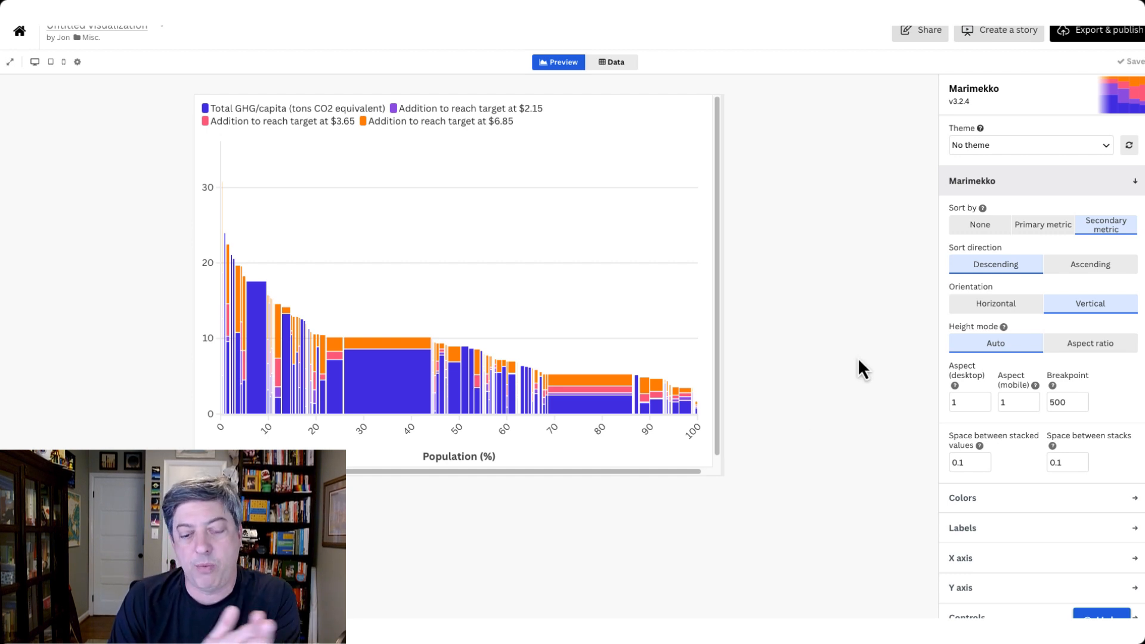
left_click(1089, 263)
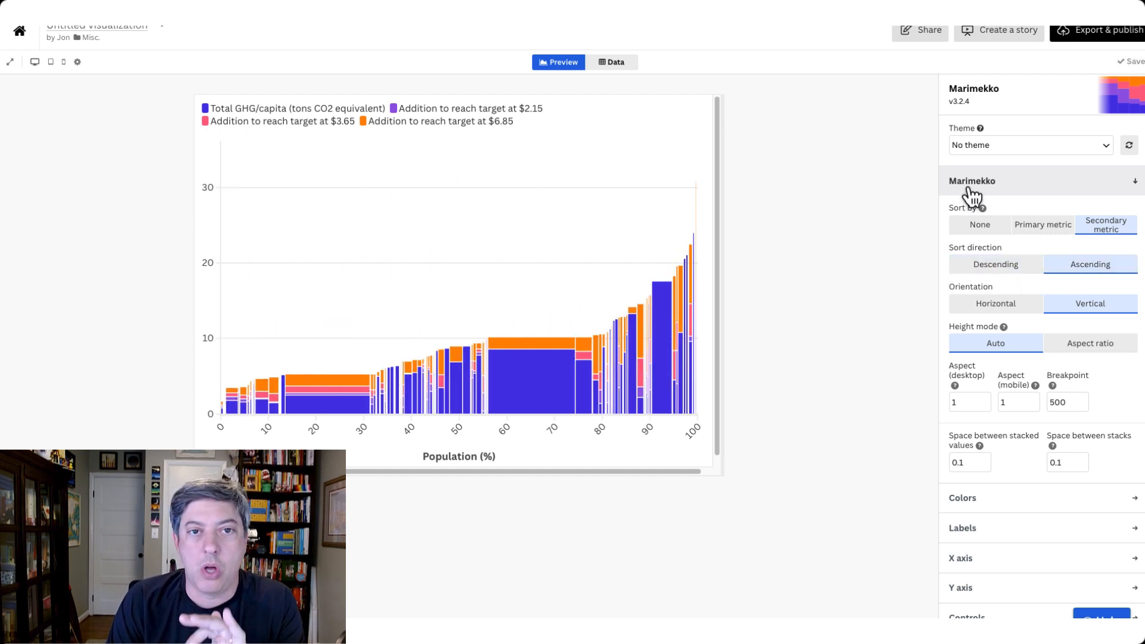
left_click(972, 180)
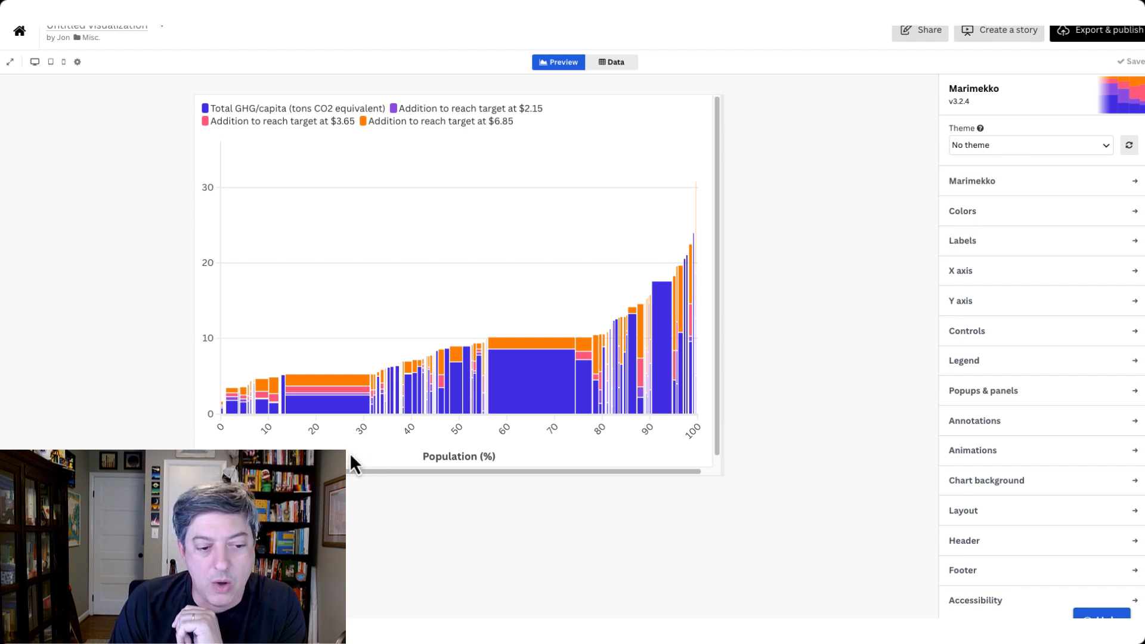
mouse_move(894, 390)
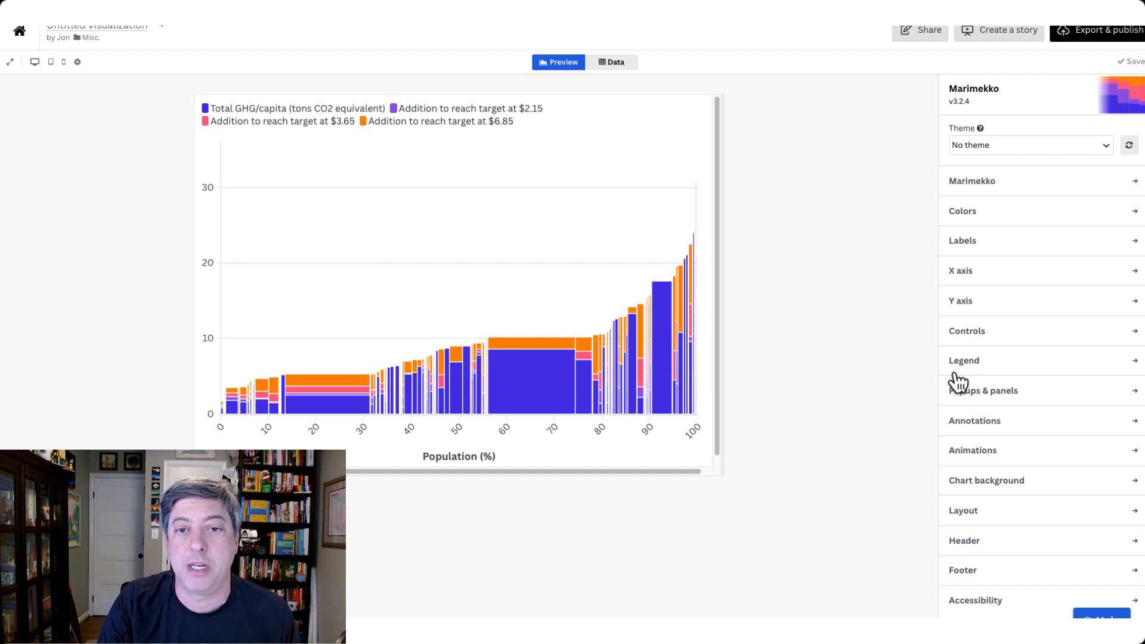
Step: Trial-sort the data rows by the $2.15 addition column and review the table
left_click(612, 62)
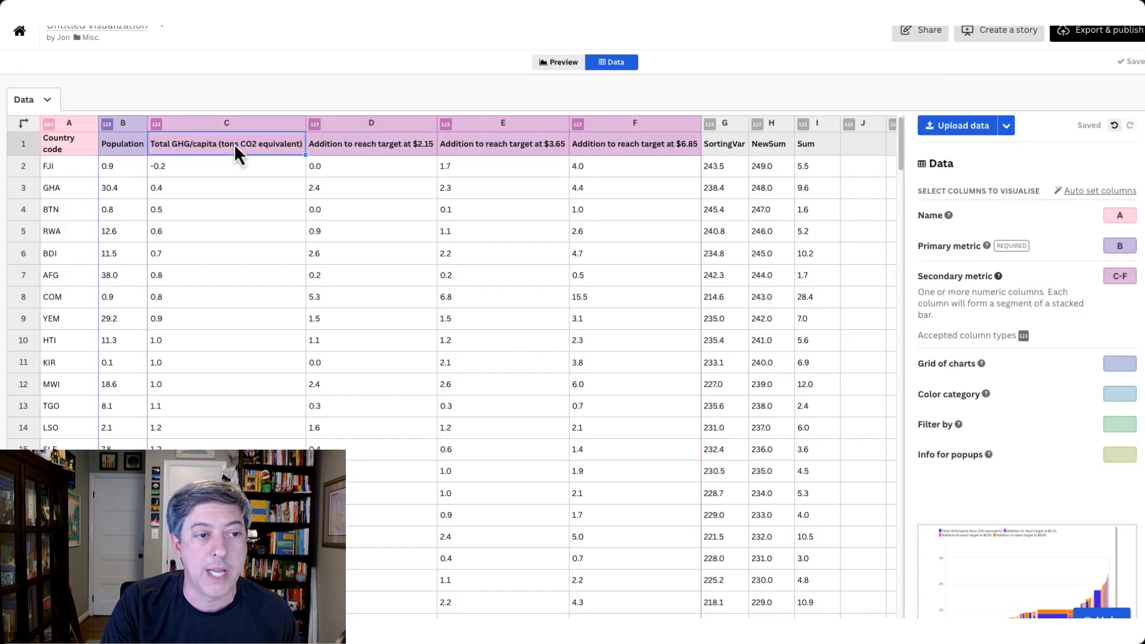
right_click(226, 144)
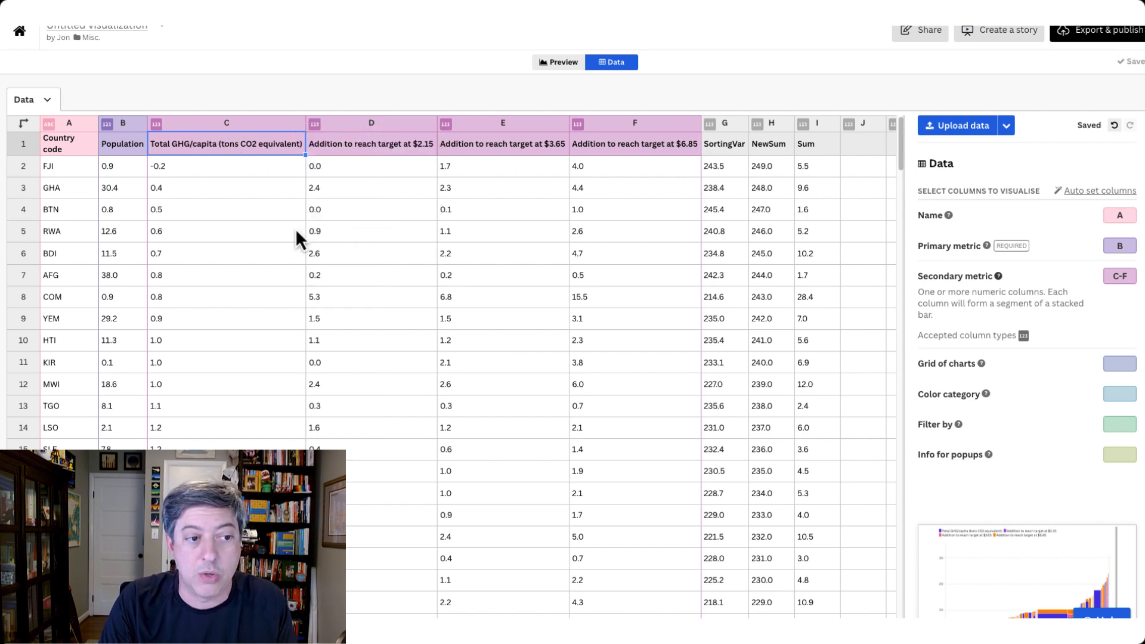
mouse_move(395, 145)
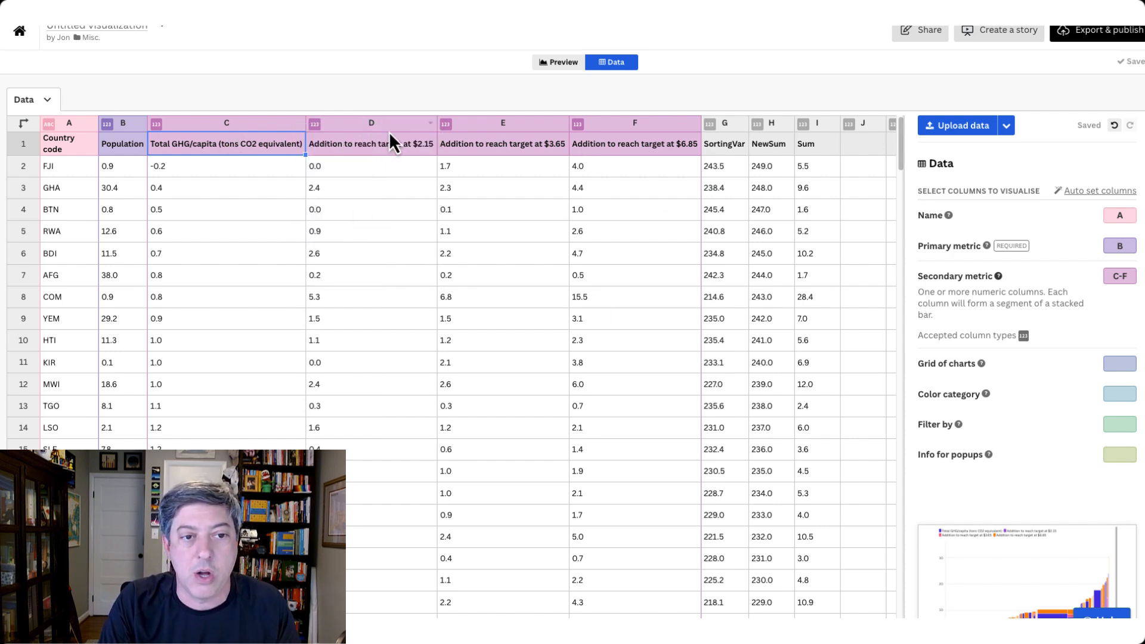
right_click(371, 143)
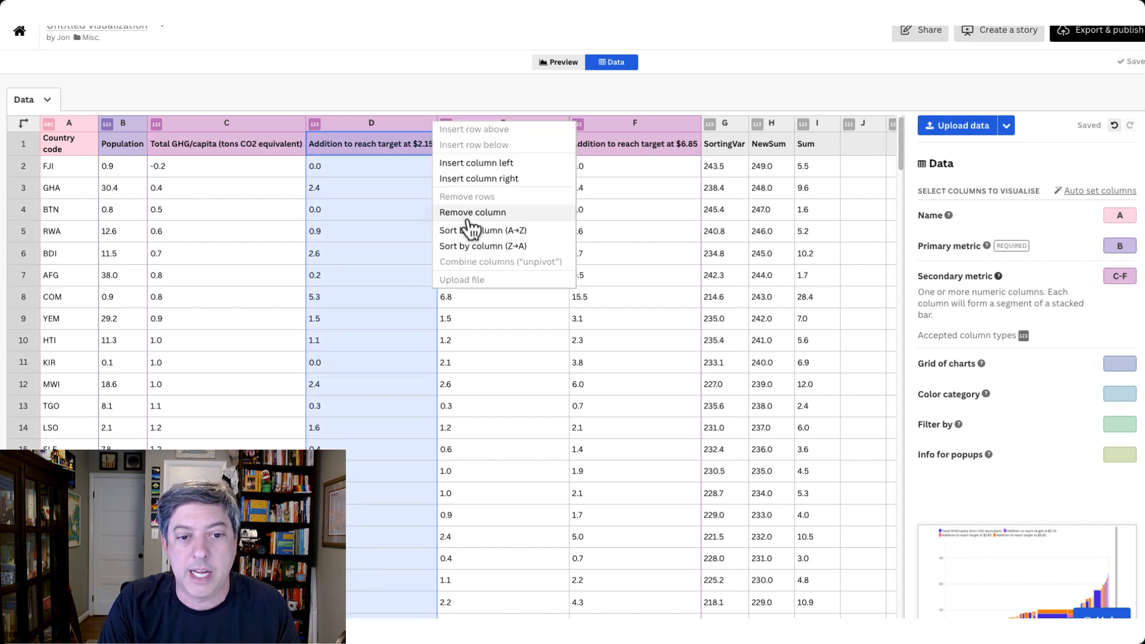
left_click(483, 230)
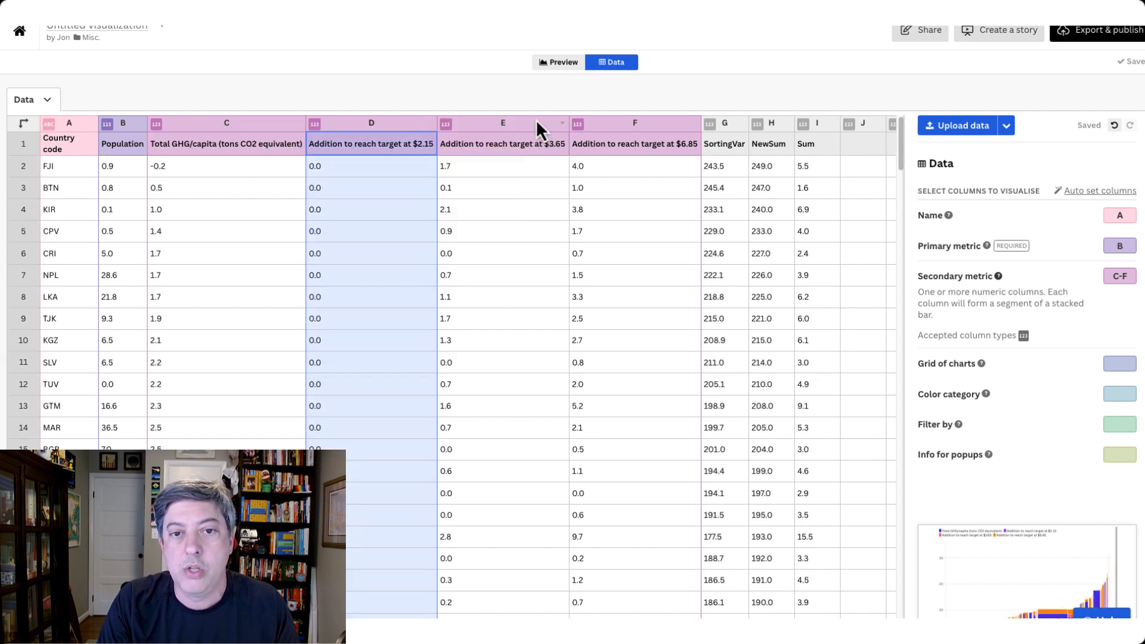
left_click(562, 62)
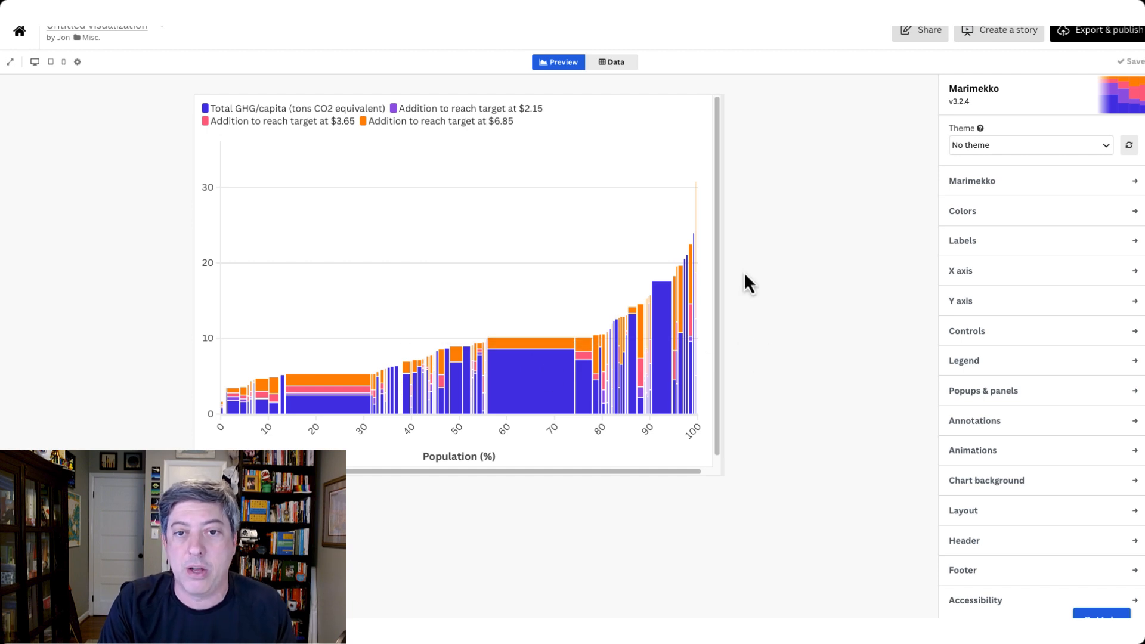
left_click(611, 62)
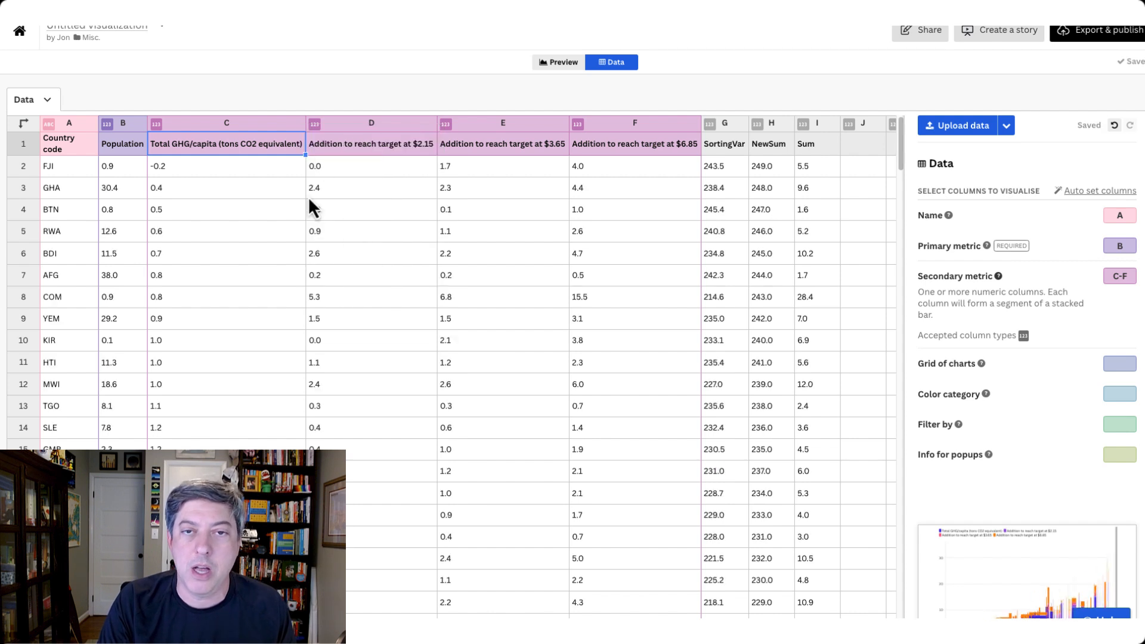
mouse_move(387, 203)
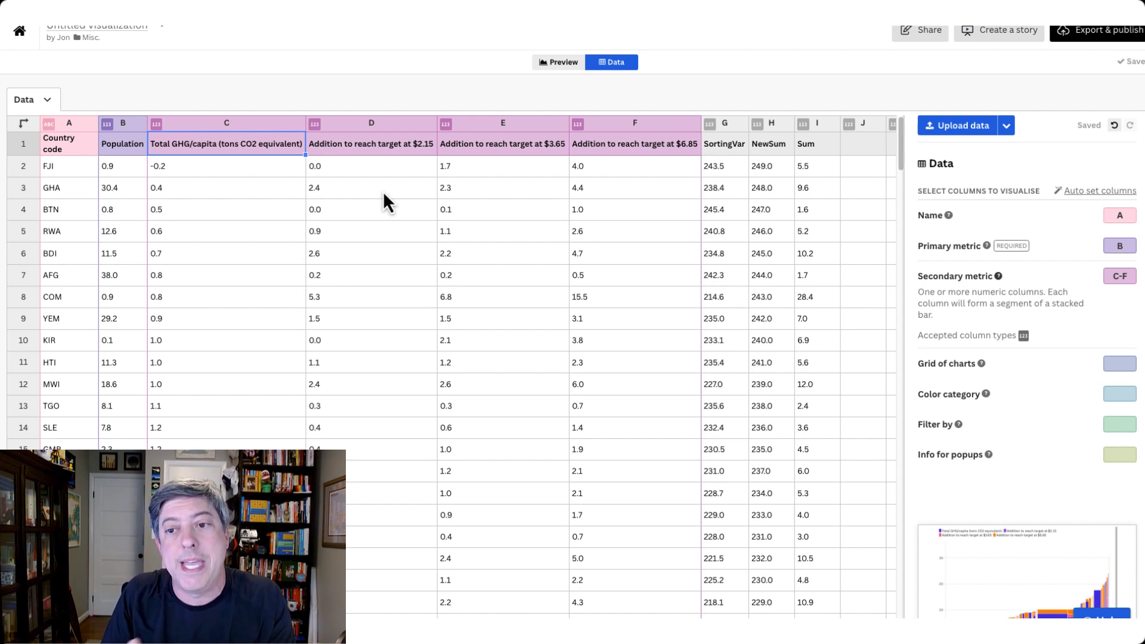
mouse_move(489, 230)
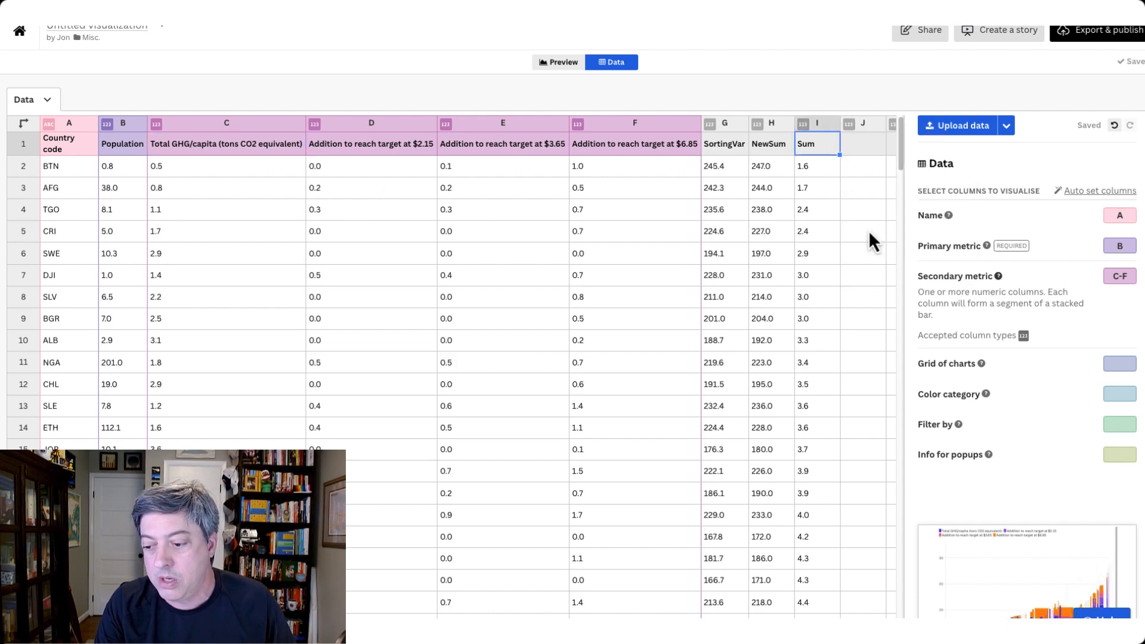
Step: Return from the data table to the Marimekko chart preview
left_click(558, 61)
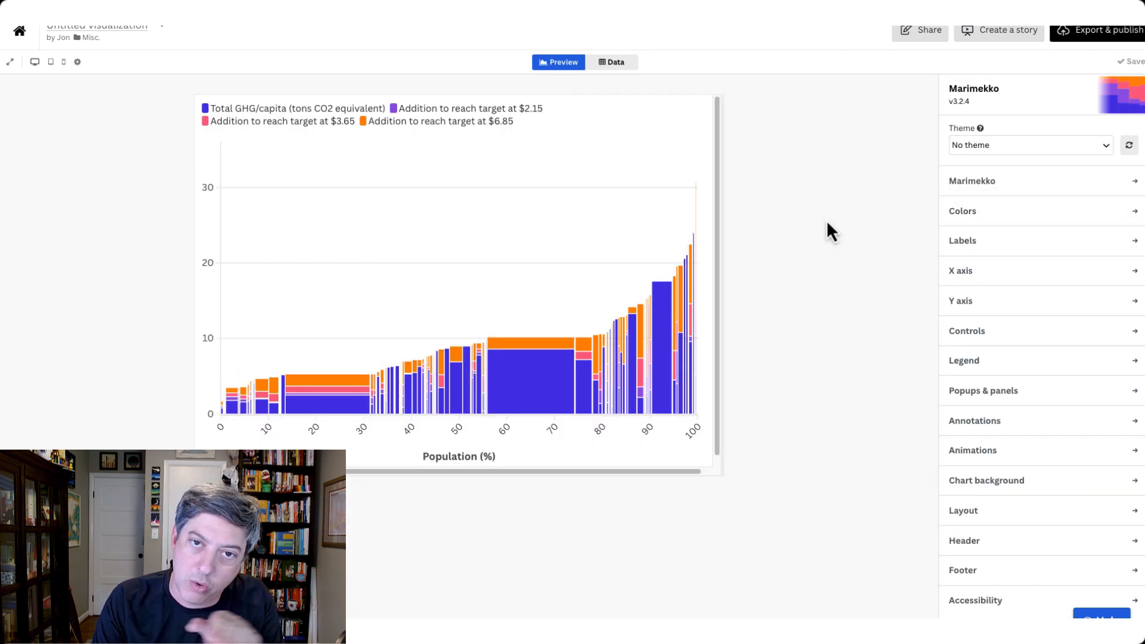
mouse_move(334, 128)
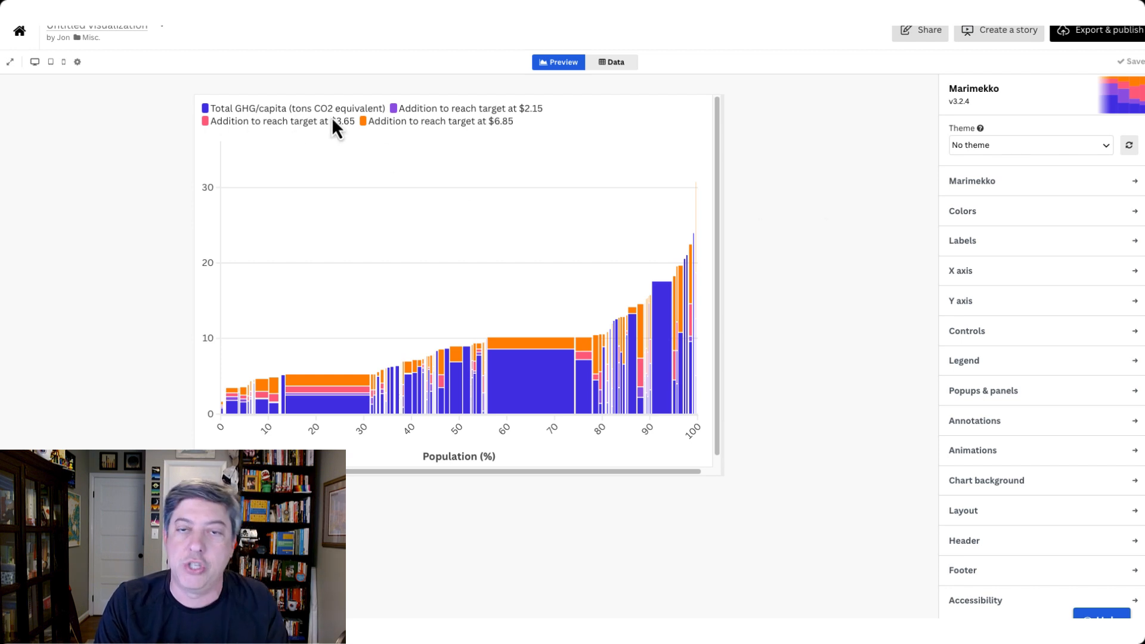
mouse_move(791, 247)
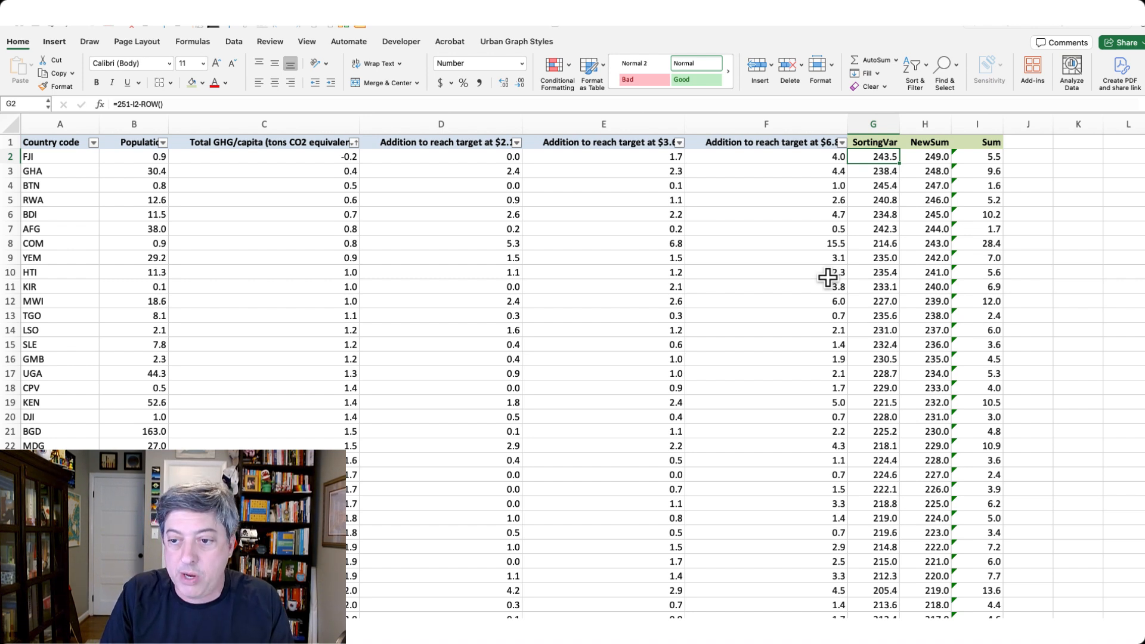
scroll("down", 3)
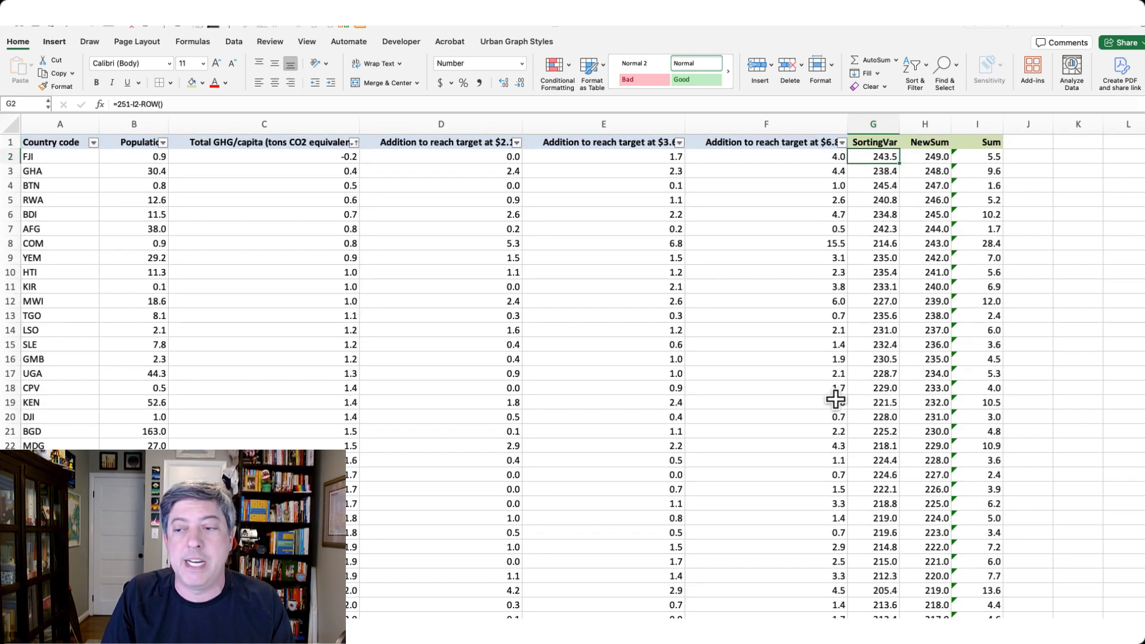
left_click(977, 156)
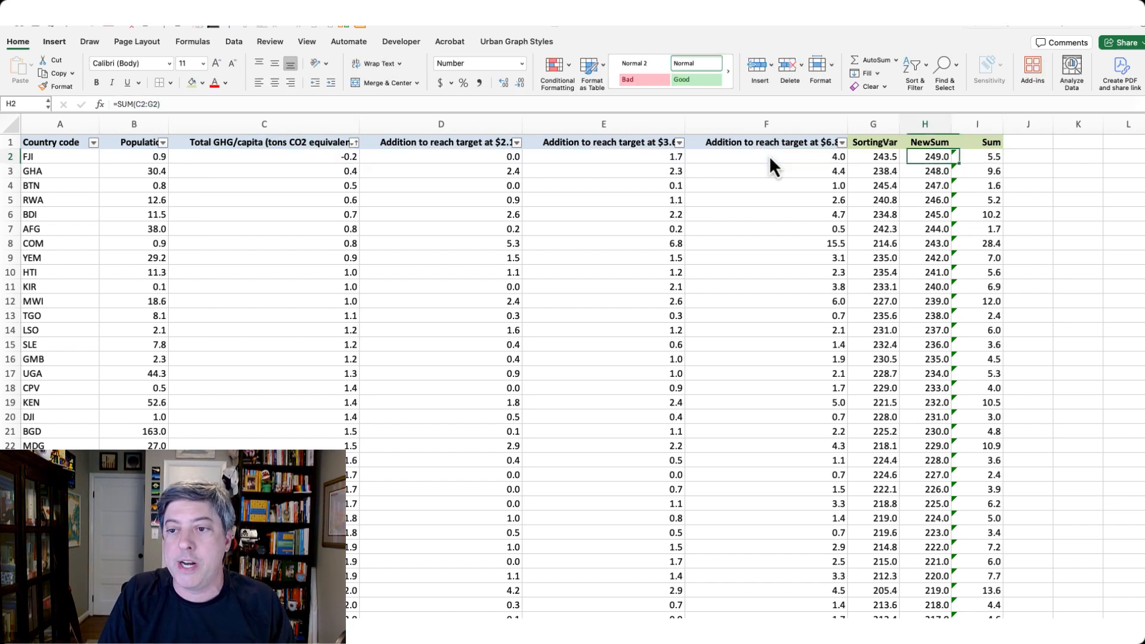
left_click(872, 156)
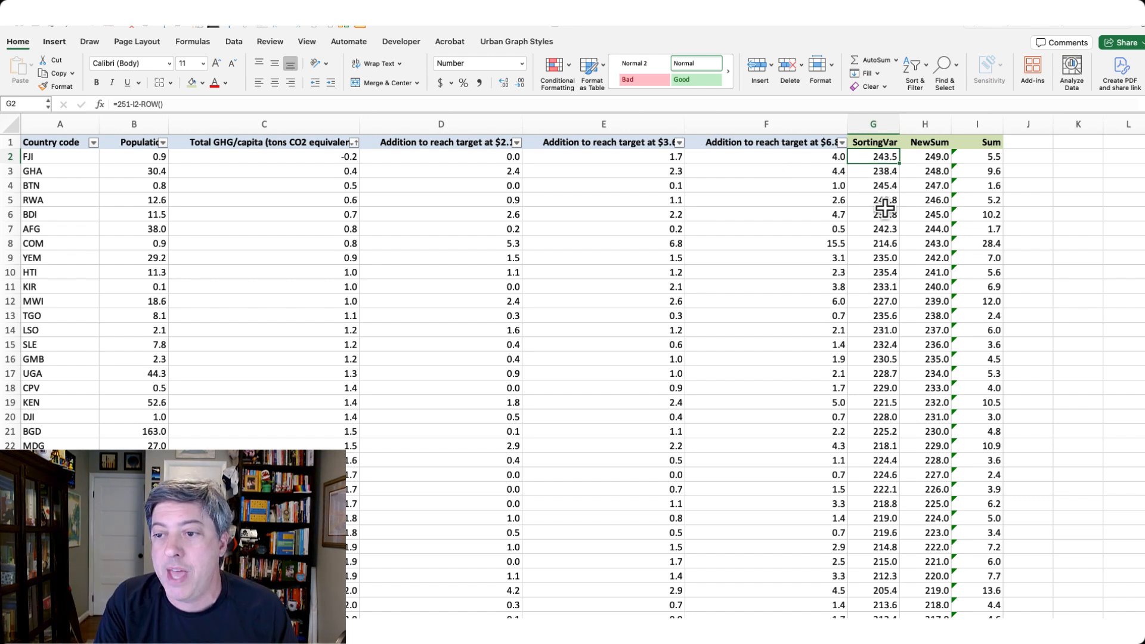
left_click(923, 156)
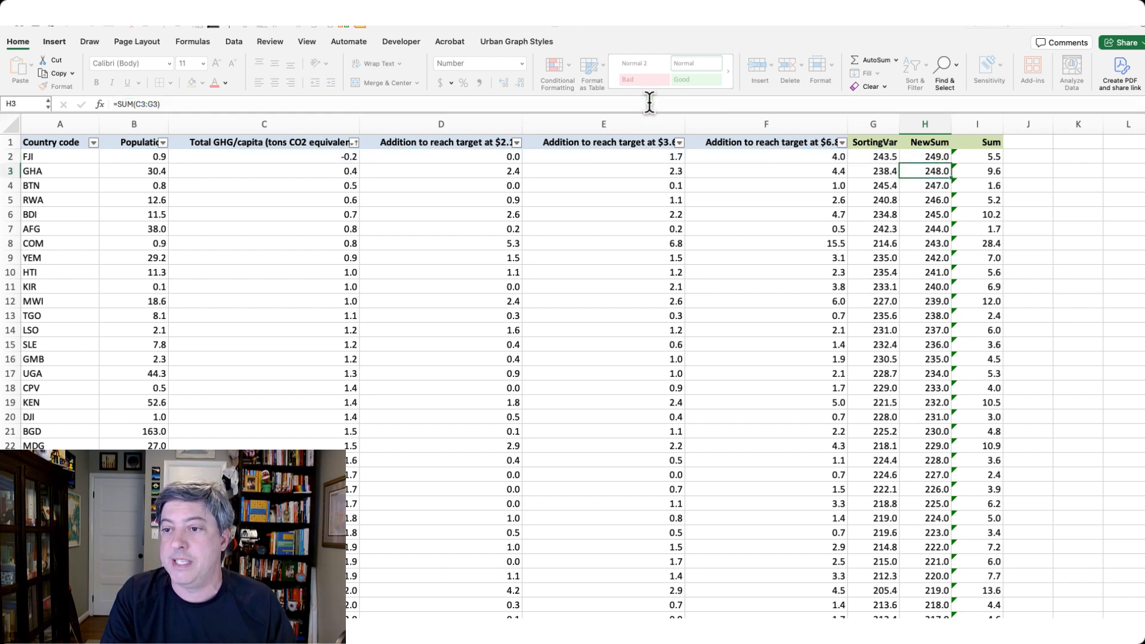
left_click(924, 124)
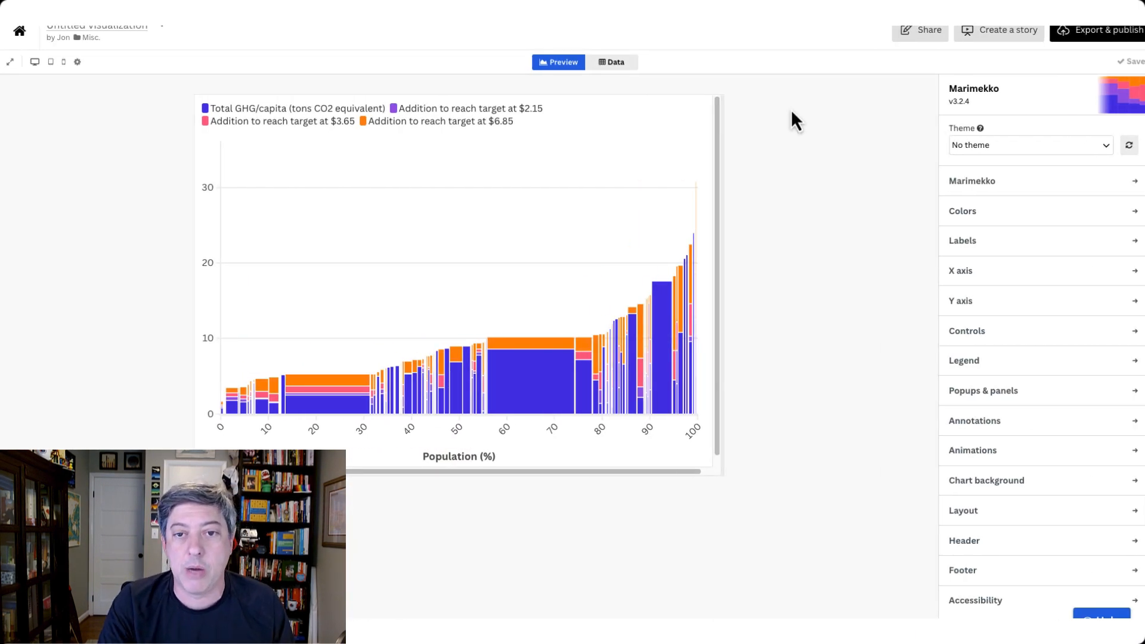
Step: Extend the Secondary metric to columns C–G so SortingVar is stacked on the chart
left_click(612, 62)
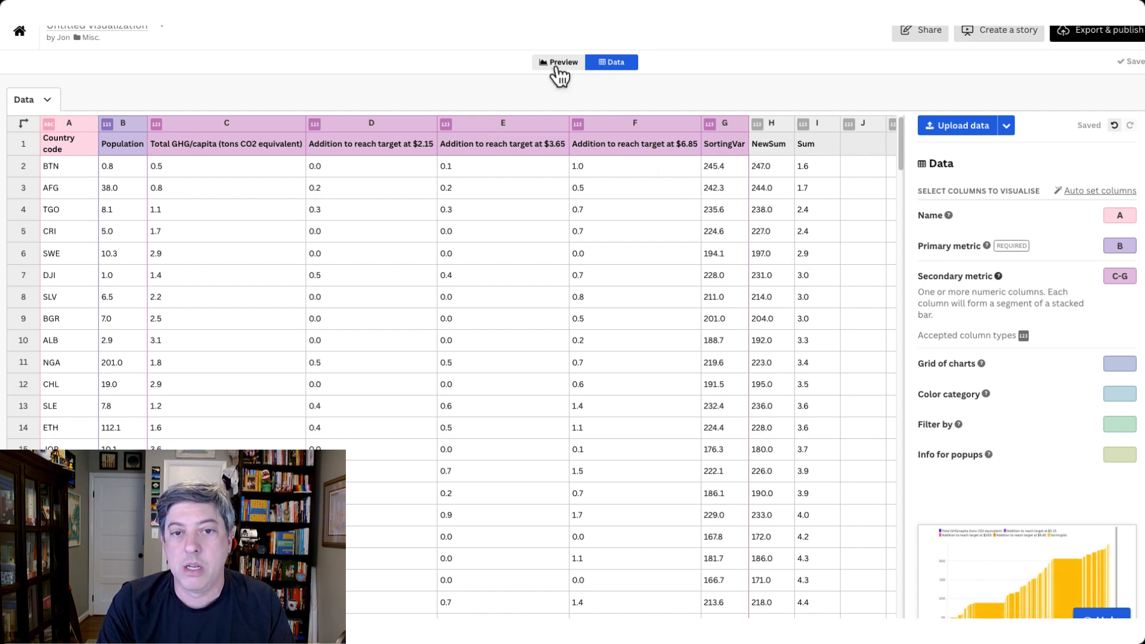
left_click(558, 62)
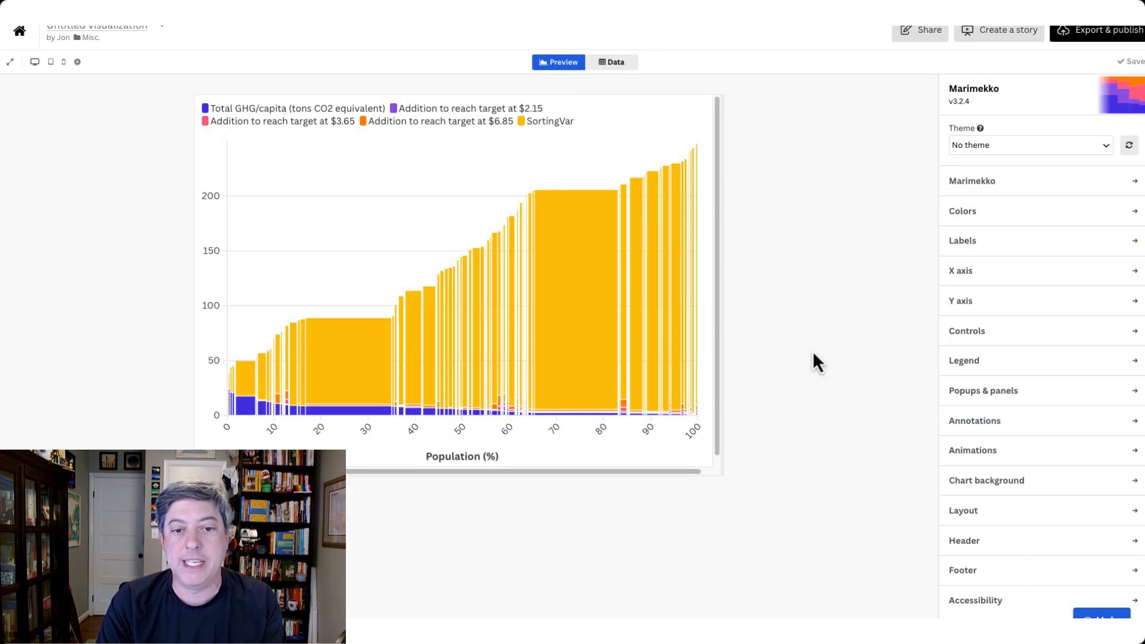
mouse_move(604, 236)
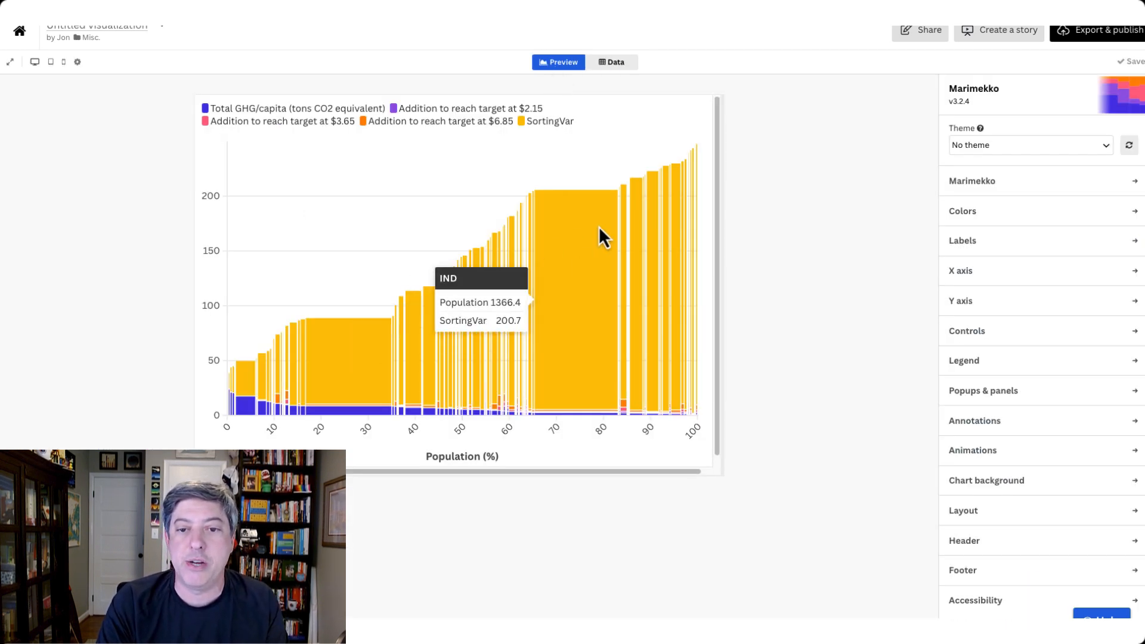
Step: Sort countries descending and cap the y-axis range at 0 to 30
left_click(972, 180)
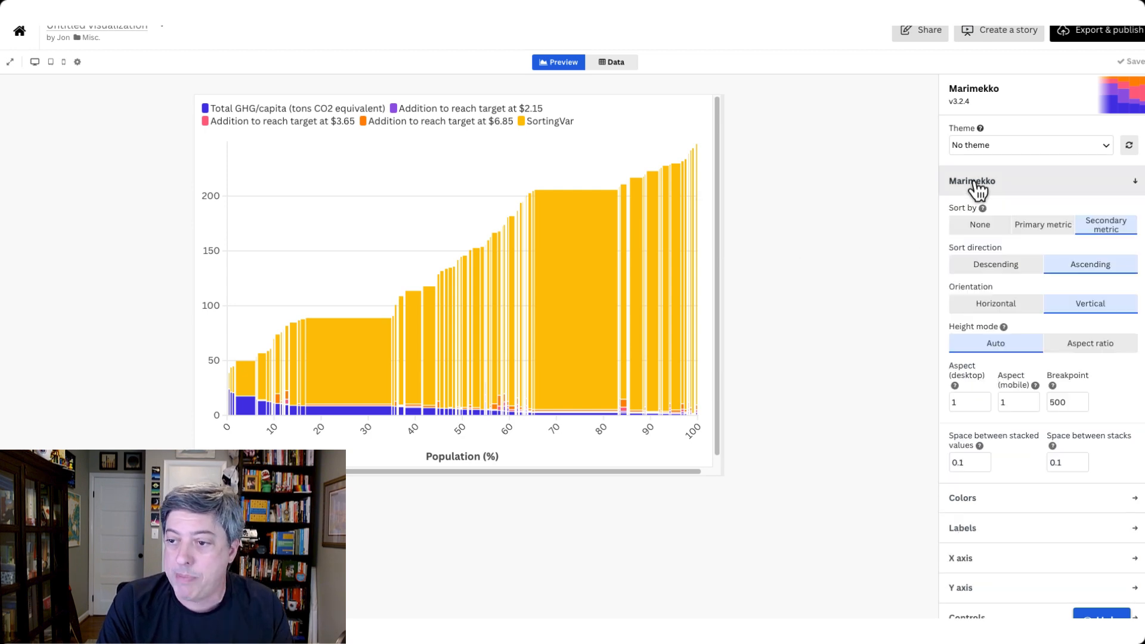
left_click(995, 265)
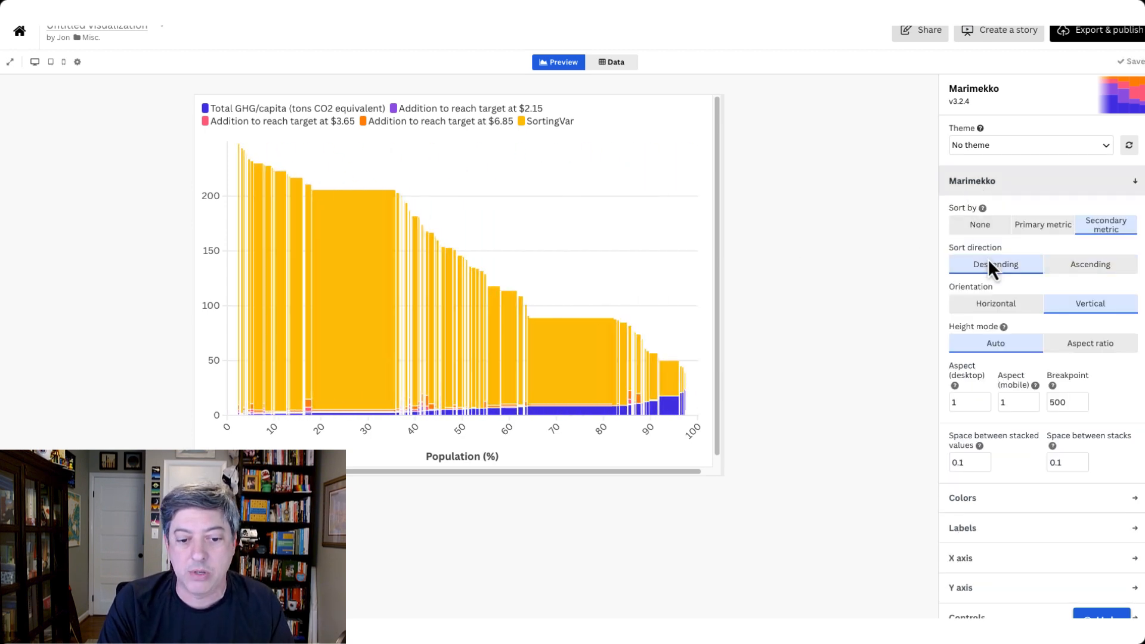
mouse_move(612, 385)
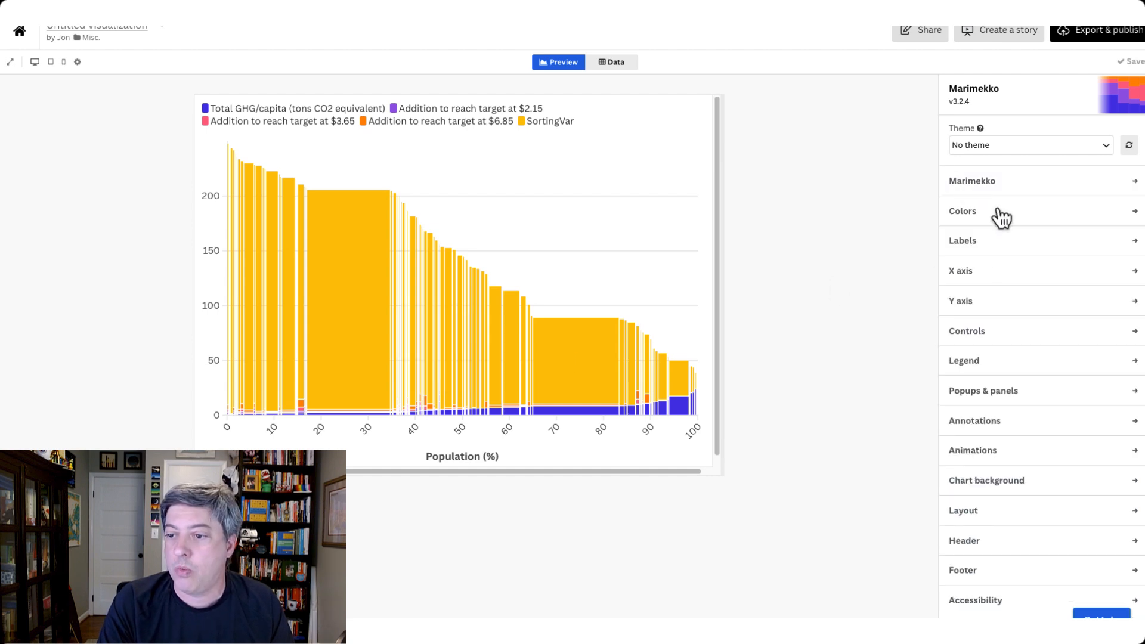
left_click(961, 301)
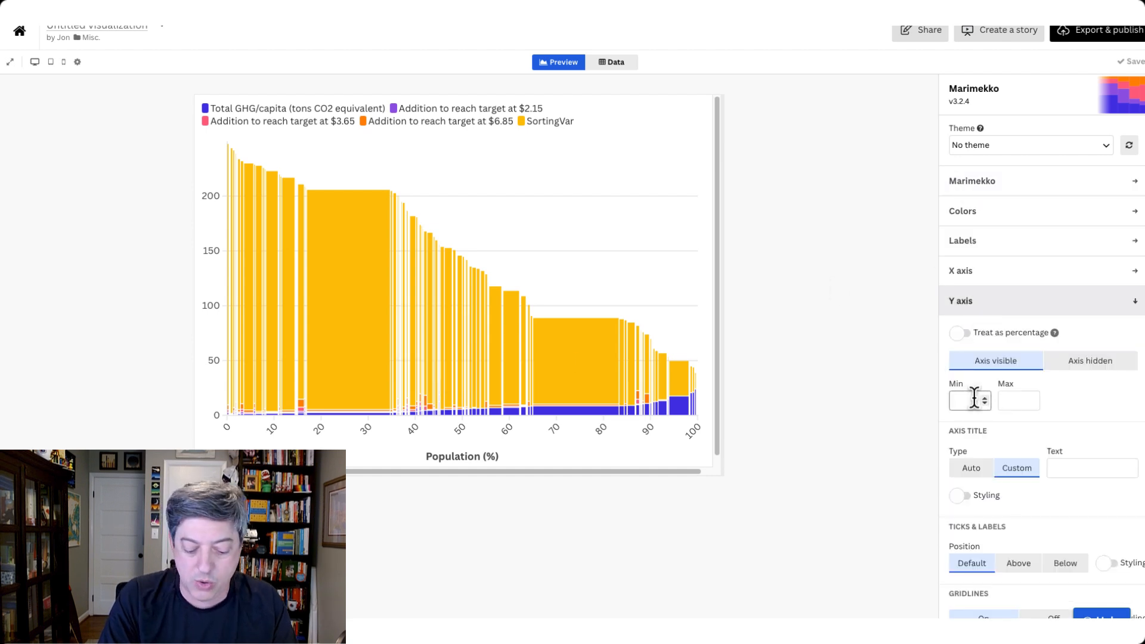
type("30")
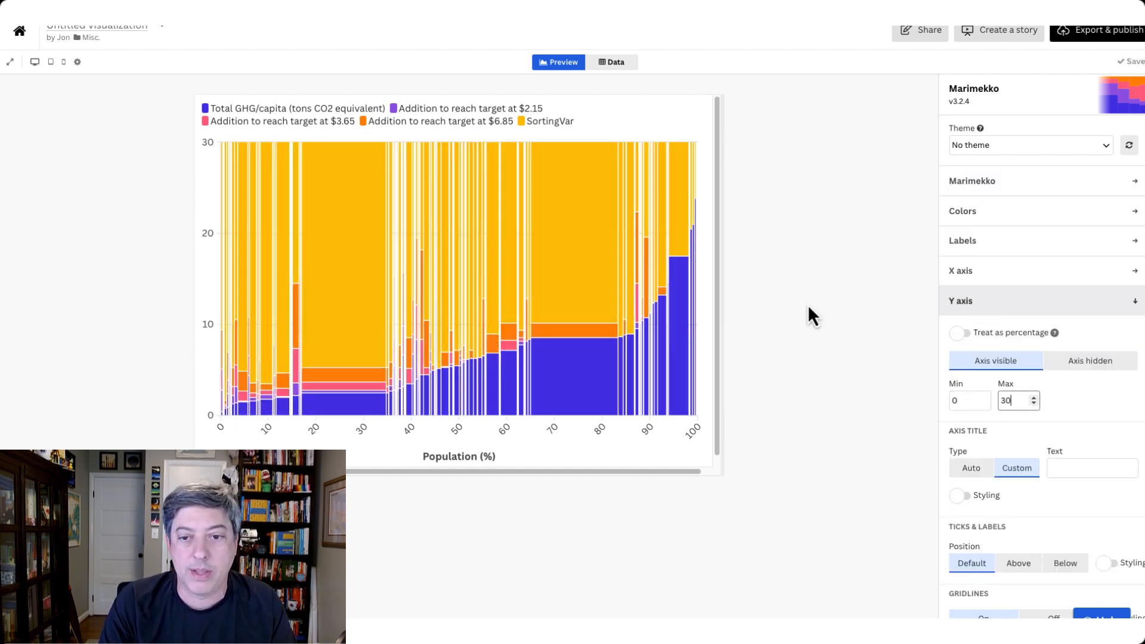
mouse_move(318, 437)
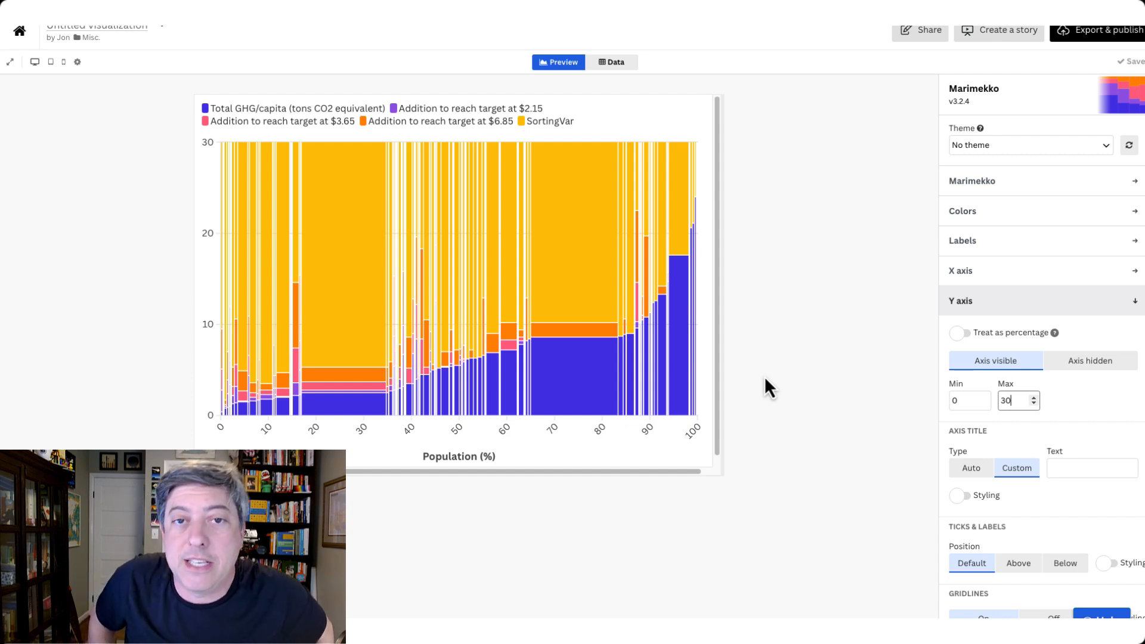
mouse_move(916, 336)
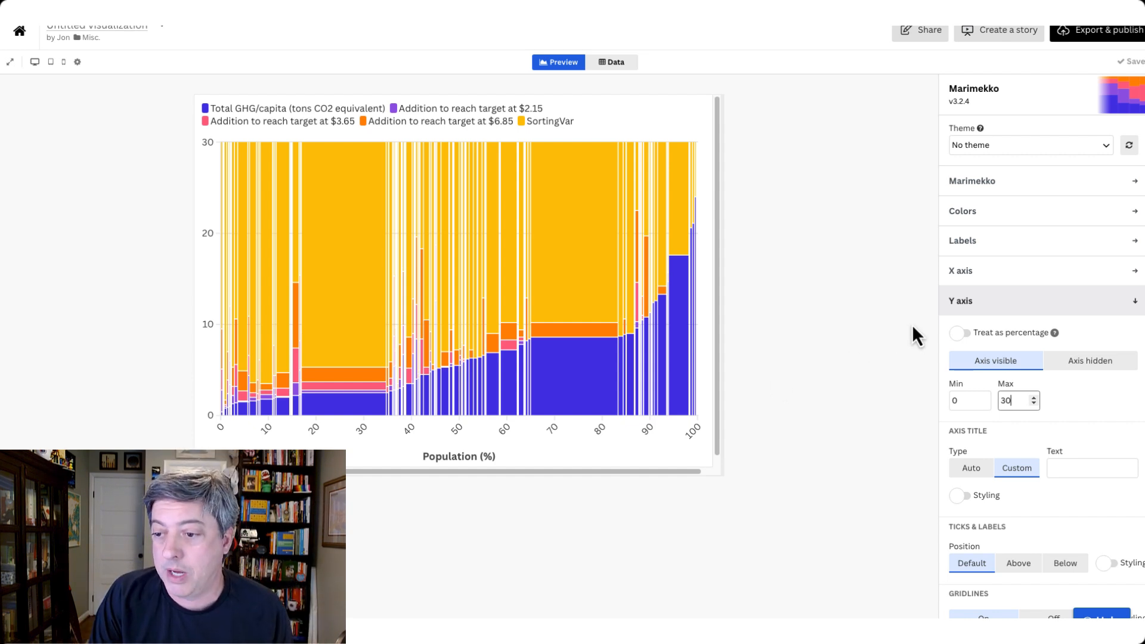
Step: Assign custom colour overrides #000000, #E5A328, #67B6E7, #2DA47C and #d2d2d2 to the five series
left_click(964, 211)
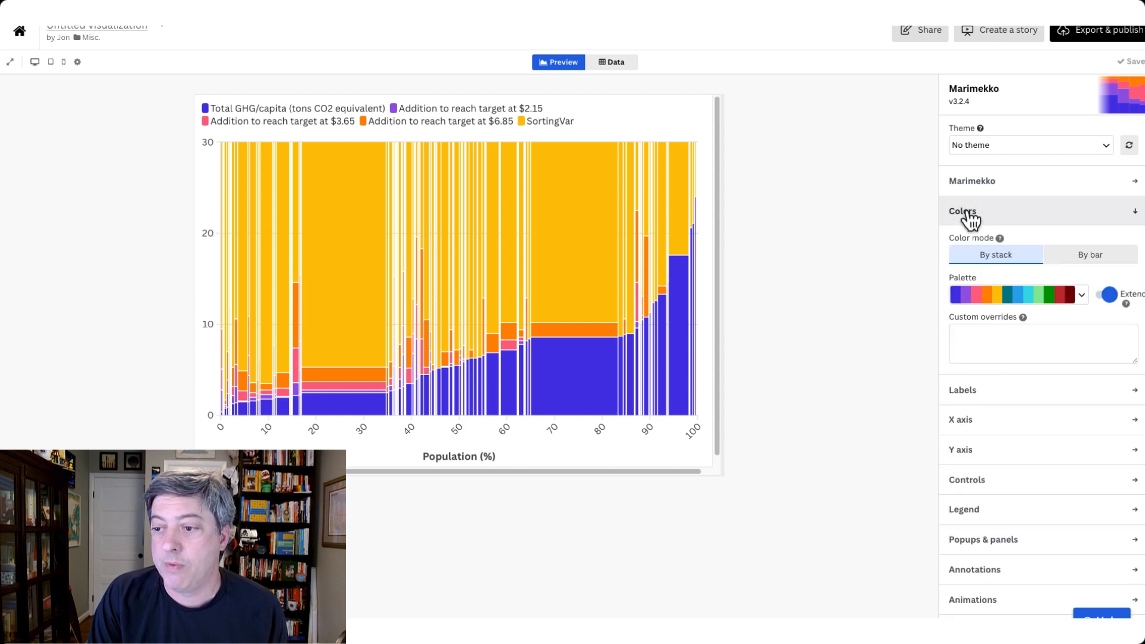
left_click(611, 61)
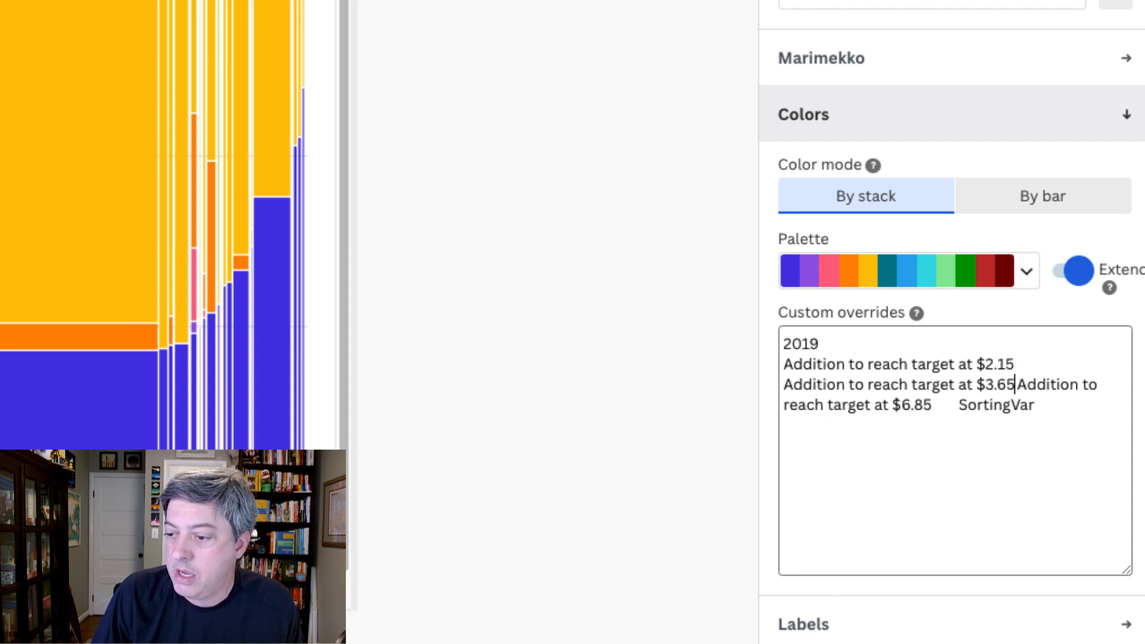
key("Enter")
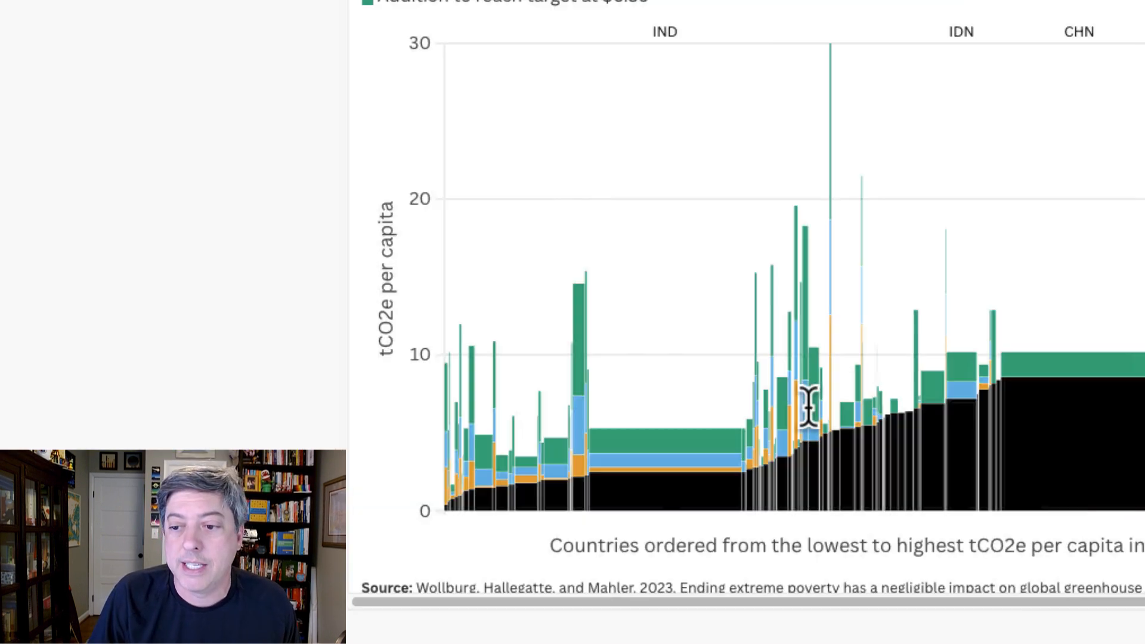
left_click(801, 99)
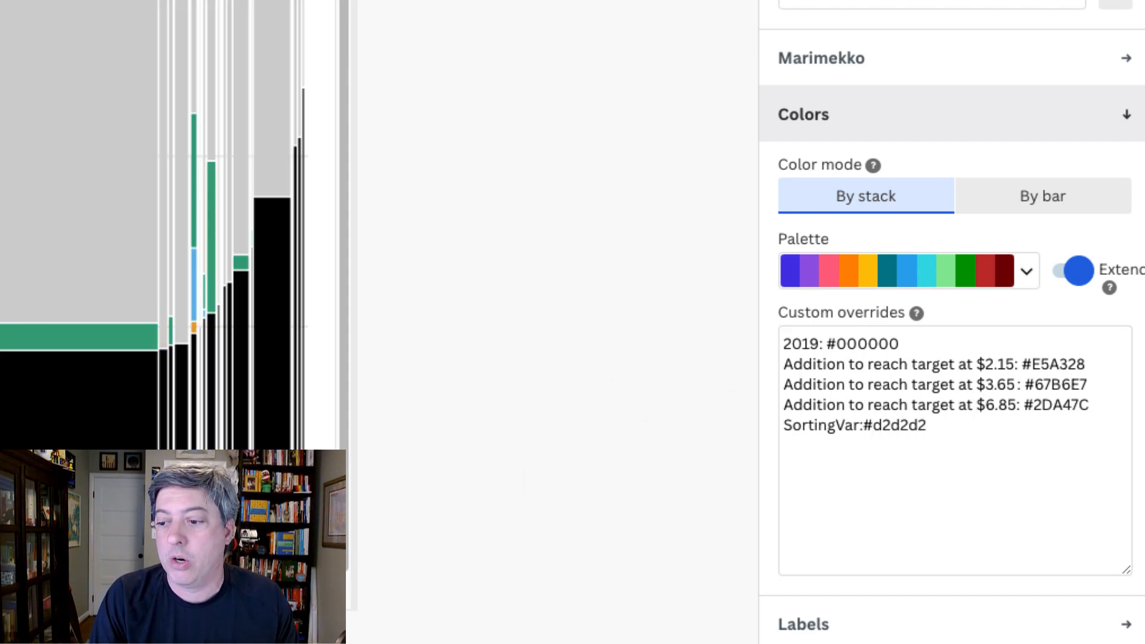
double_click(889, 425)
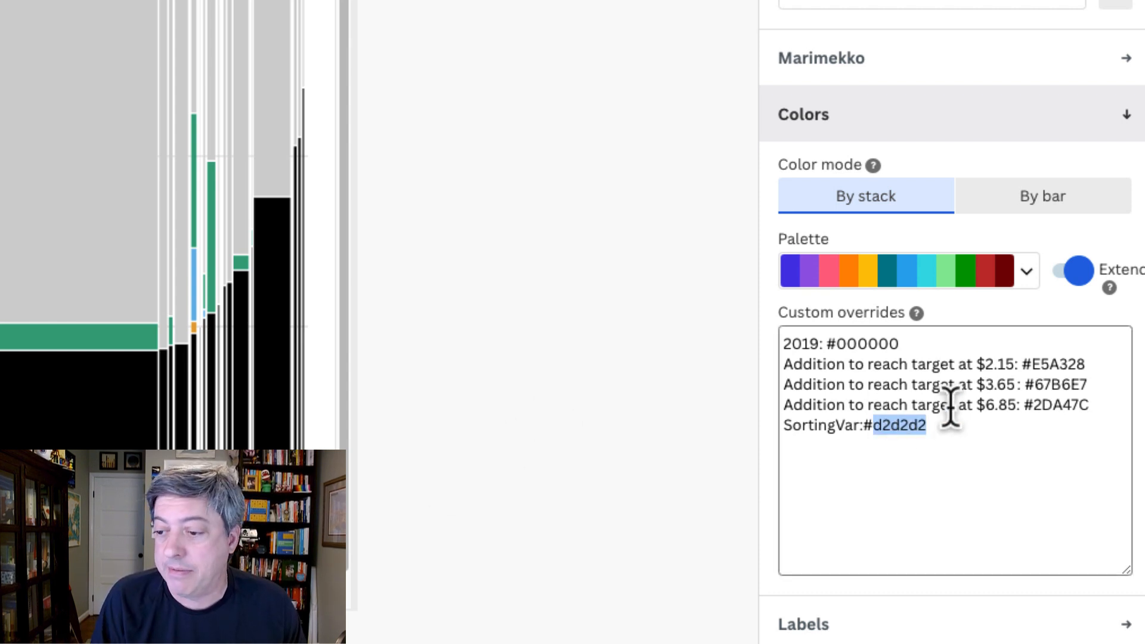
type("#FFFFFF")
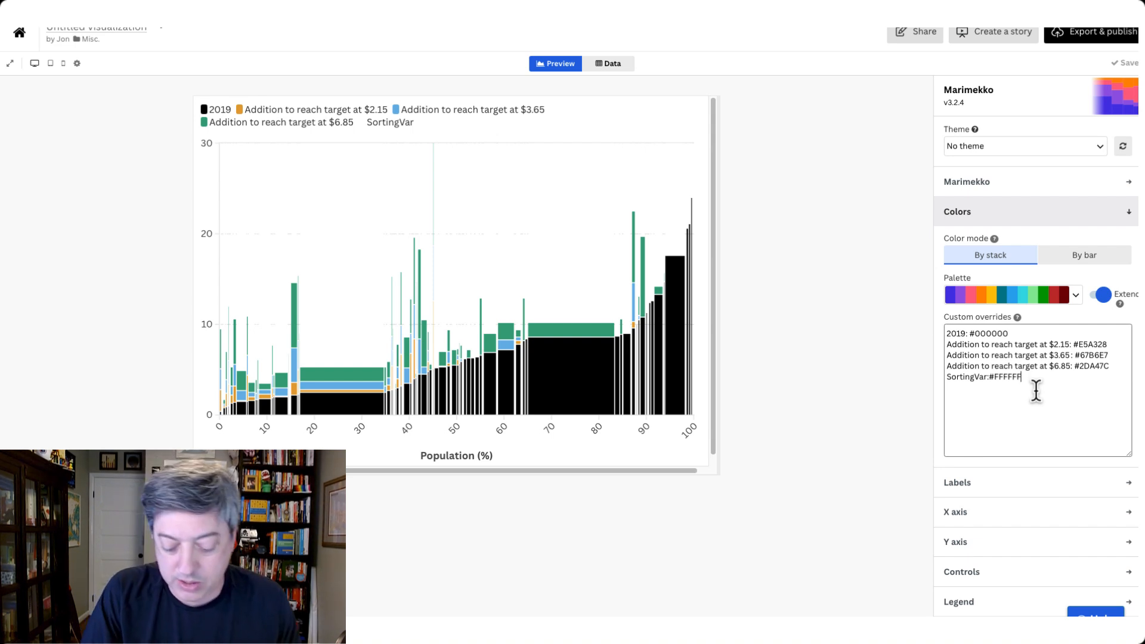
type("00")
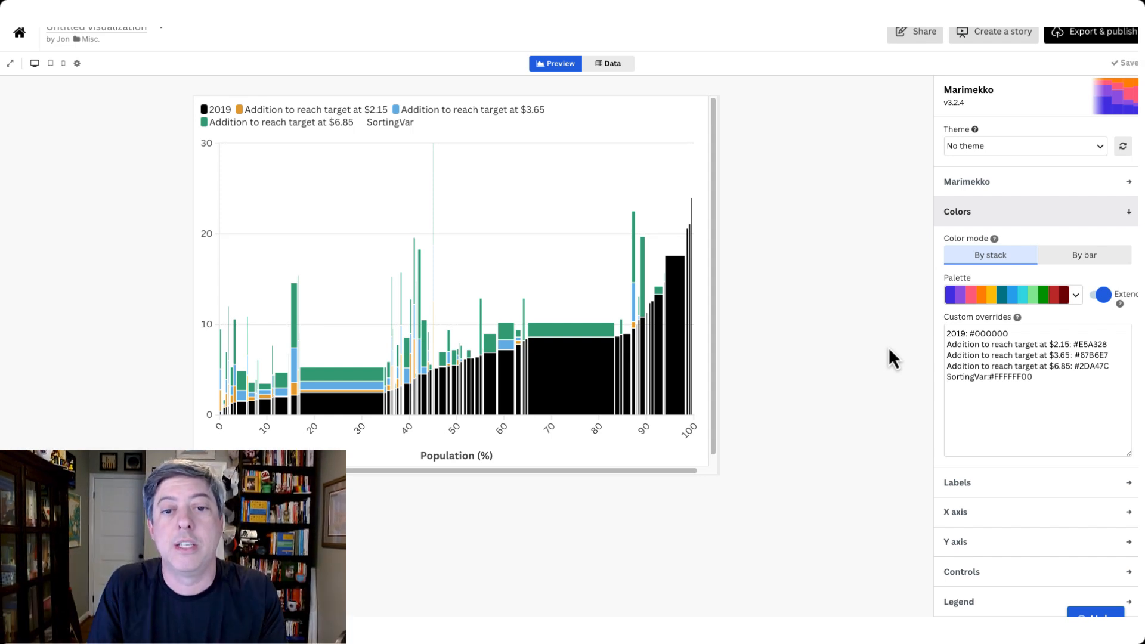
mouse_move(475, 235)
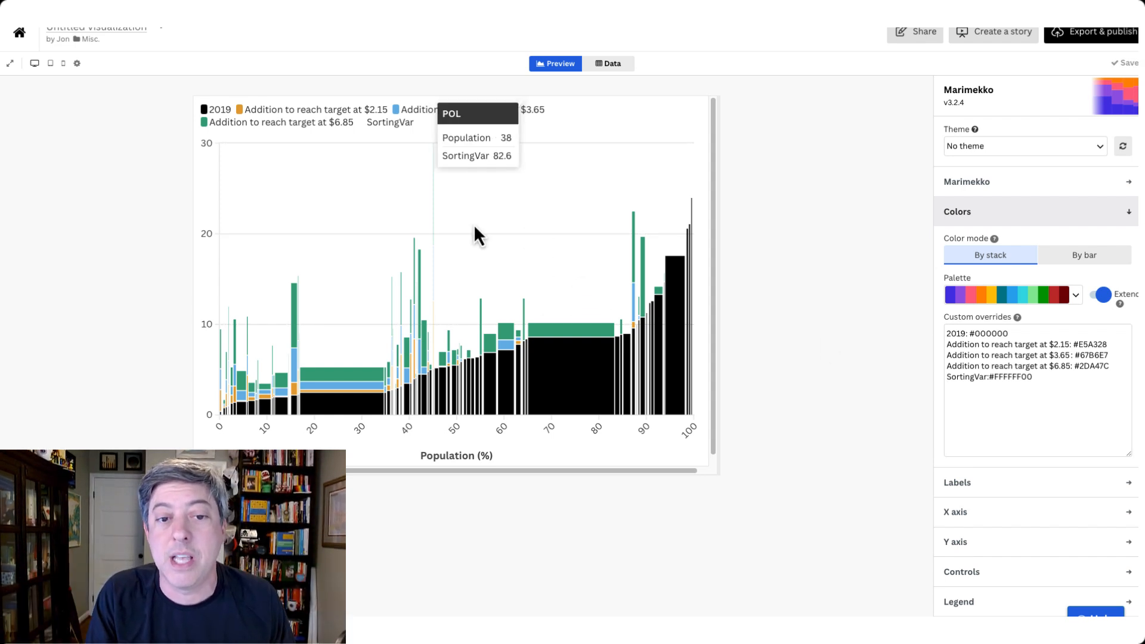
mouse_move(803, 285)
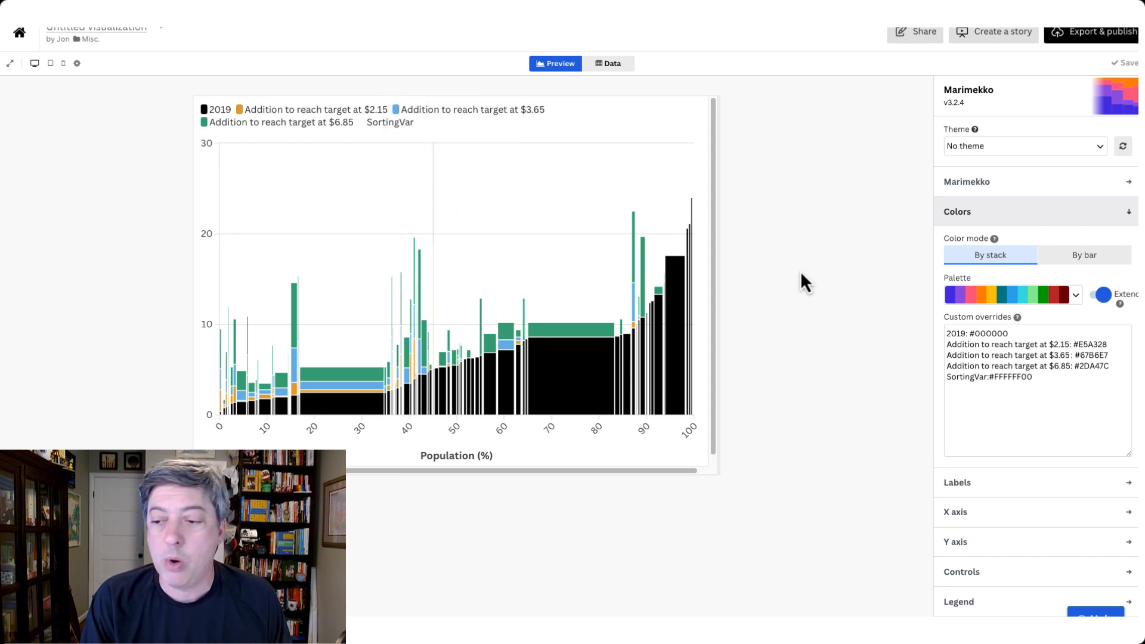
Step: Show the x axis as absolute population with 0° horizontal tick labels
left_click(958, 212)
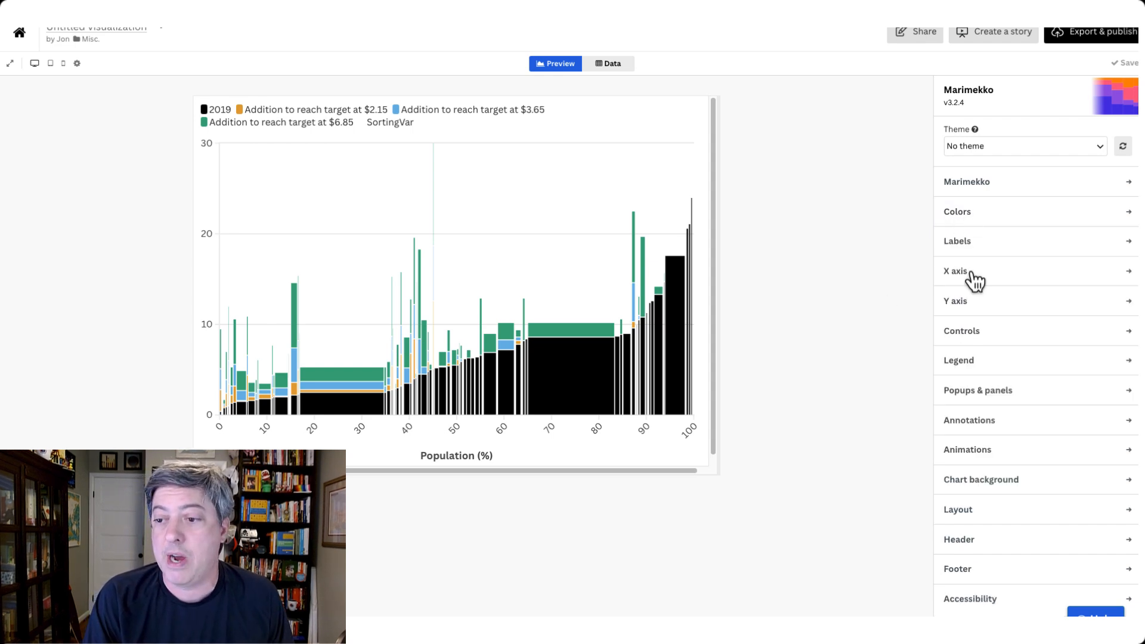
left_click(957, 271)
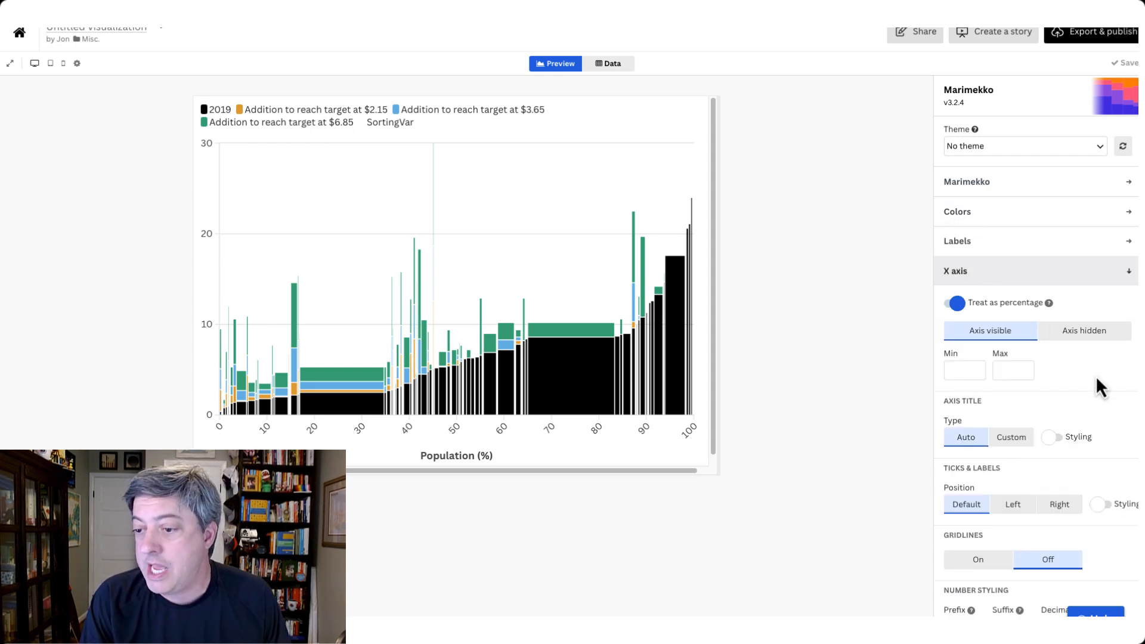
mouse_move(1005, 392)
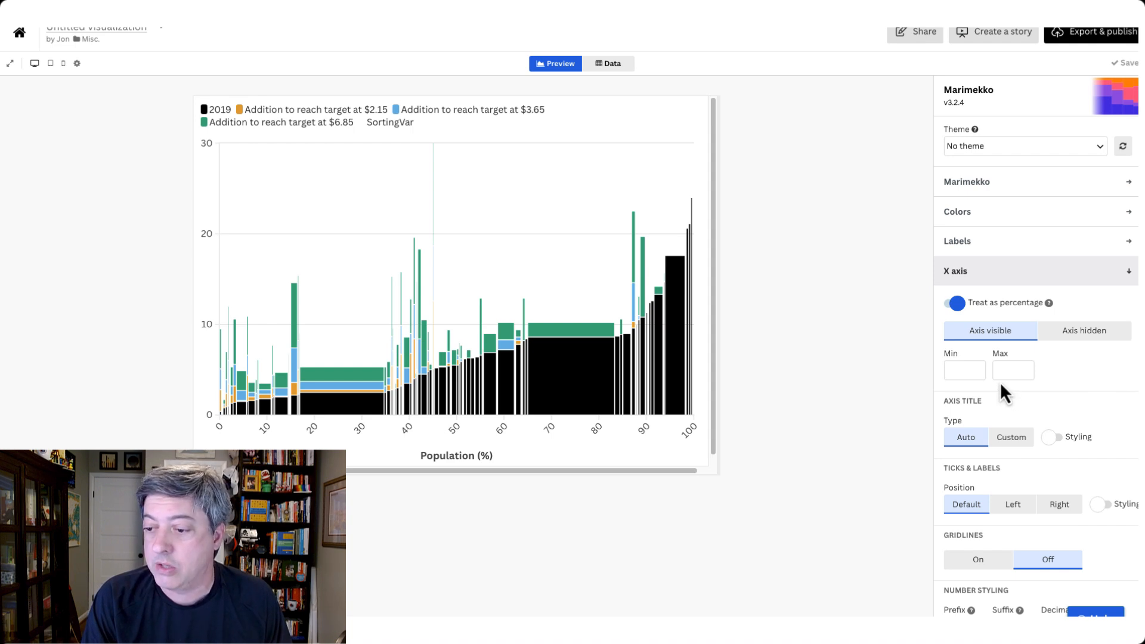
left_click(955, 302)
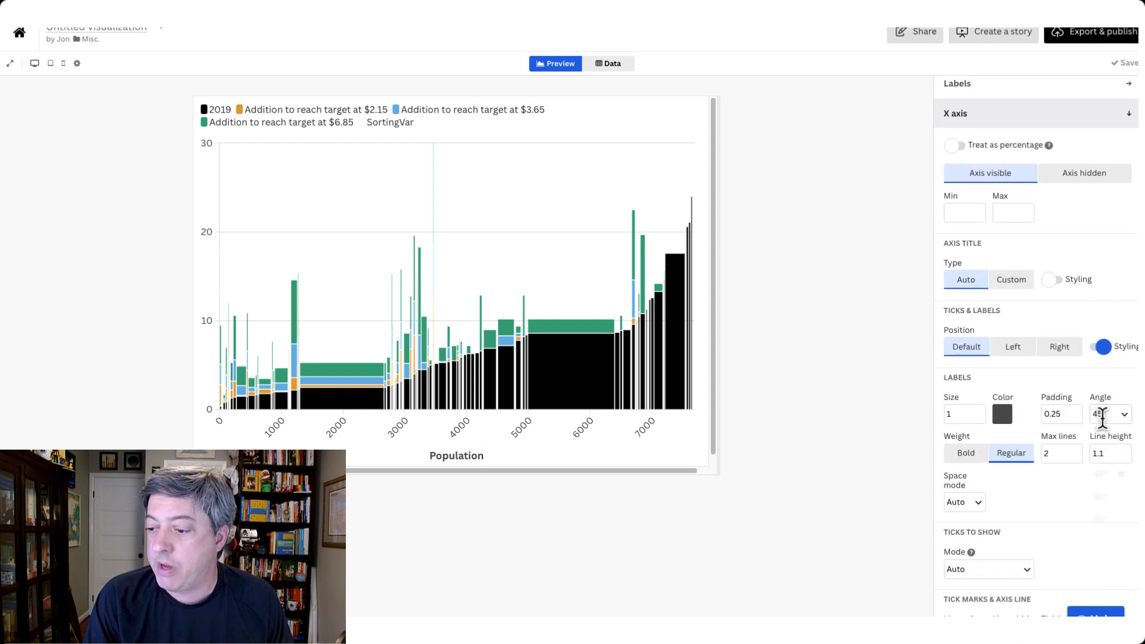
left_click(1108, 414)
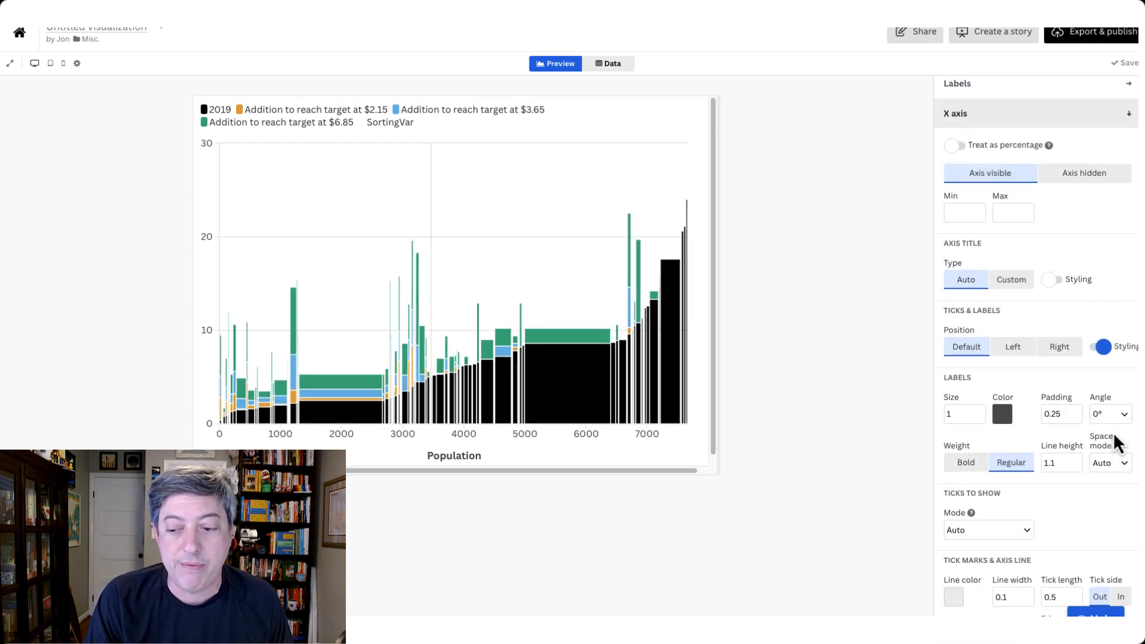
mouse_move(975, 379)
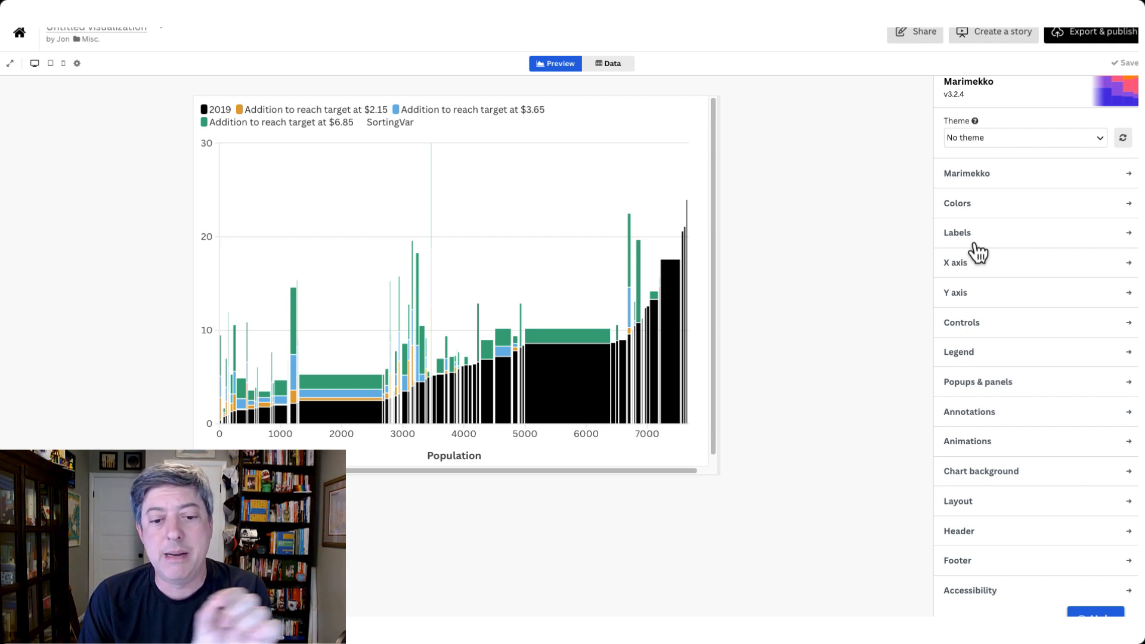
mouse_move(975, 180)
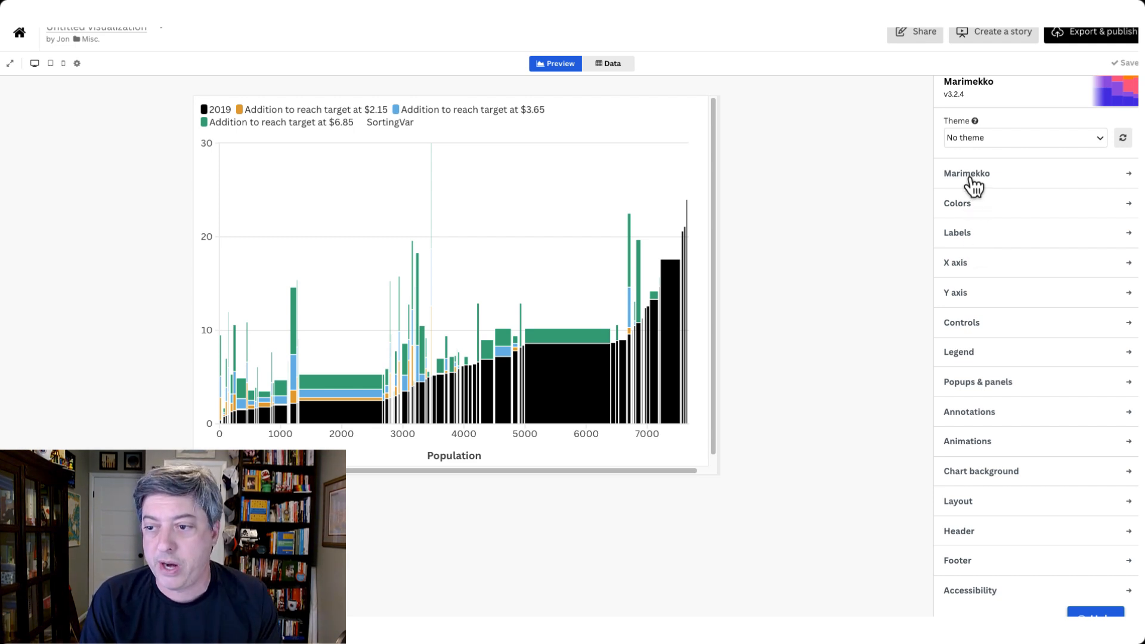
left_click(967, 173)
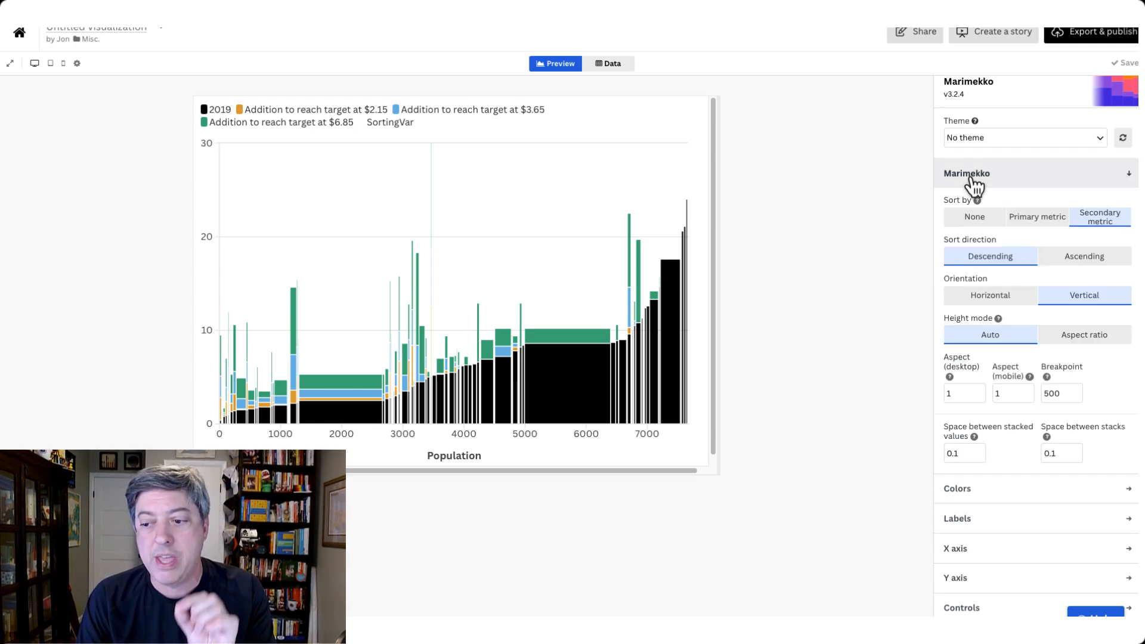
mouse_move(818, 315)
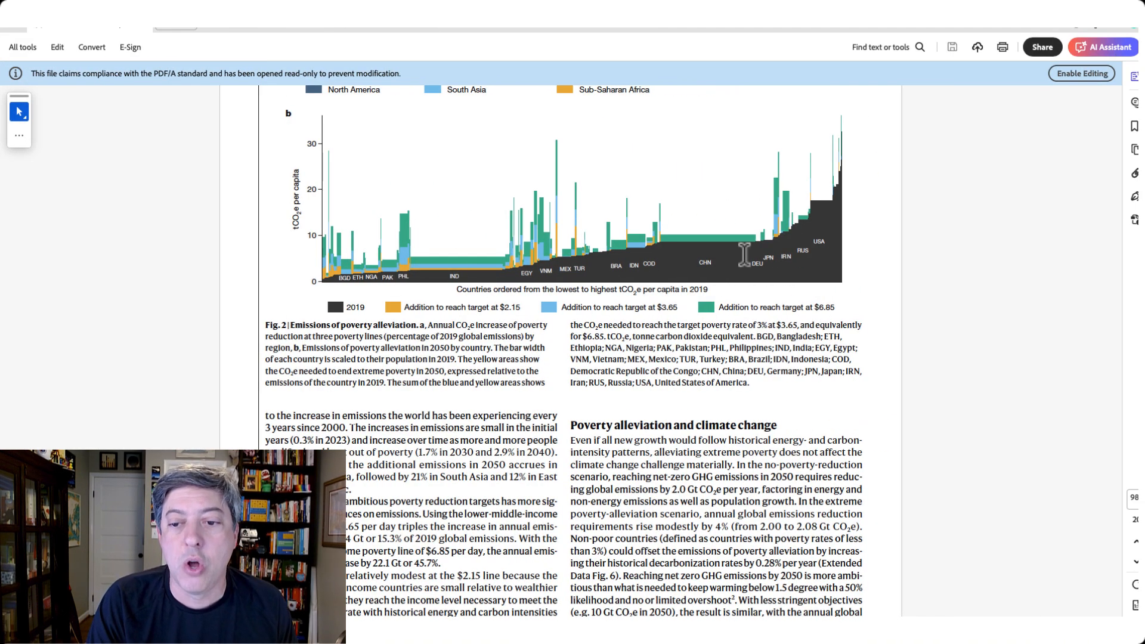
mouse_move(888, 318)
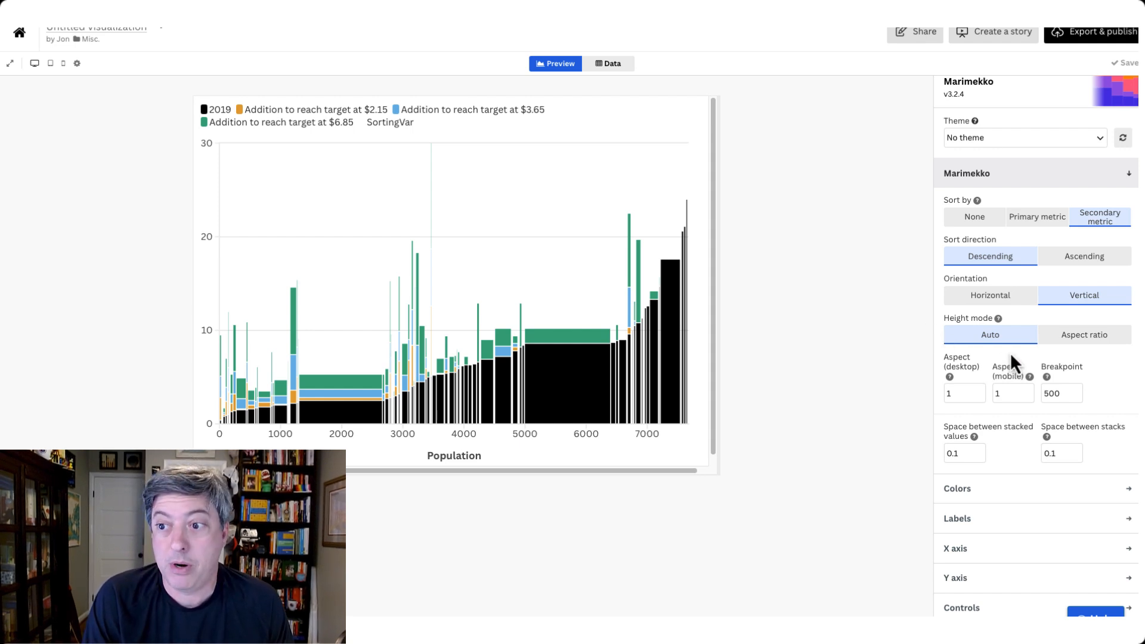
Step: Collapse the Marimekko sorting and spacing settings back to the category list
left_click(968, 173)
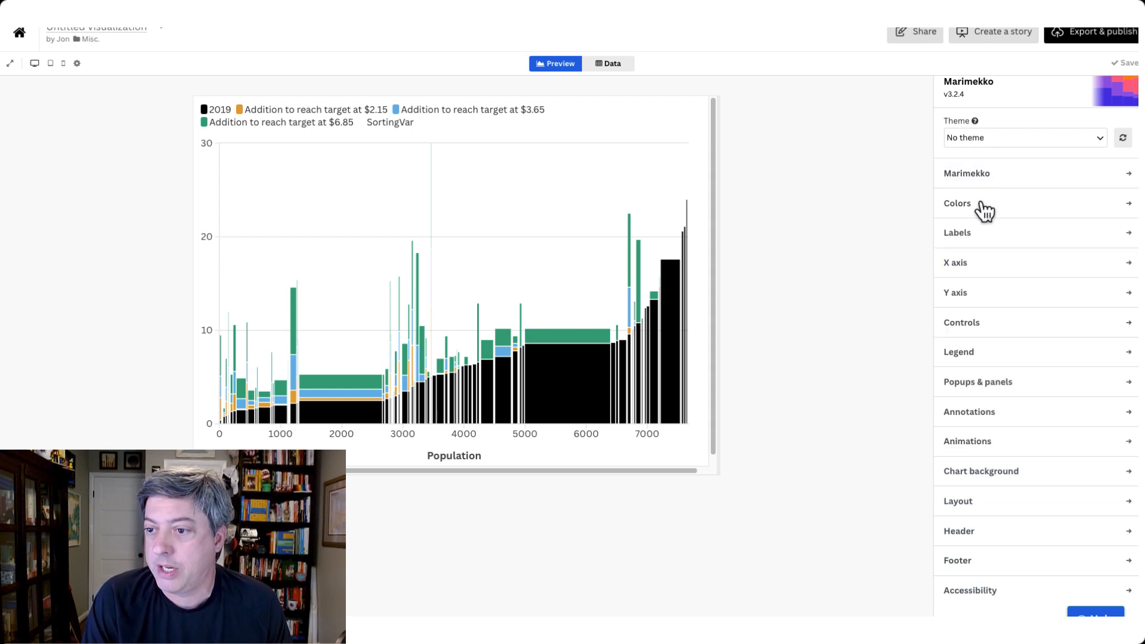
mouse_move(988, 226)
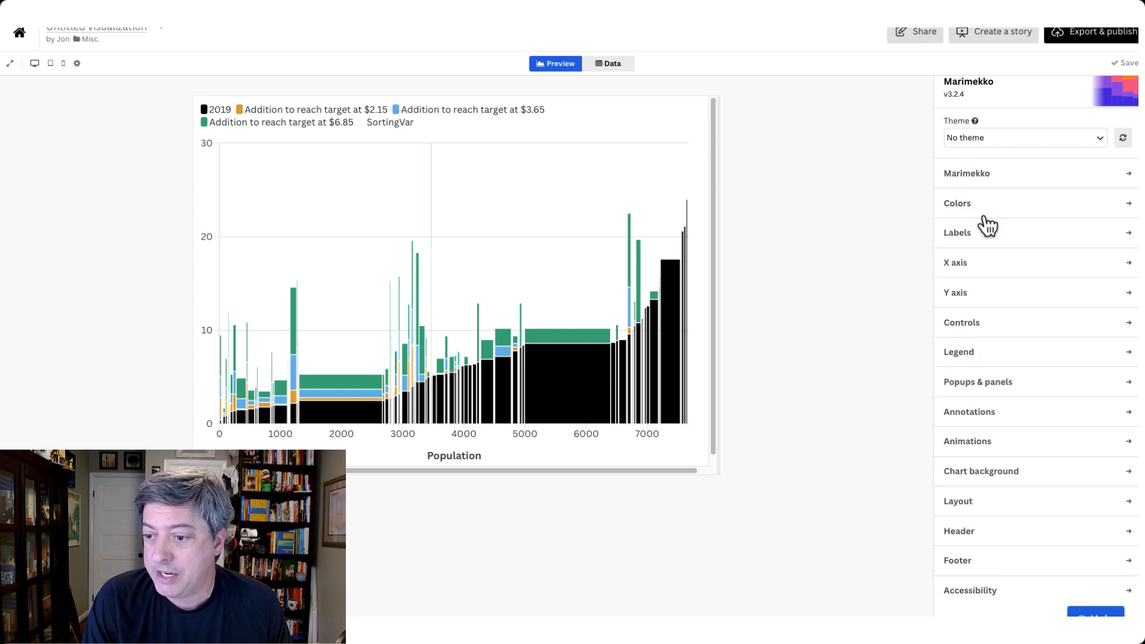
mouse_move(1003, 296)
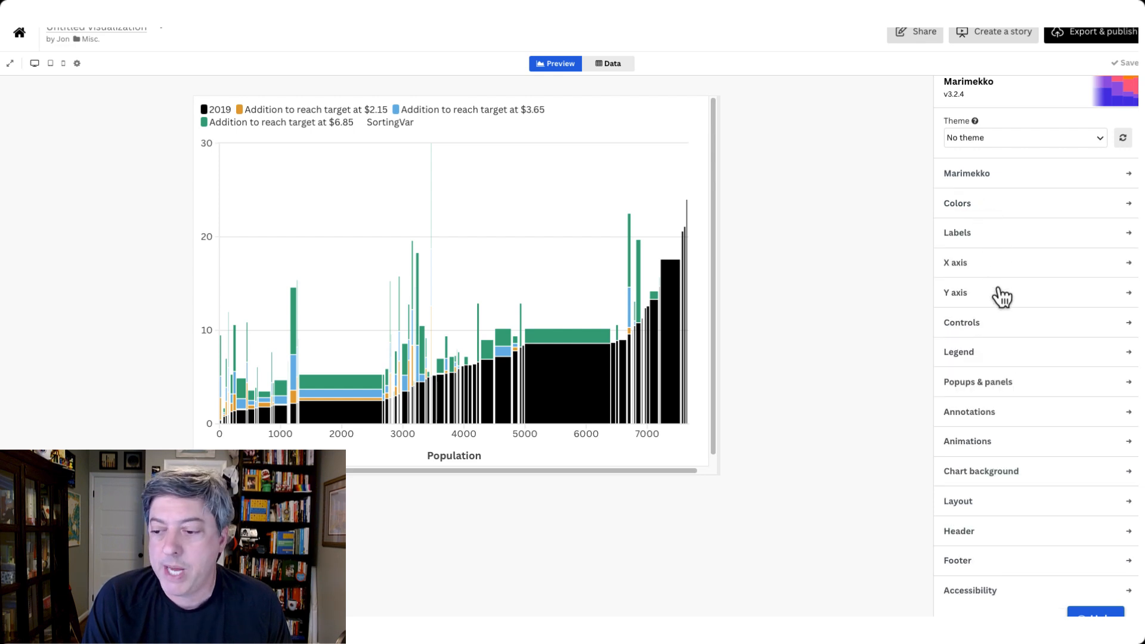
mouse_move(1015, 387)
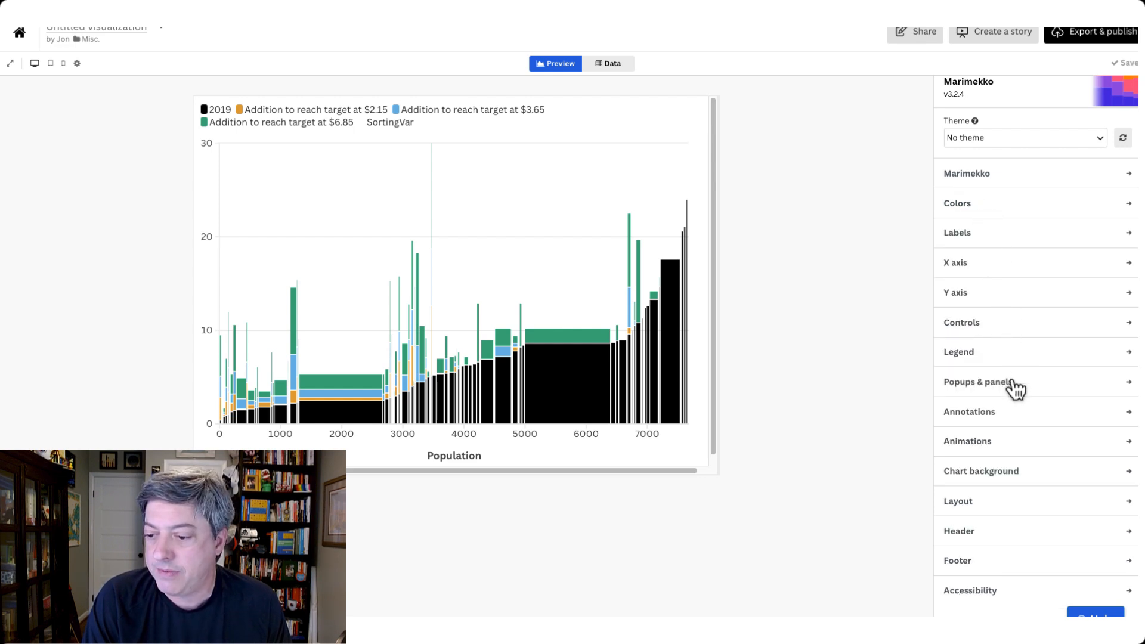
mouse_move(1004, 480)
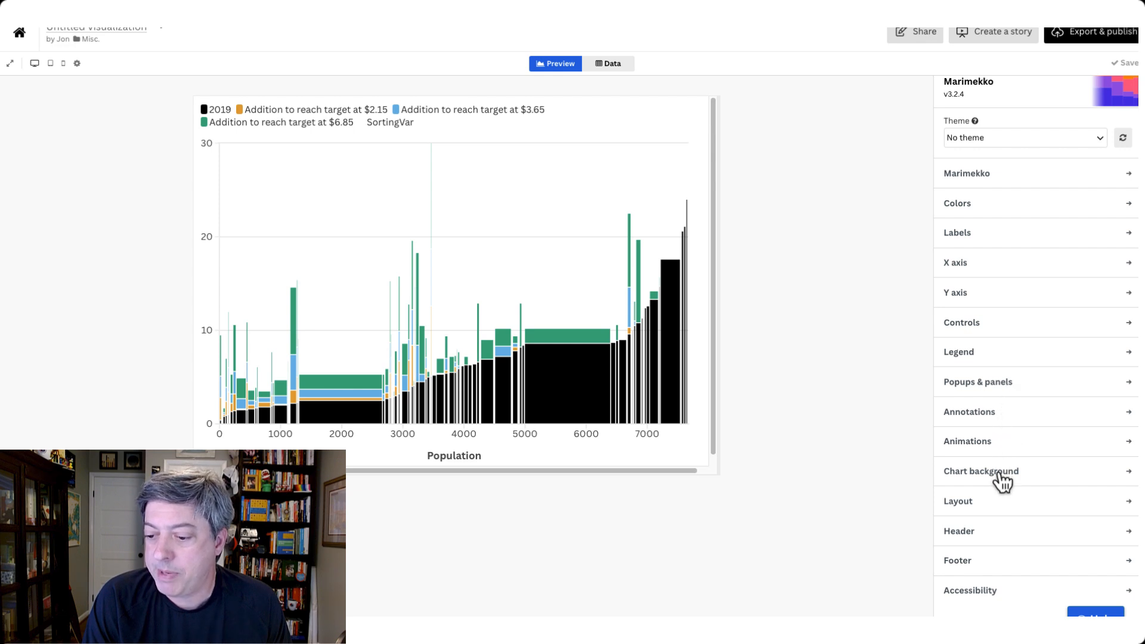
mouse_move(988, 249)
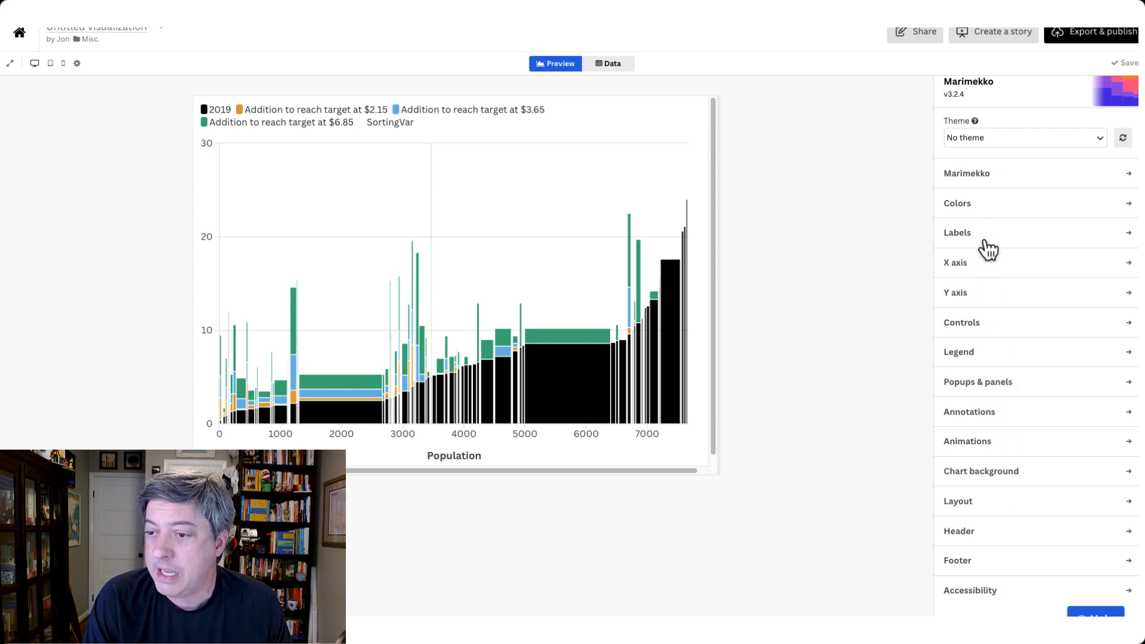
Step: Set space between stacked values and space between stacks to 0 in the Marimekko settings
left_click(967, 173)
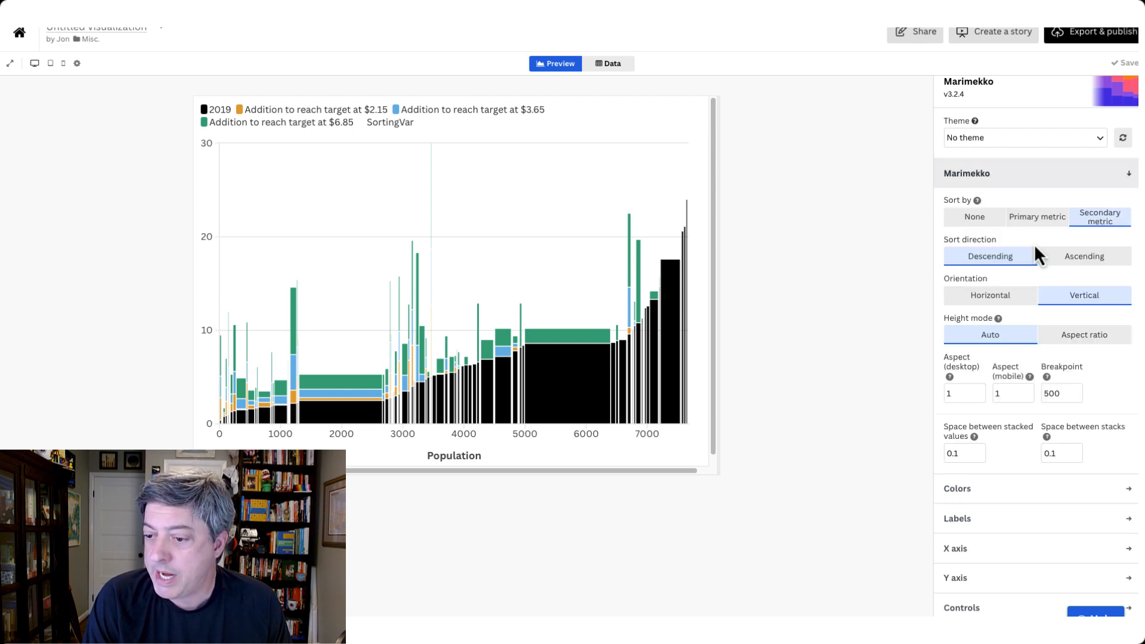
mouse_move(1034, 458)
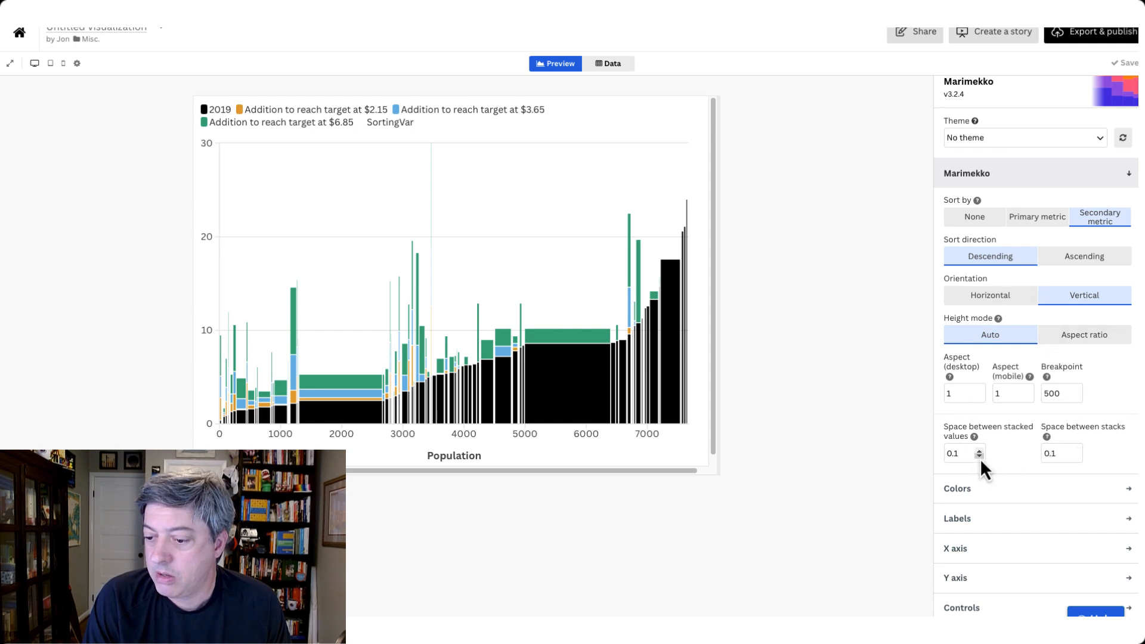
type("0.02")
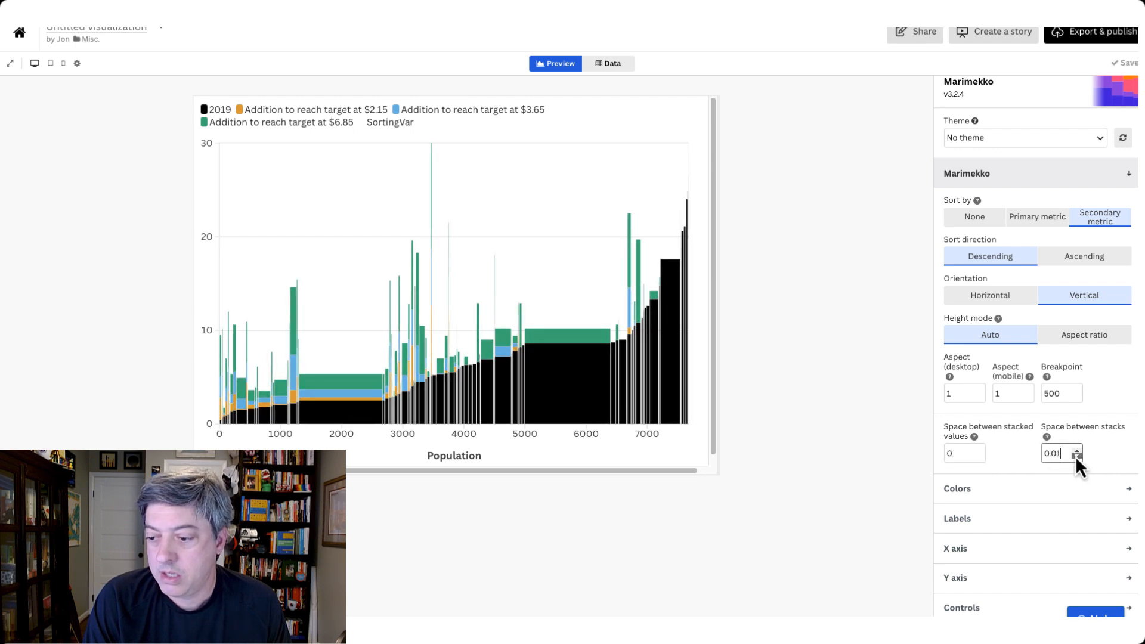
left_click(1075, 457)
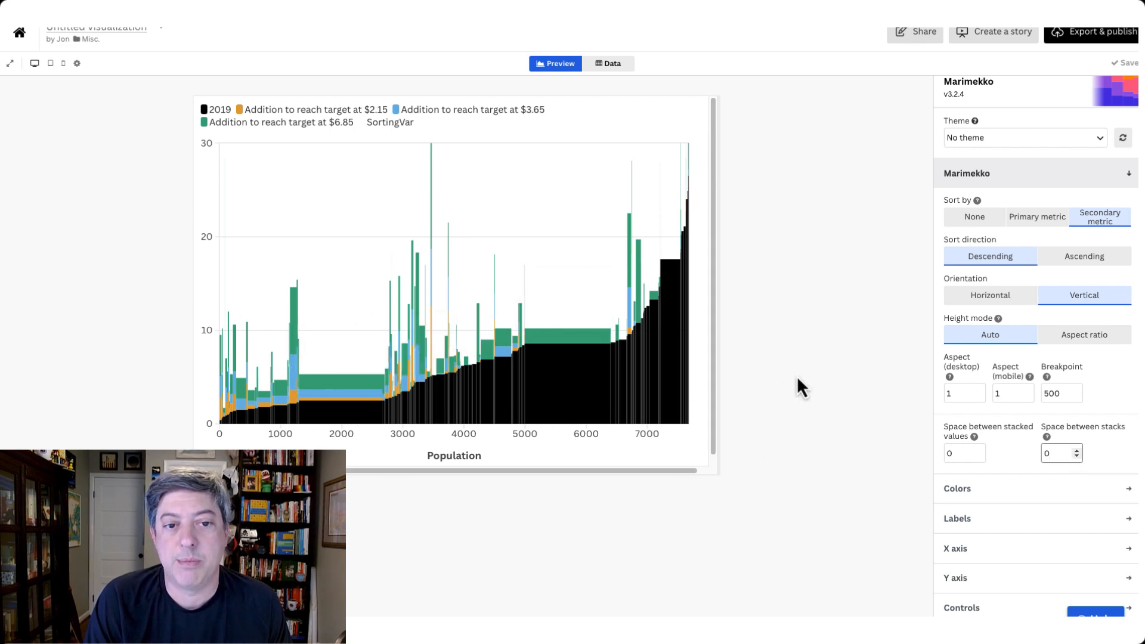
mouse_move(212, 158)
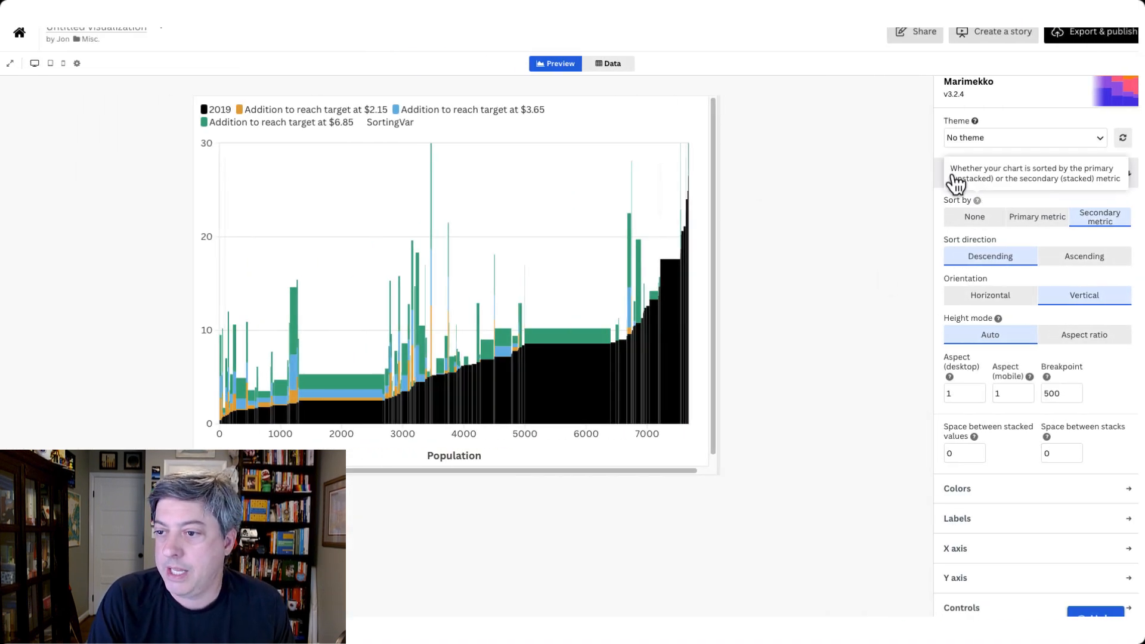
Step: Raise the Y axis Max from 30 to 35, stepping through 32, 33, 34
left_click(955, 292)
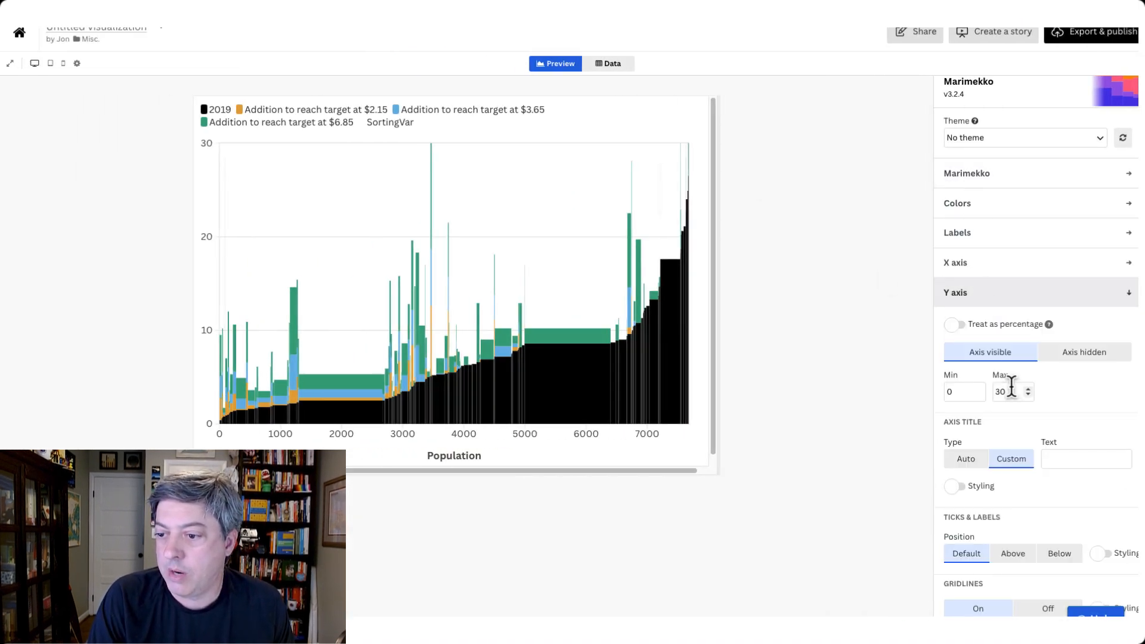
left_click(1027, 389)
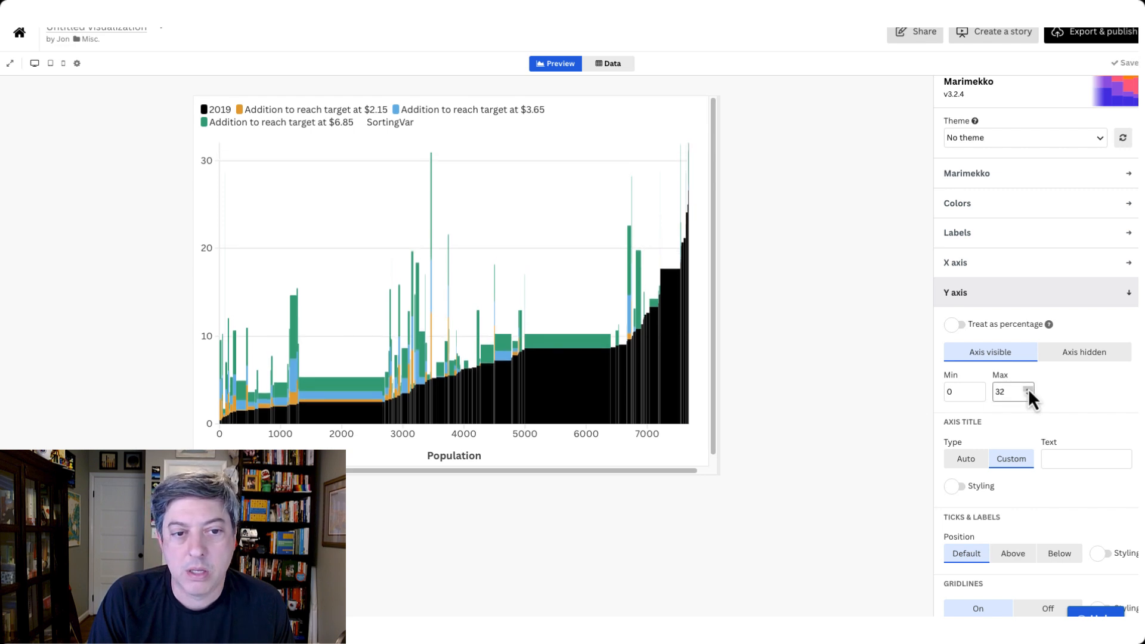
left_click(1026, 388)
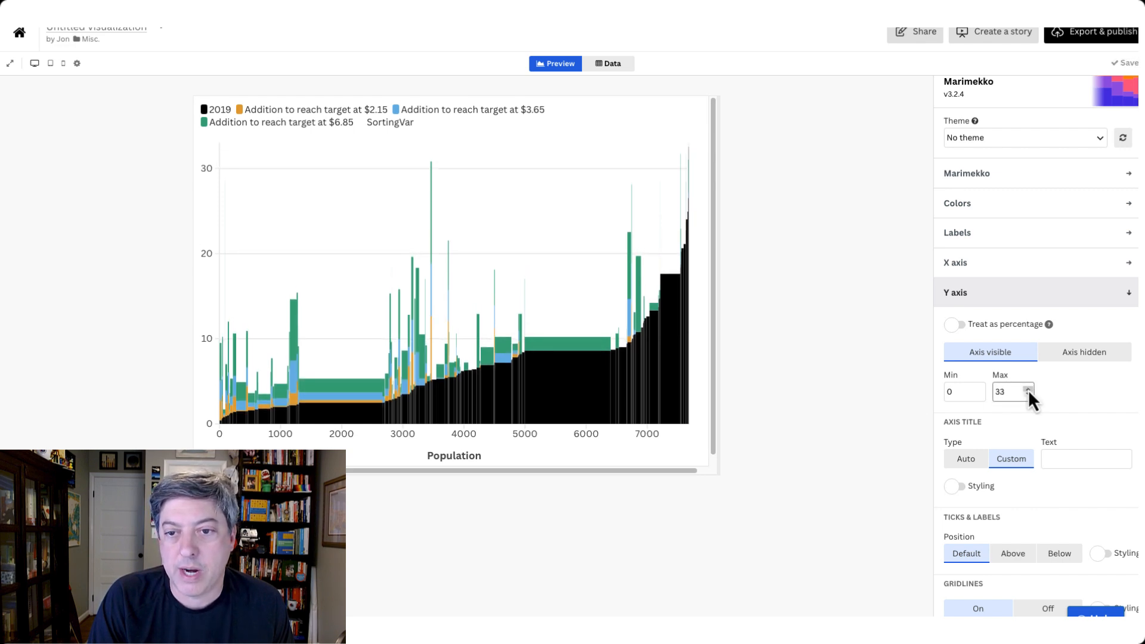
left_click(1028, 388)
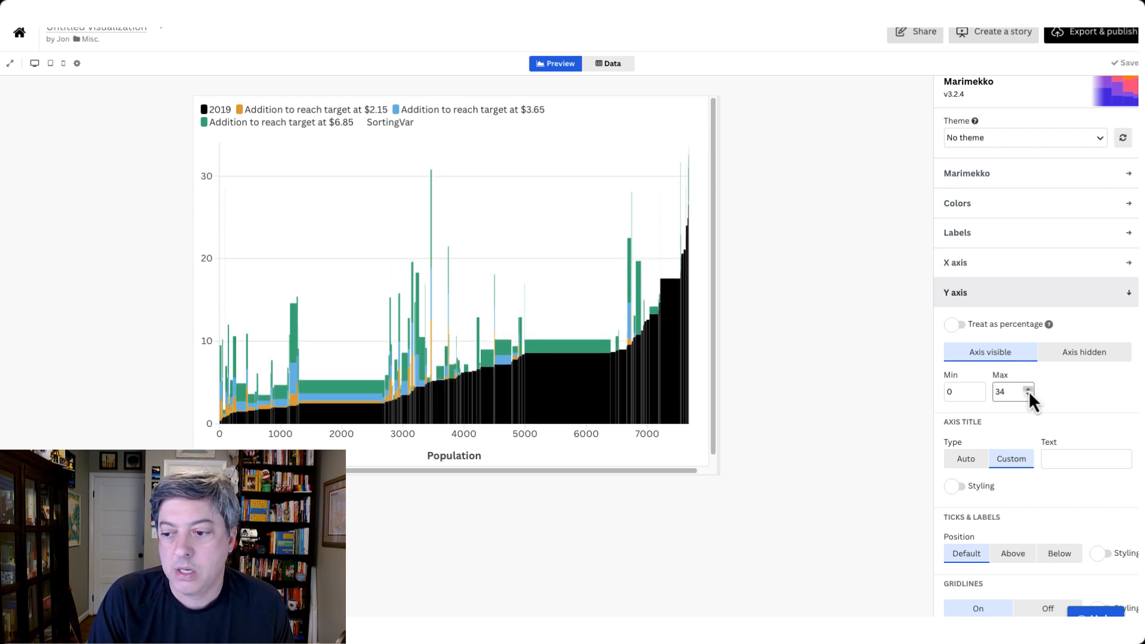
left_click(1028, 388)
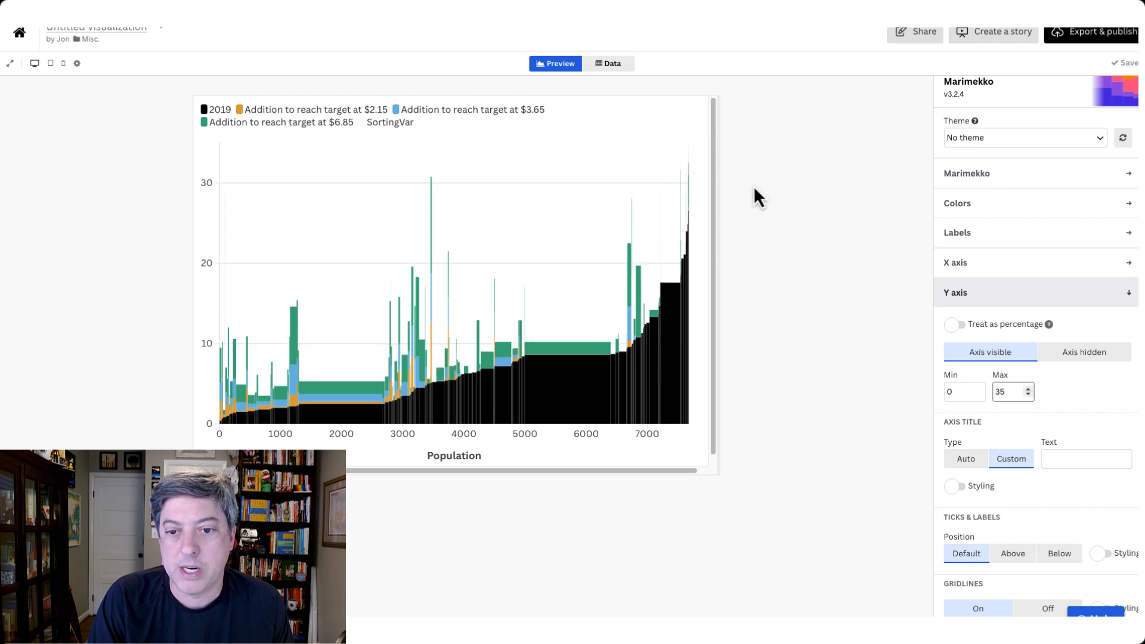
mouse_move(815, 334)
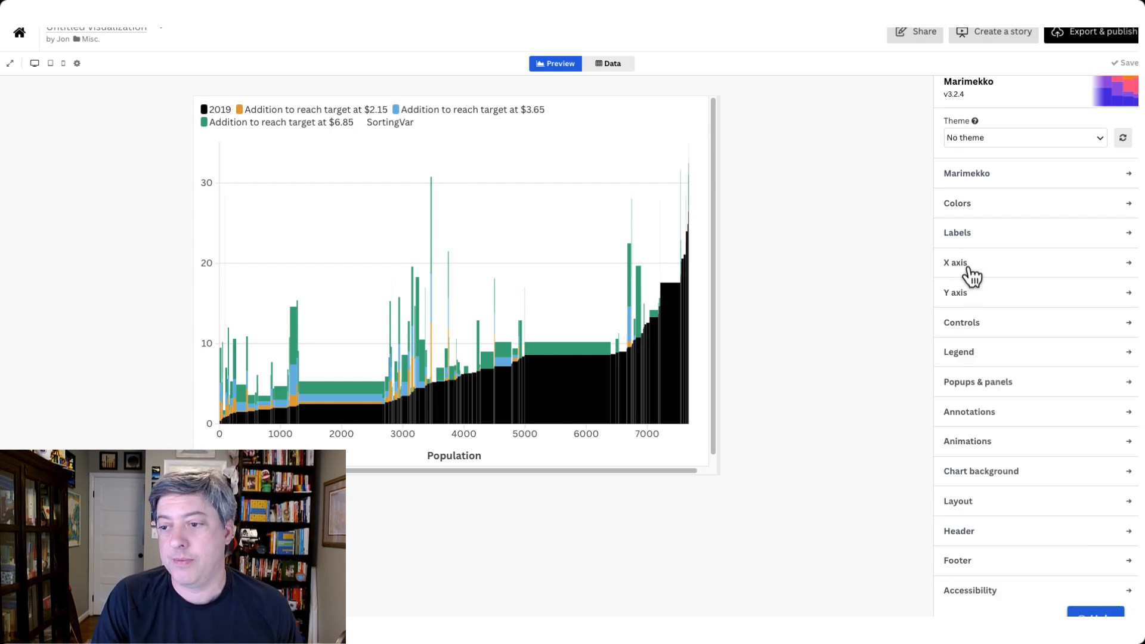
Step: Turn country labels on and position them along the edge of the chart
left_click(958, 232)
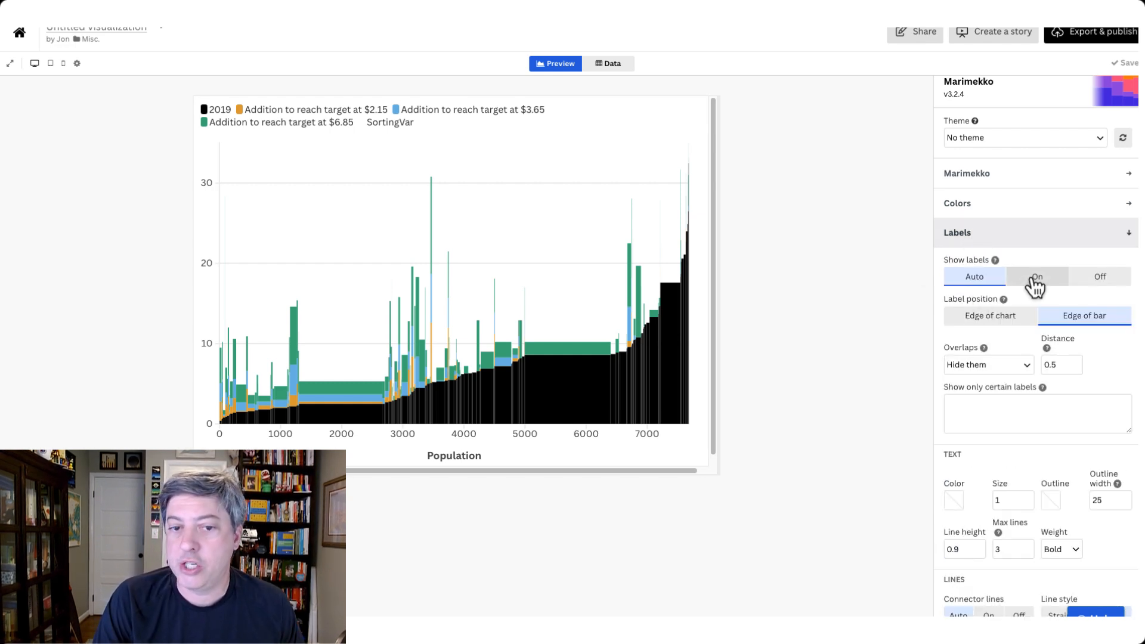
left_click(1037, 276)
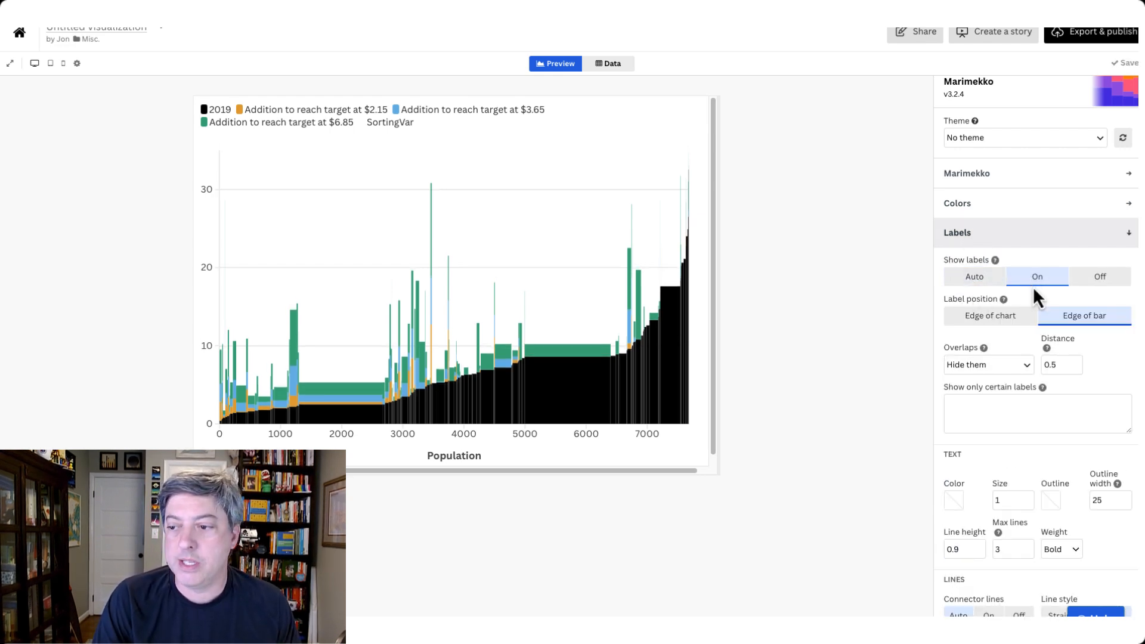
mouse_move(868, 330)
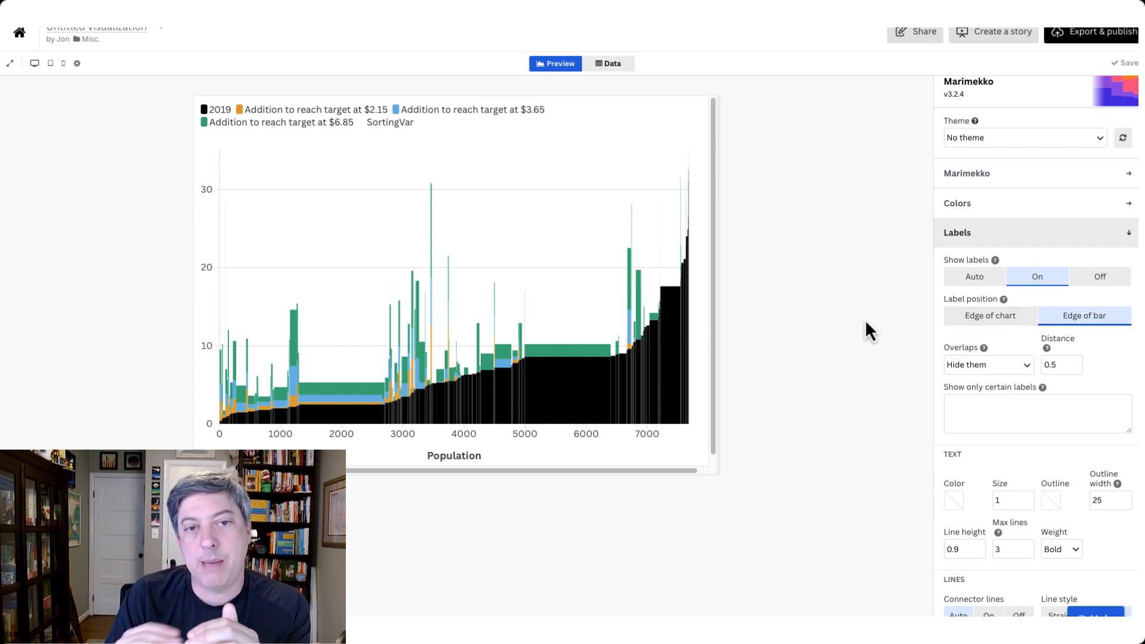
mouse_move(1048, 349)
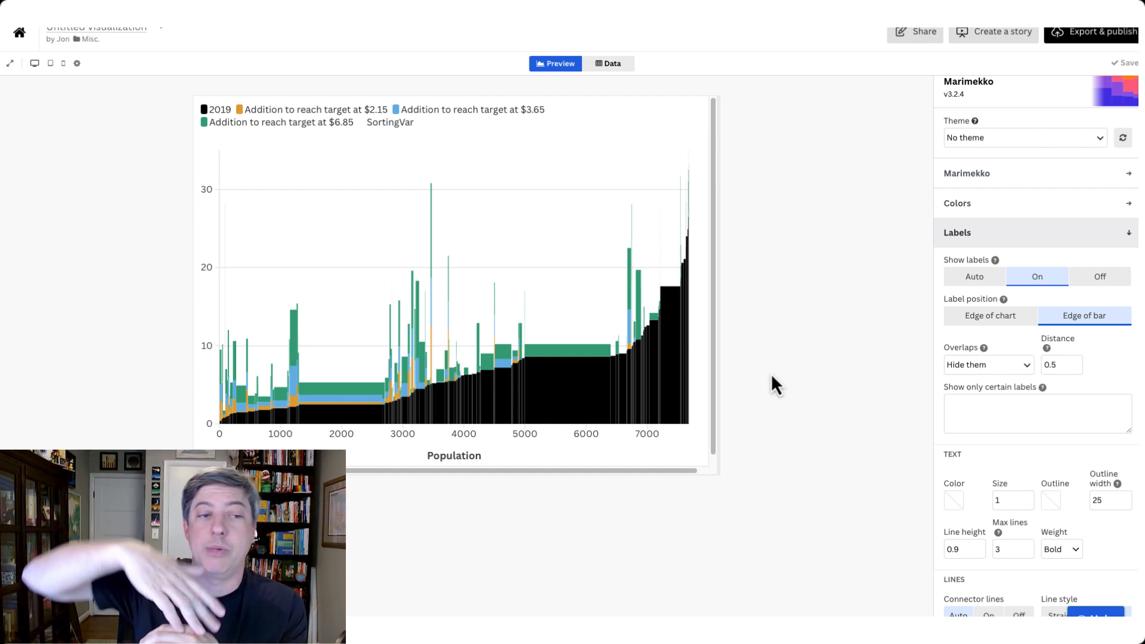
mouse_move(950, 344)
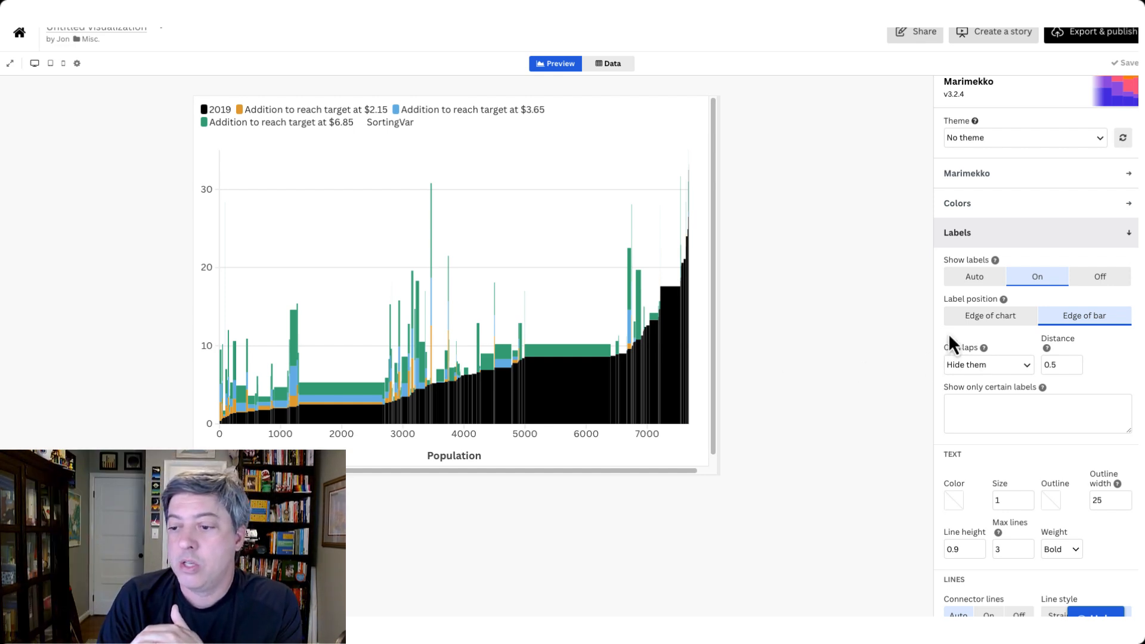
left_click(990, 315)
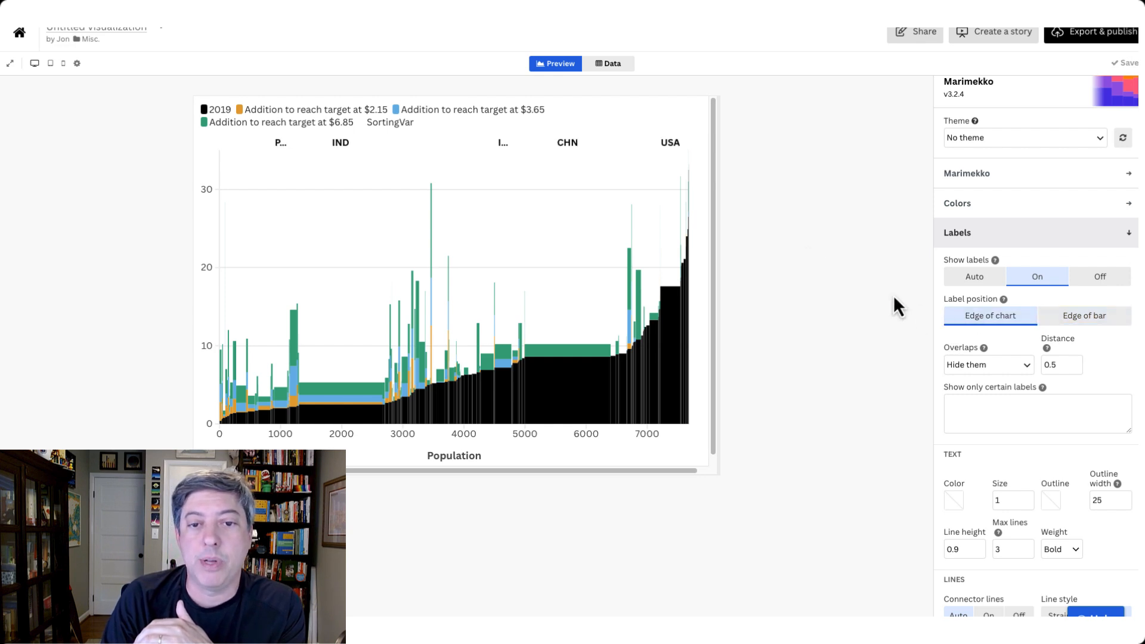
mouse_move(747, 172)
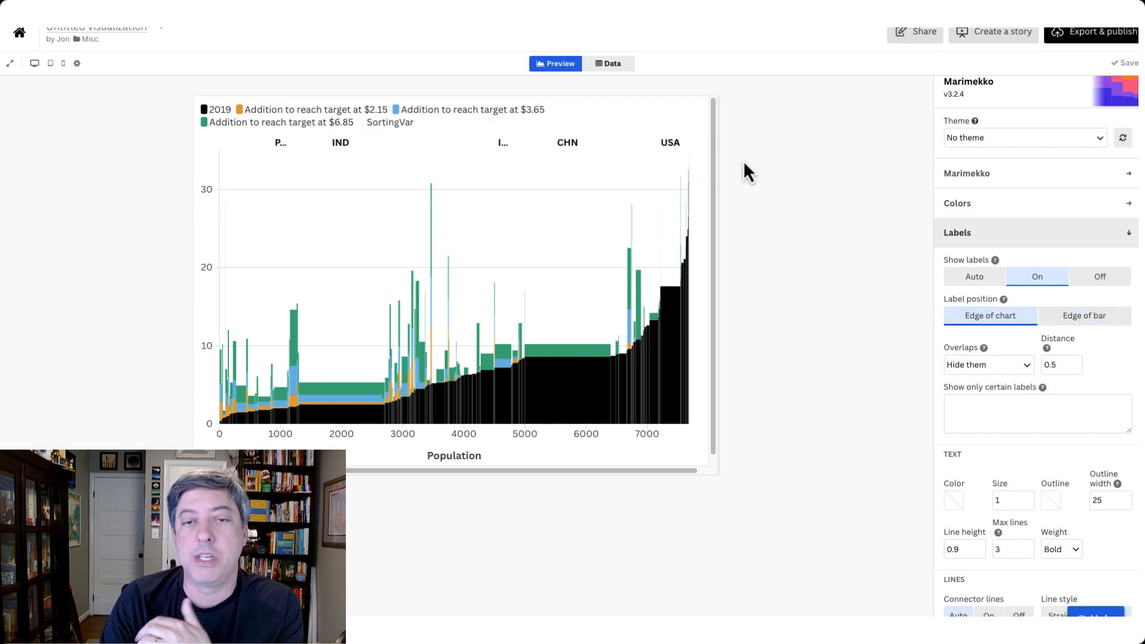
mouse_move(865, 318)
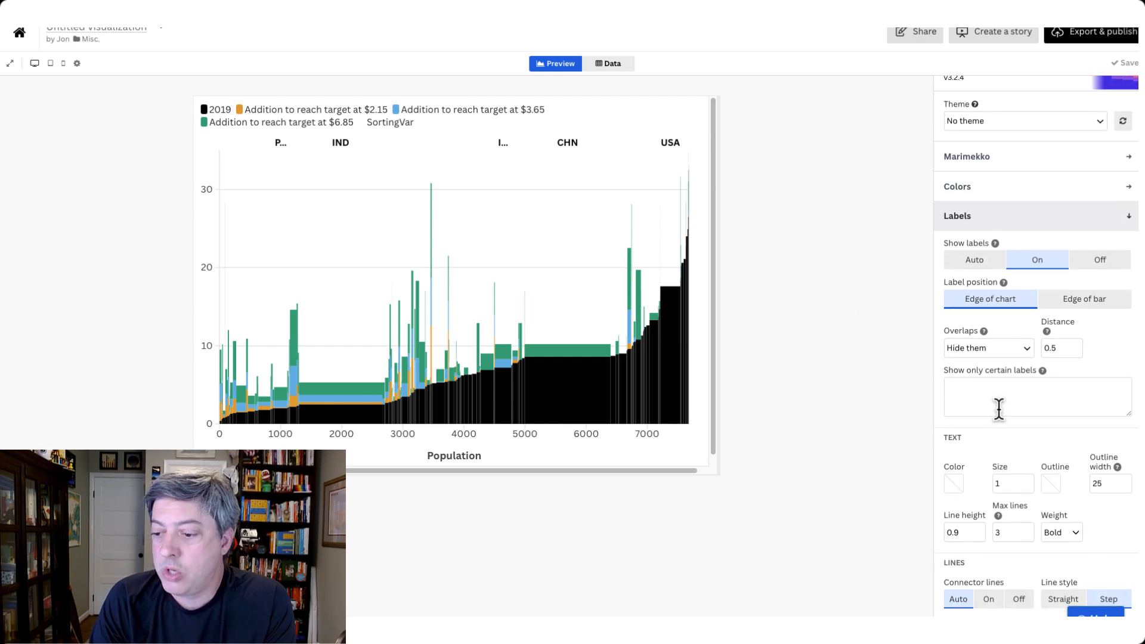
Step: Reduce the label text size in three steps to 0.6
left_click(1027, 486)
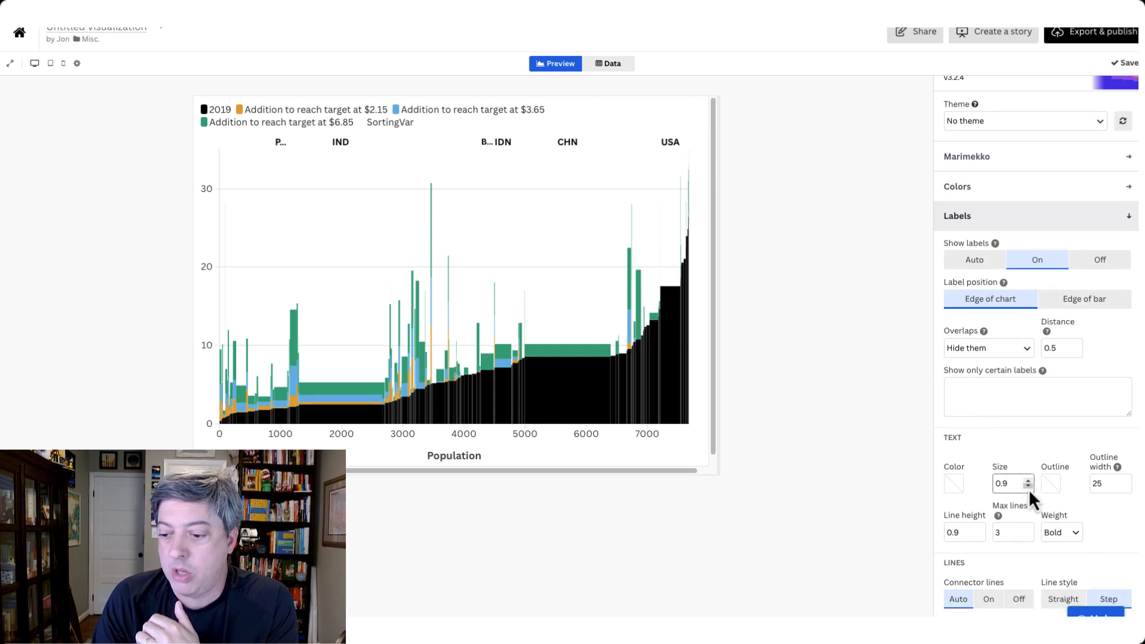
left_click(1026, 487)
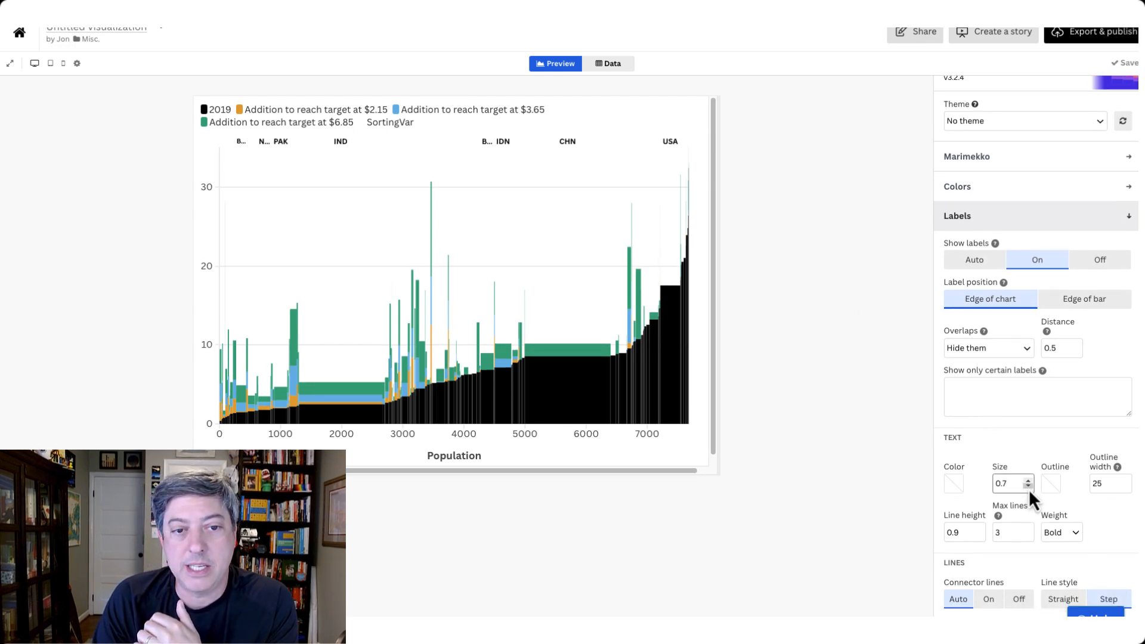
left_click(1026, 486)
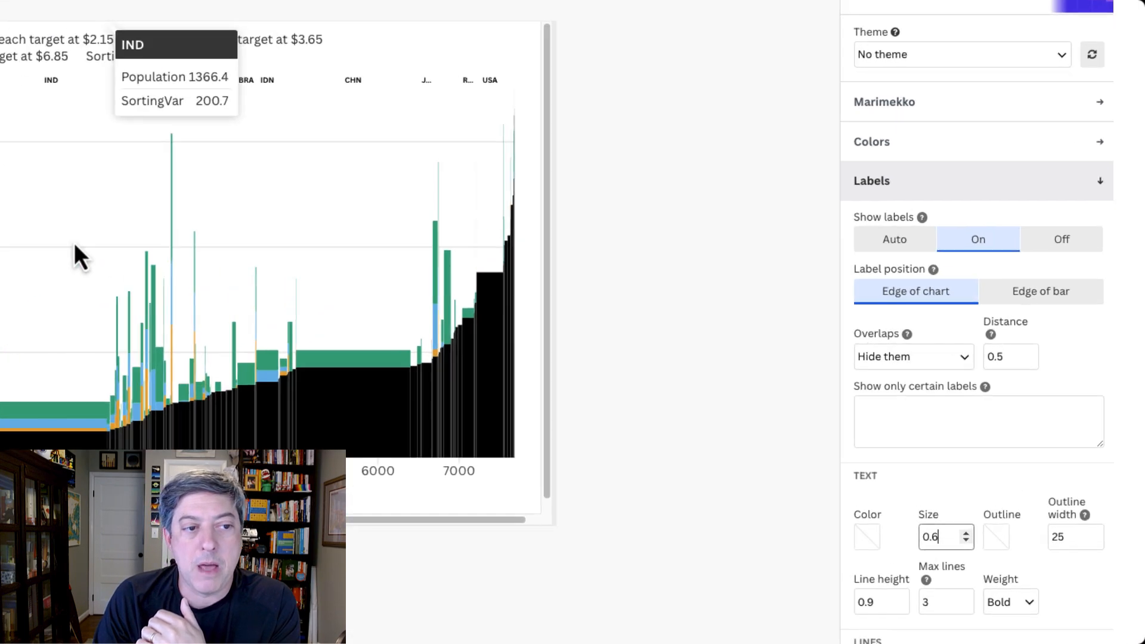
Step: Enter PAK and IND as the first countries in 'Show only certain labels'
left_click(977, 421)
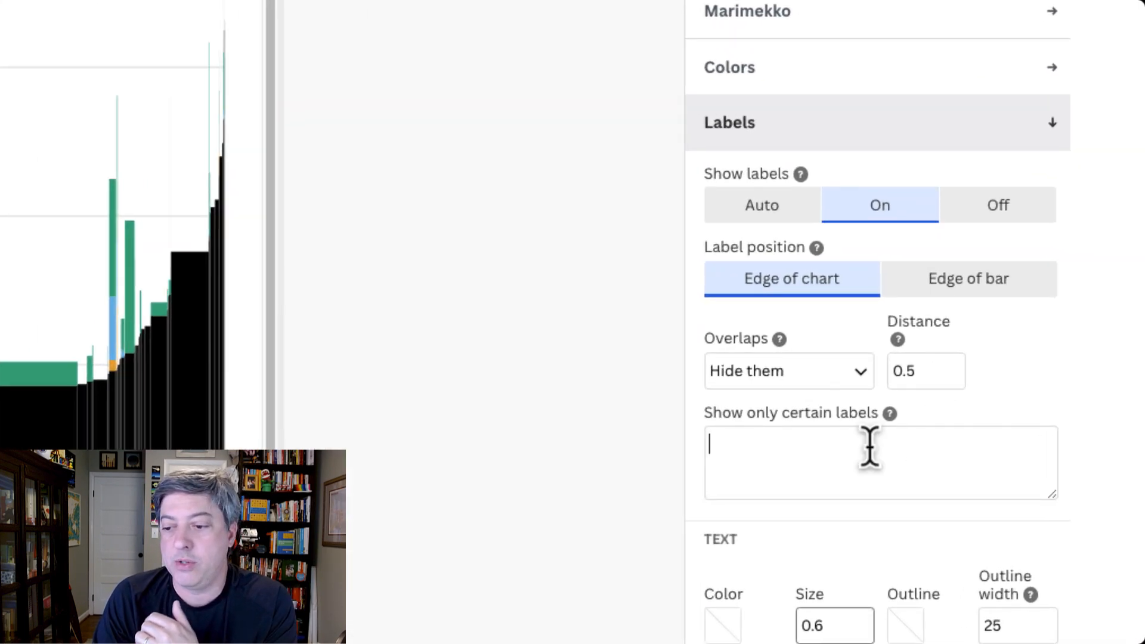
type("PAK")
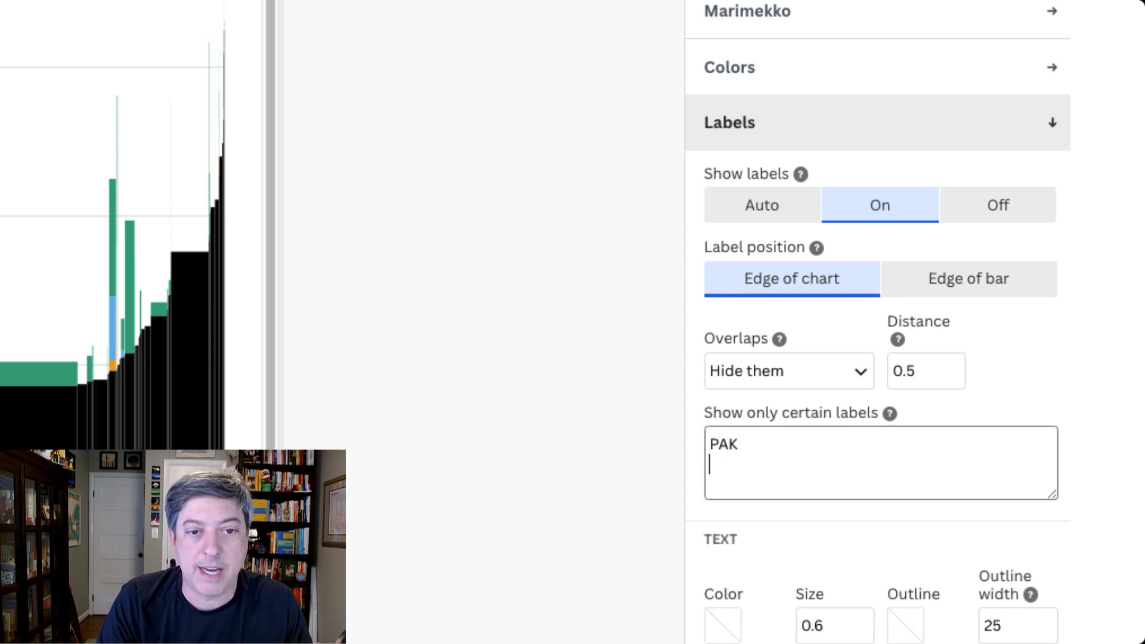
type("IND")
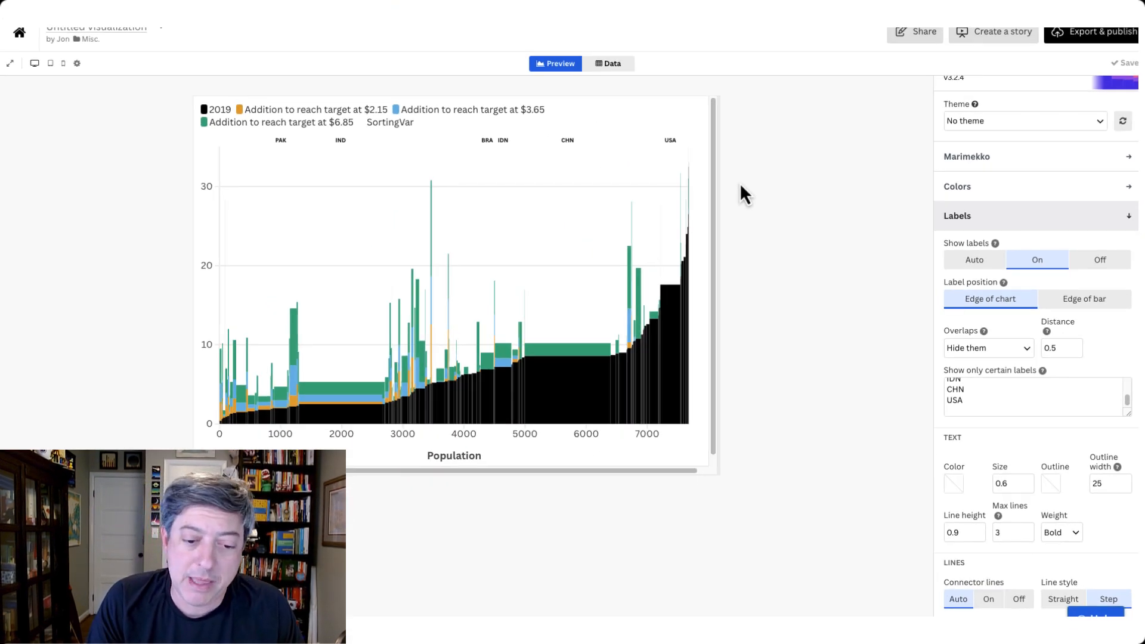
mouse_move(909, 263)
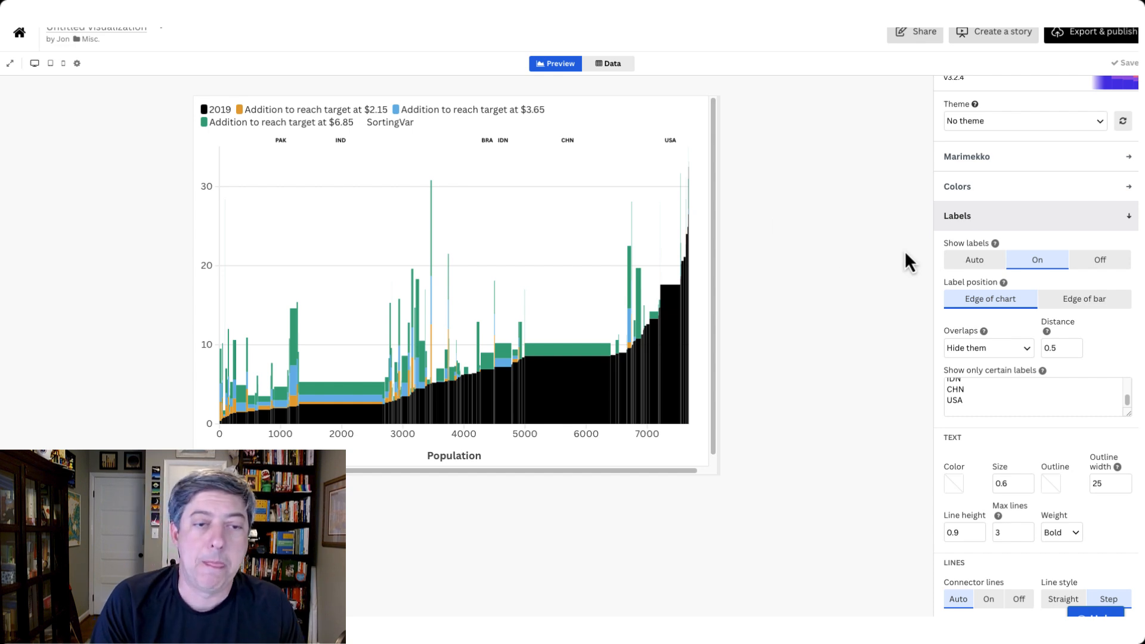
Step: Enter 2019 and the three 'Addition to reach target' series as the legend's custom order, then review the preview
left_click(959, 351)
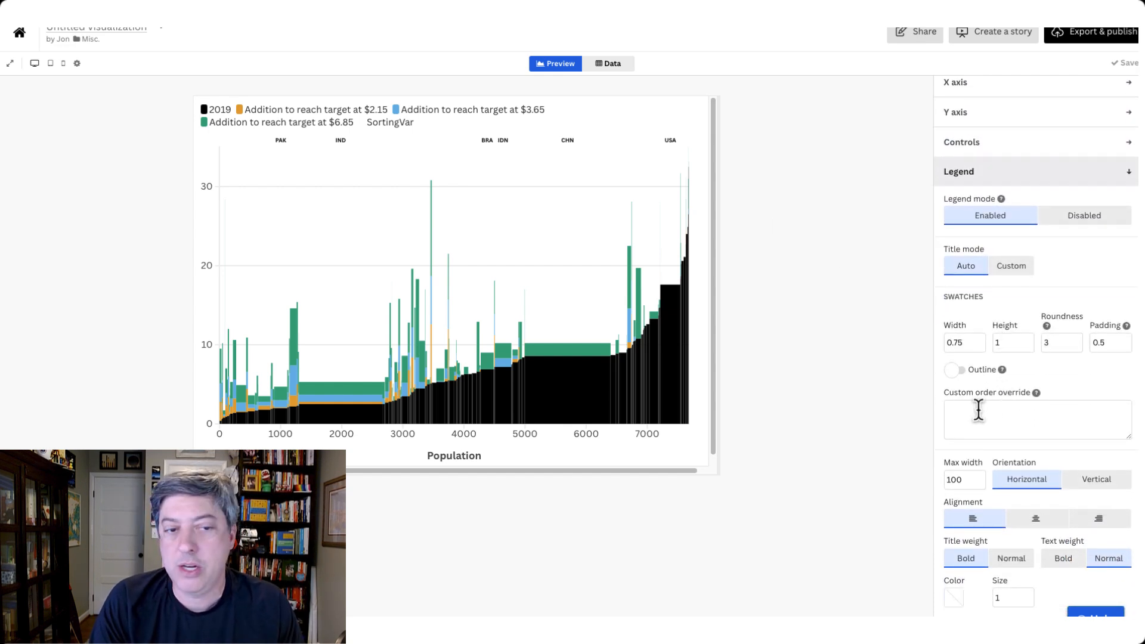
left_click(612, 63)
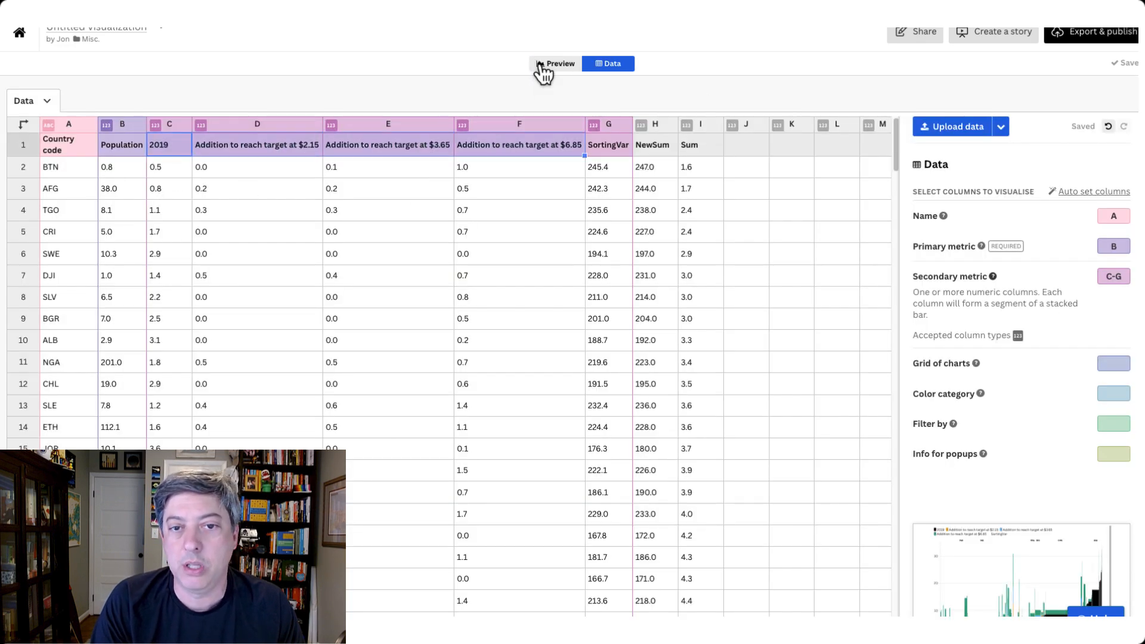
left_click(560, 64)
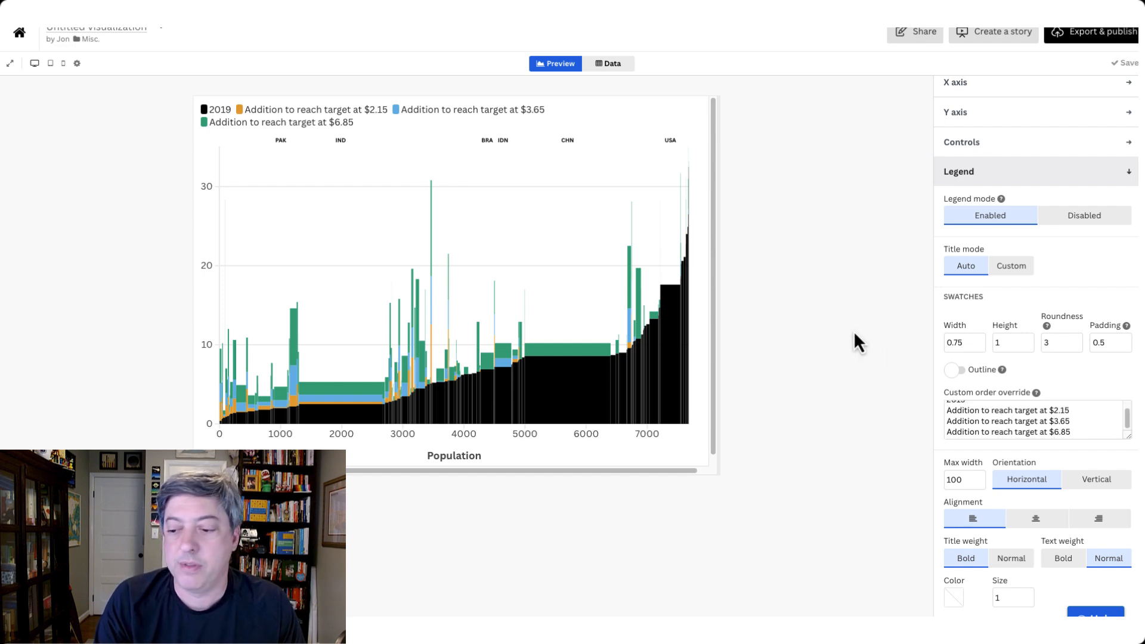
scroll("down", 3)
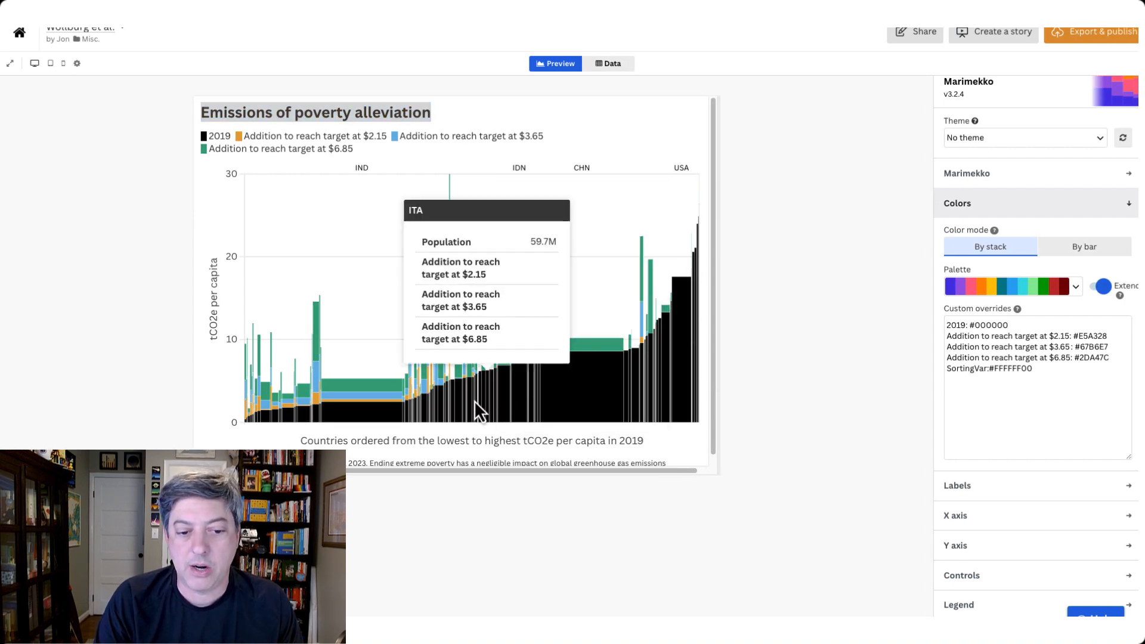
mouse_move(813, 346)
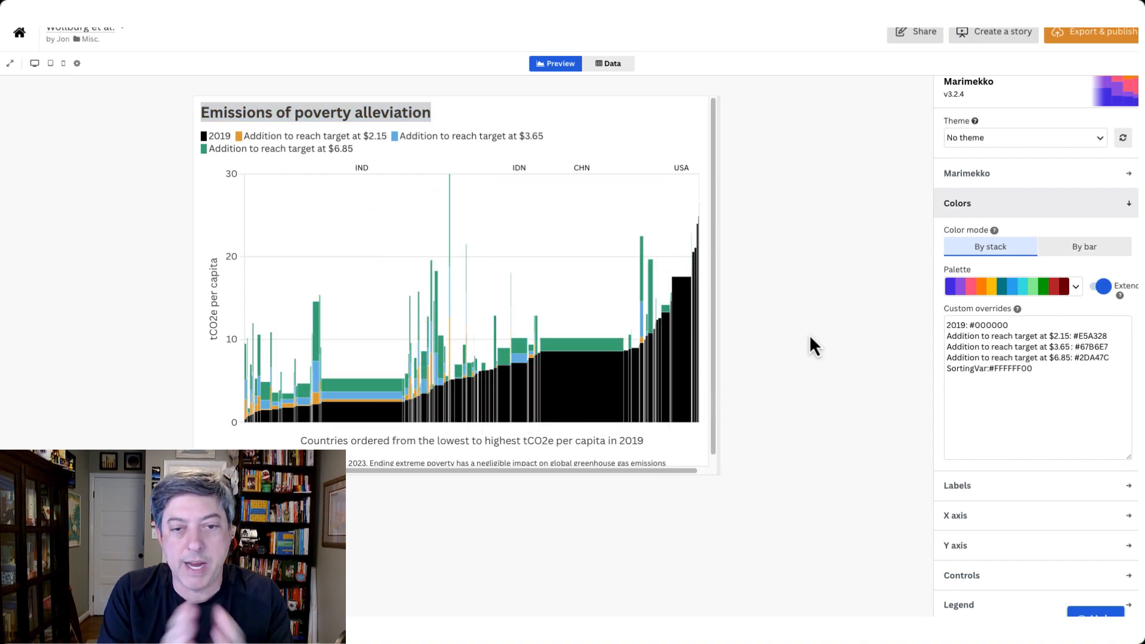
Step: Expand the Marimekko settings showing descending secondary-metric sort and vertical orientation
left_click(968, 173)
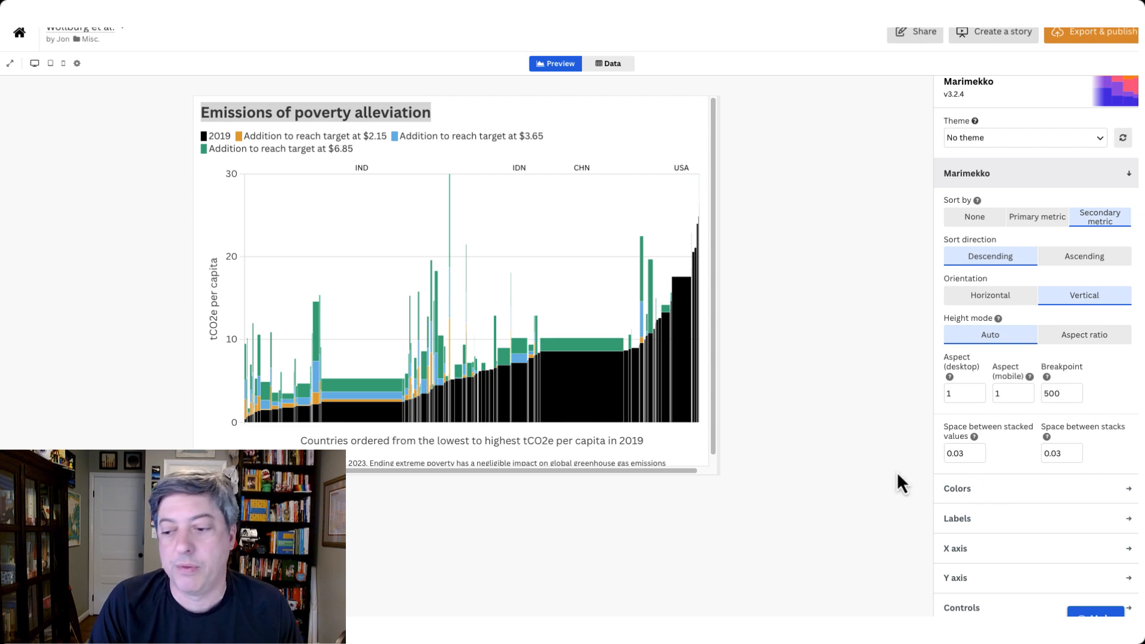
mouse_move(823, 423)
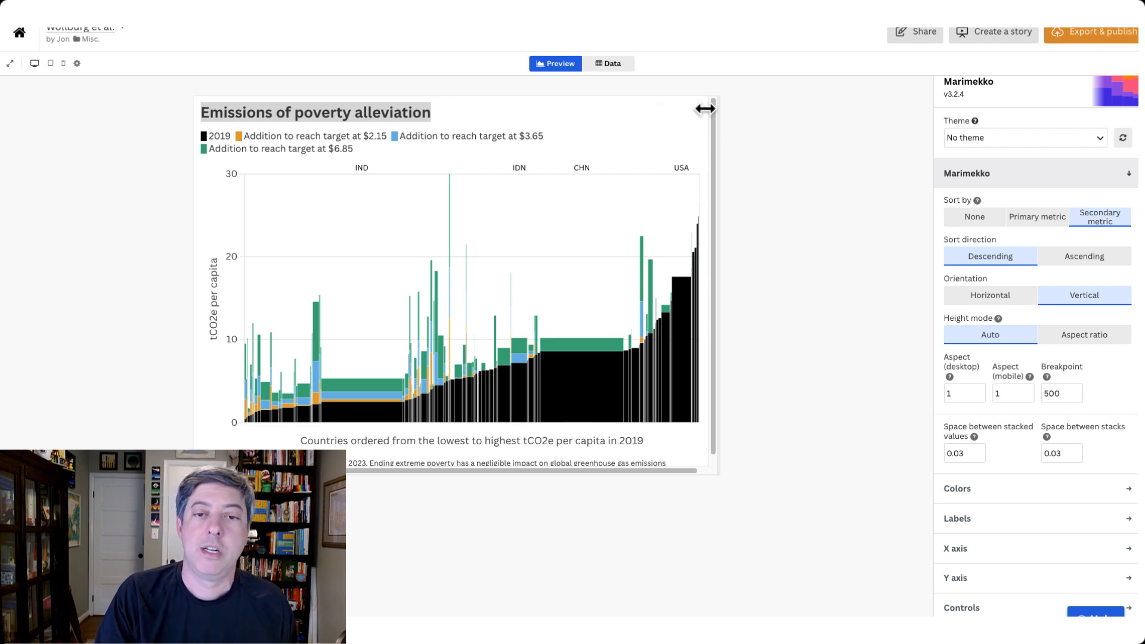
mouse_move(803, 128)
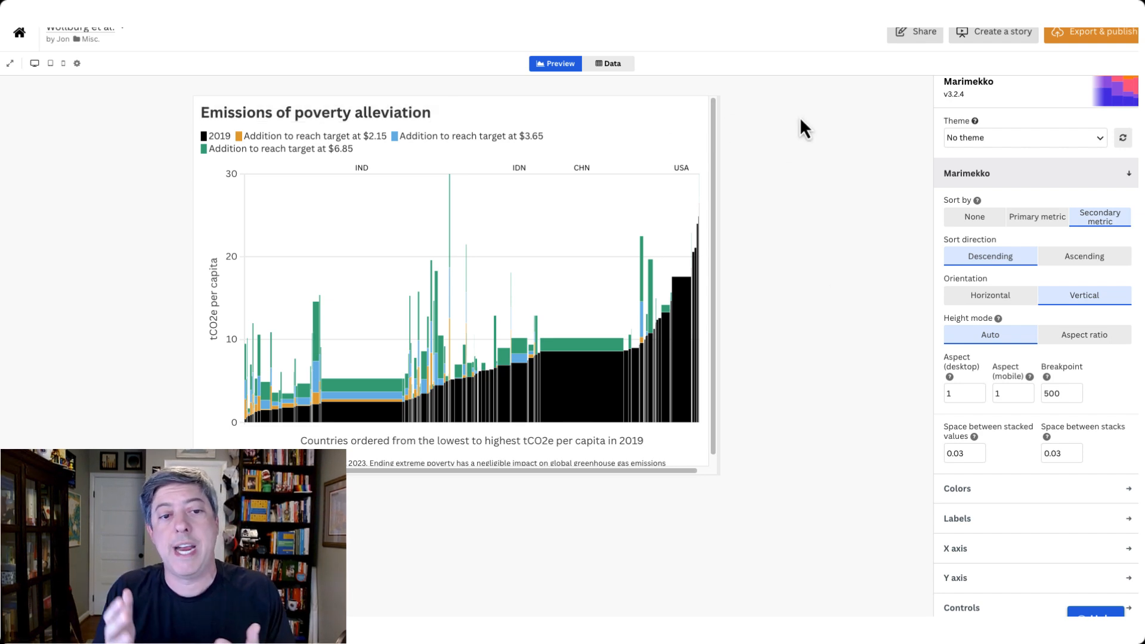
mouse_move(887, 163)
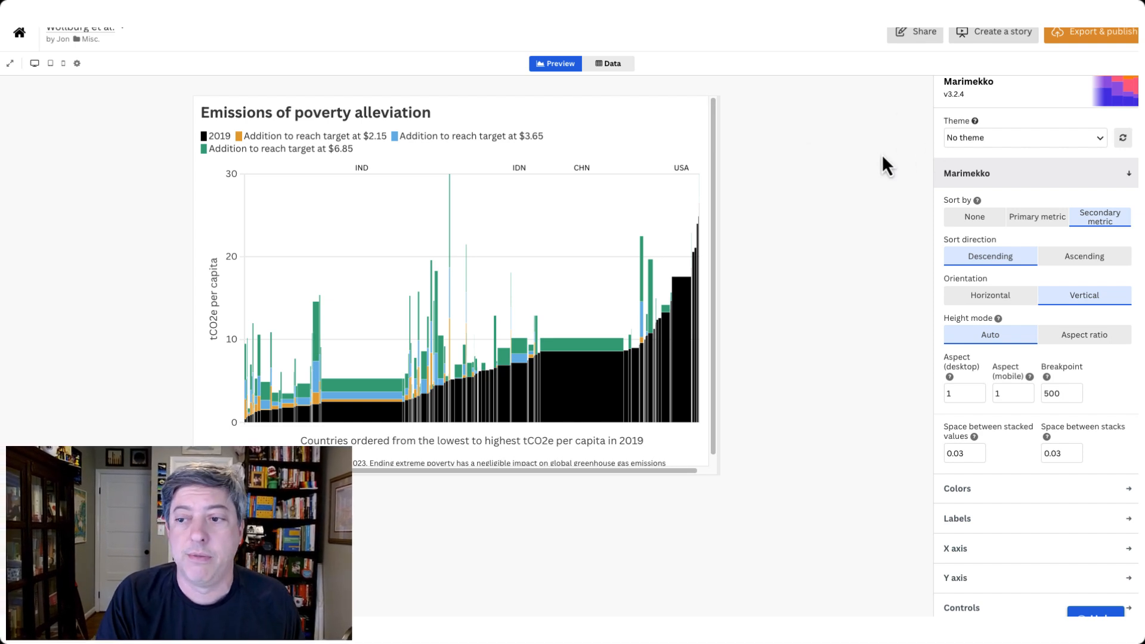